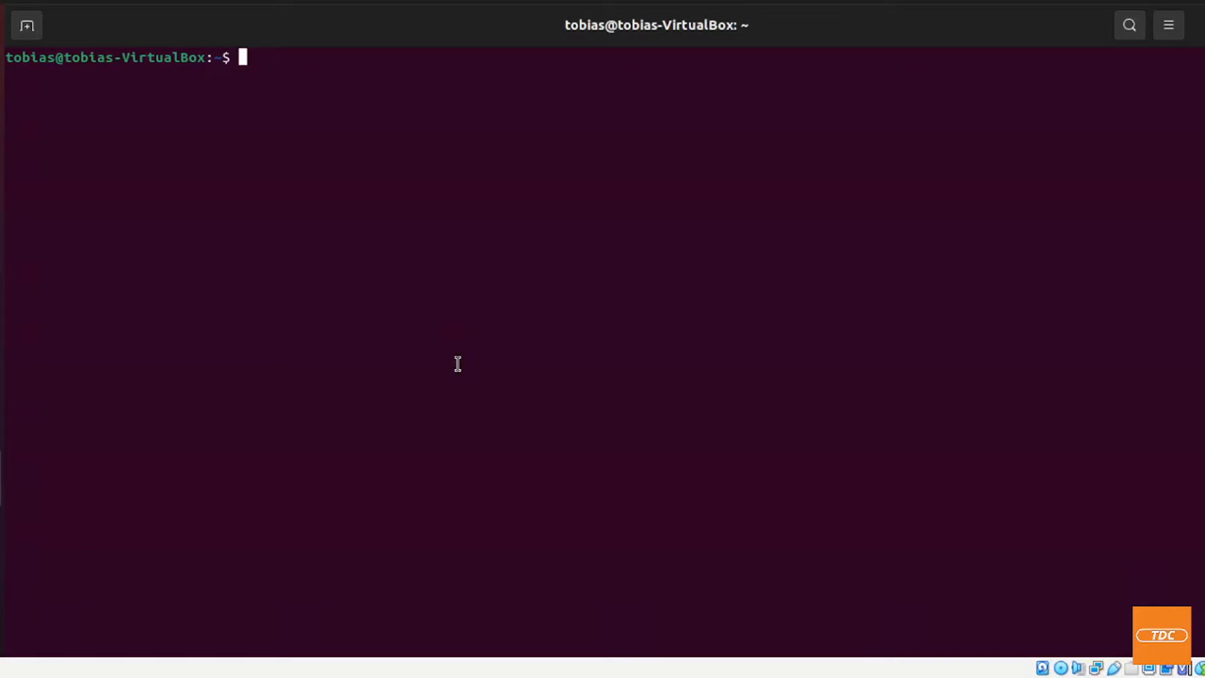
Run docker -v to confirm Docker 20.10.8 is installed
text(docker -v)
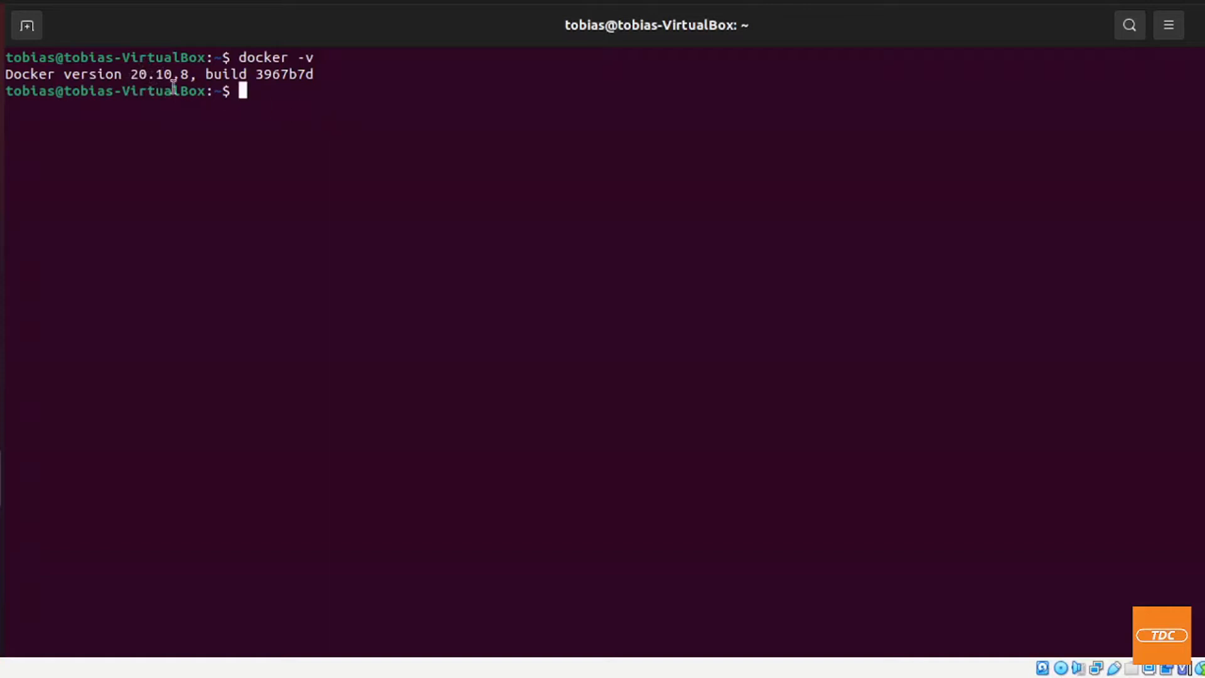
mouse_move(306, 88)
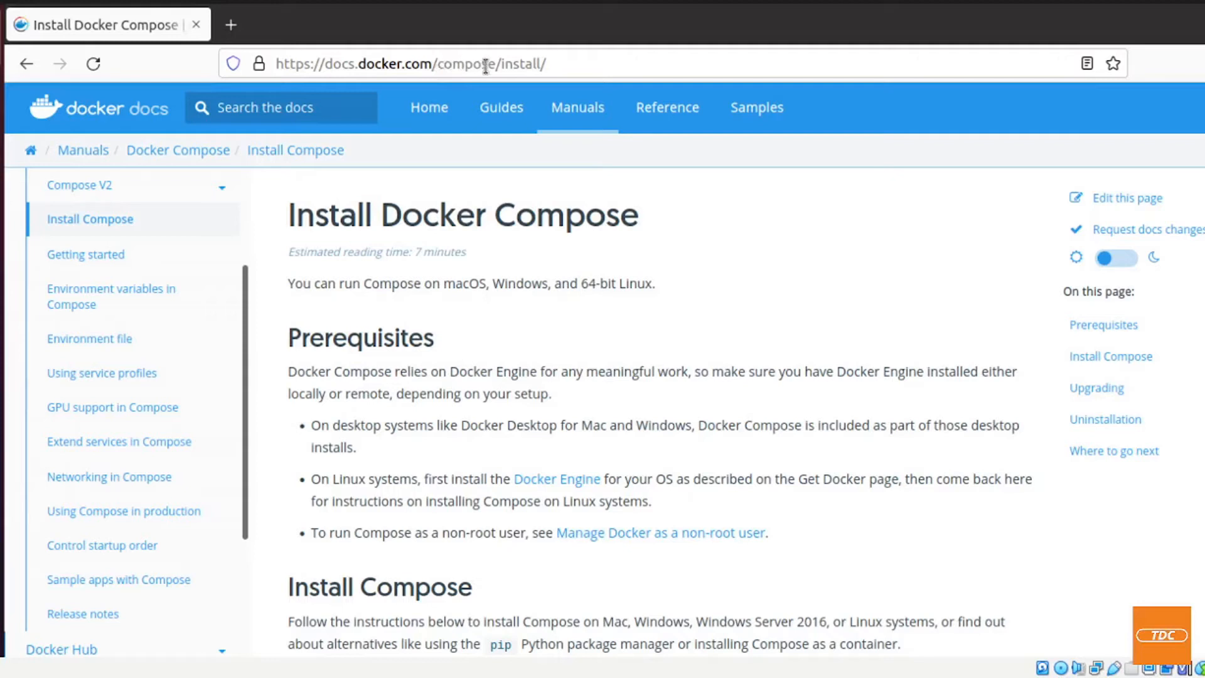
mouse_move(461, 313)
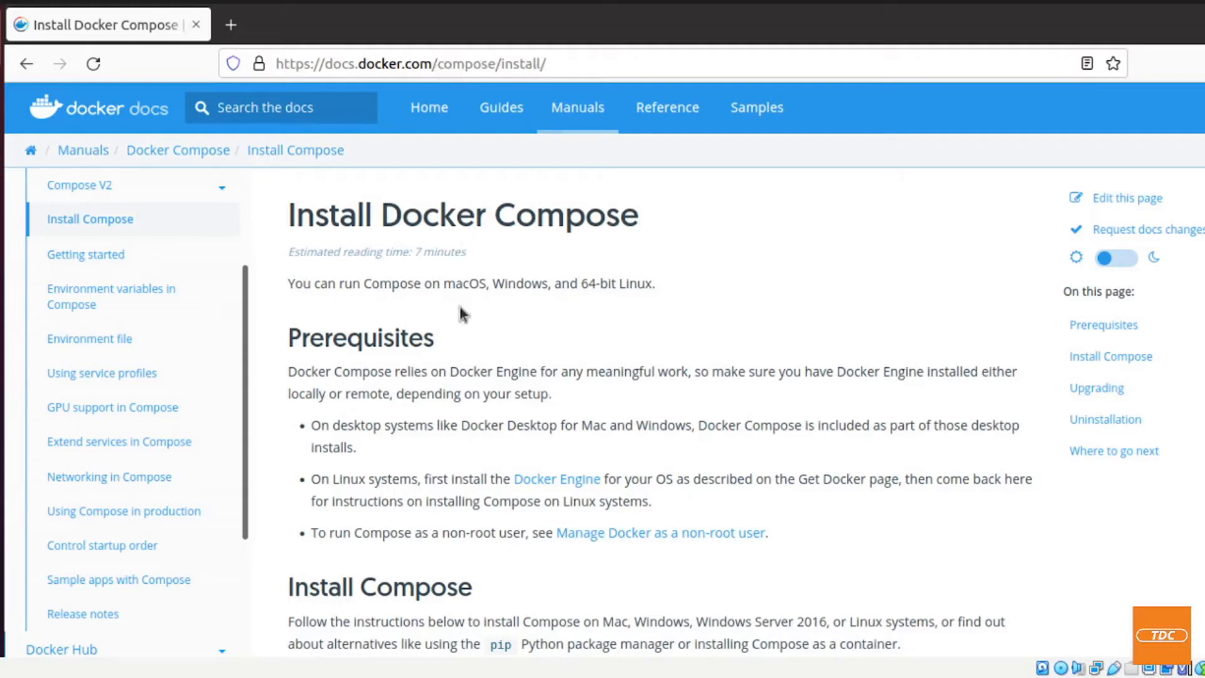
Scroll to Install Compose and show the Linux installation instructions
scroll(down, 3)
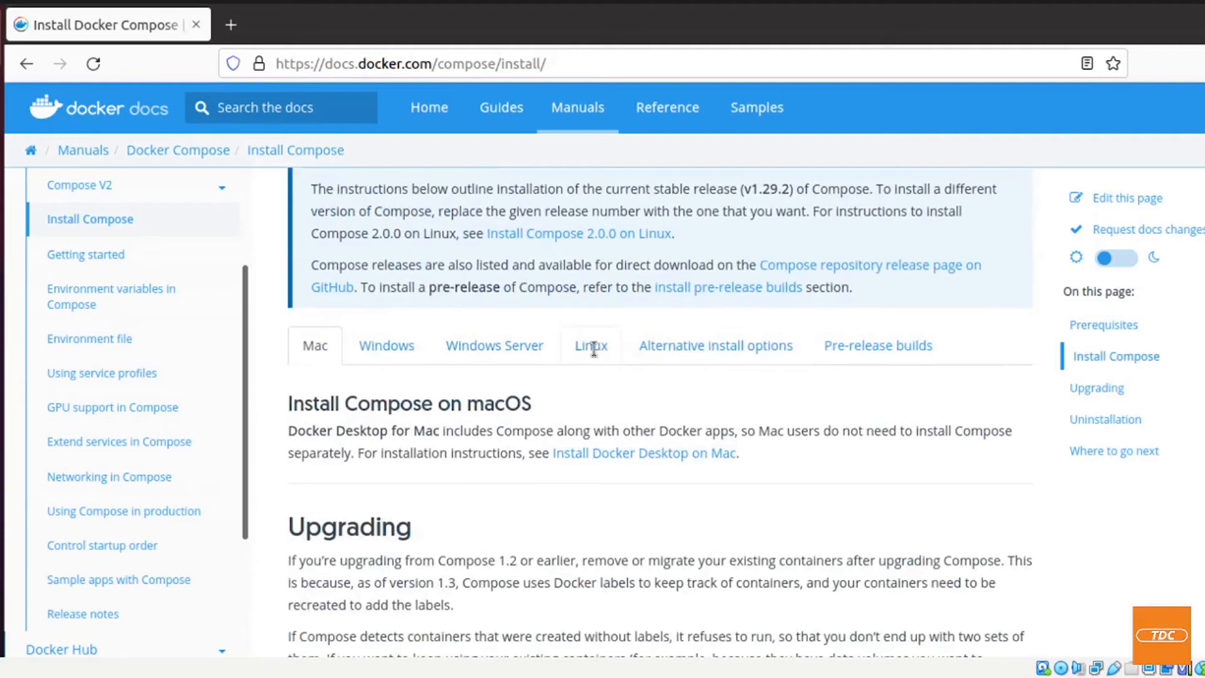
click(590, 345)
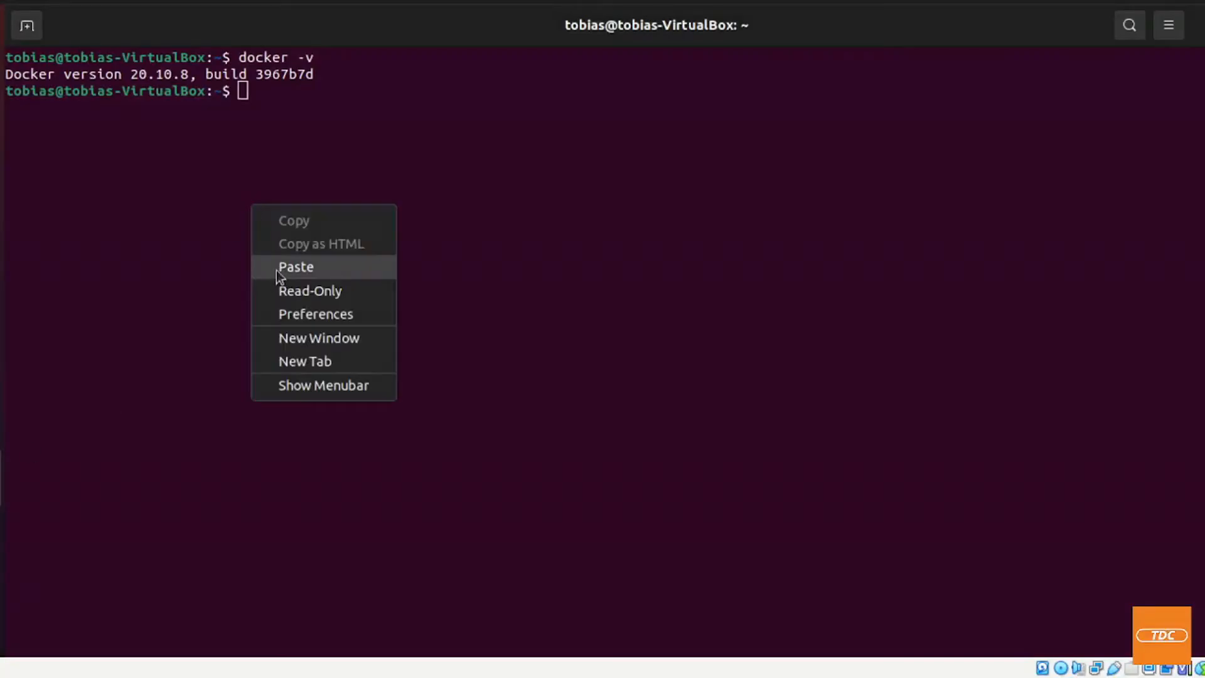
Paste and run the sudo curl command downloading Compose 1.29.2 to /usr/local/bin/docker-compose
click(296, 266)
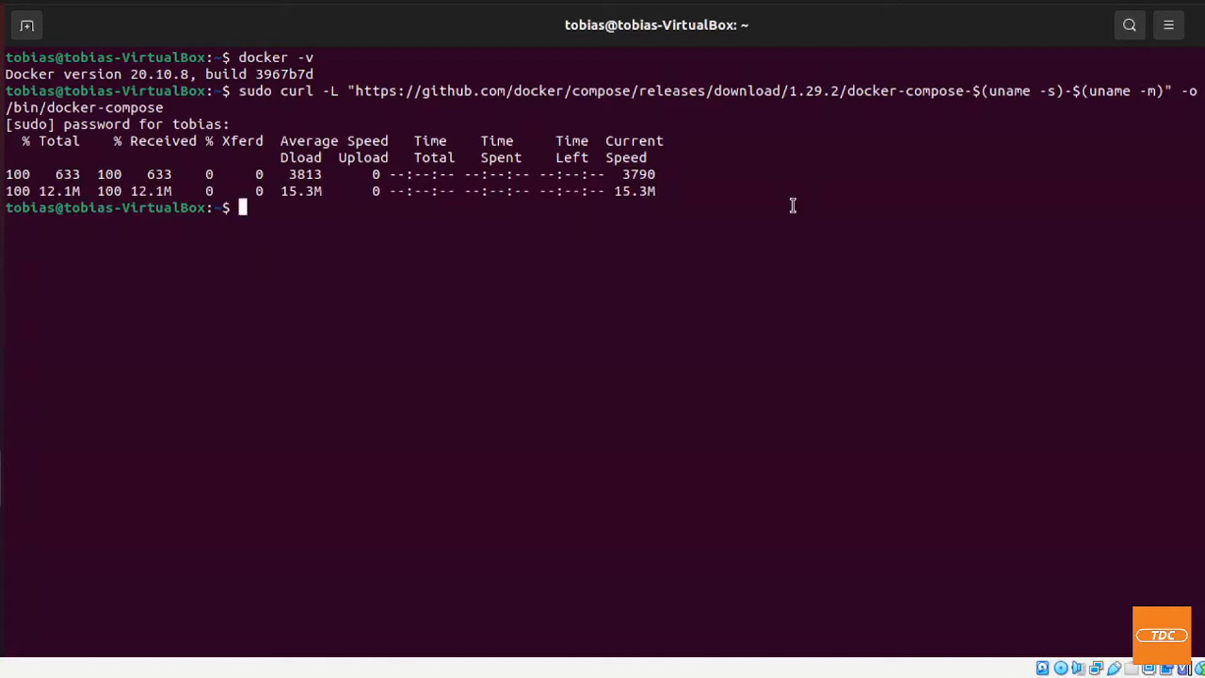
mouse_move(964, 167)
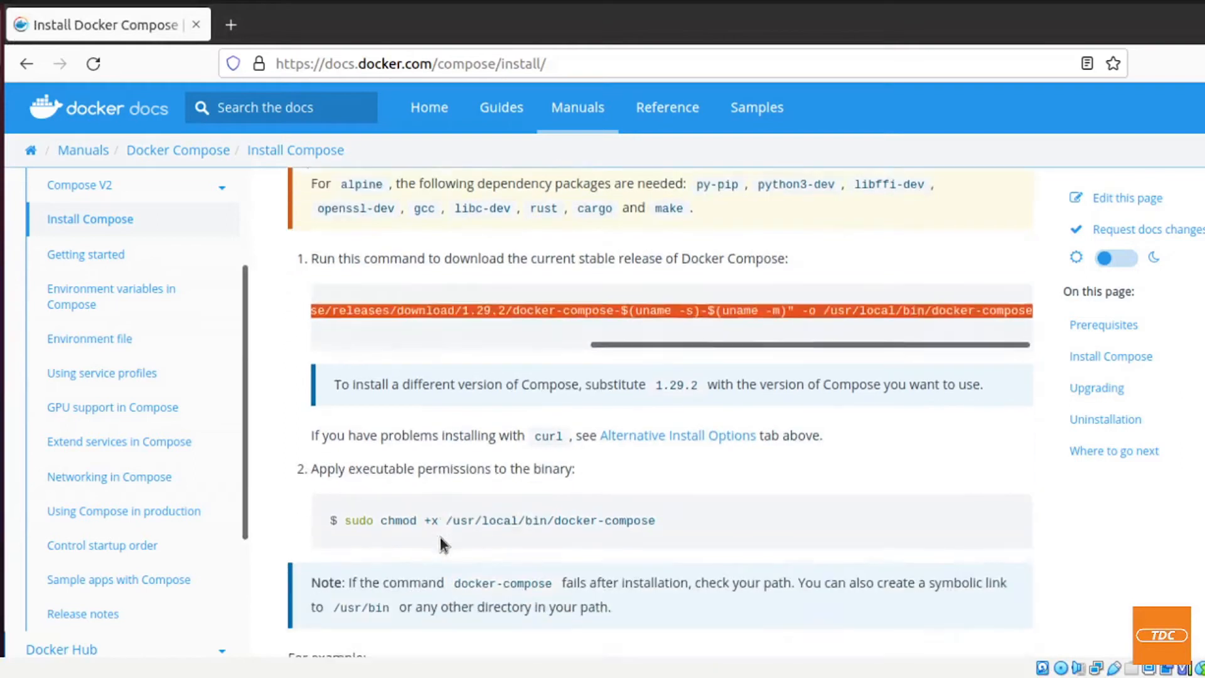
Select the sudo chmod +x /usr/local/bin/docker-compose command on the install page
scroll(down, 3)
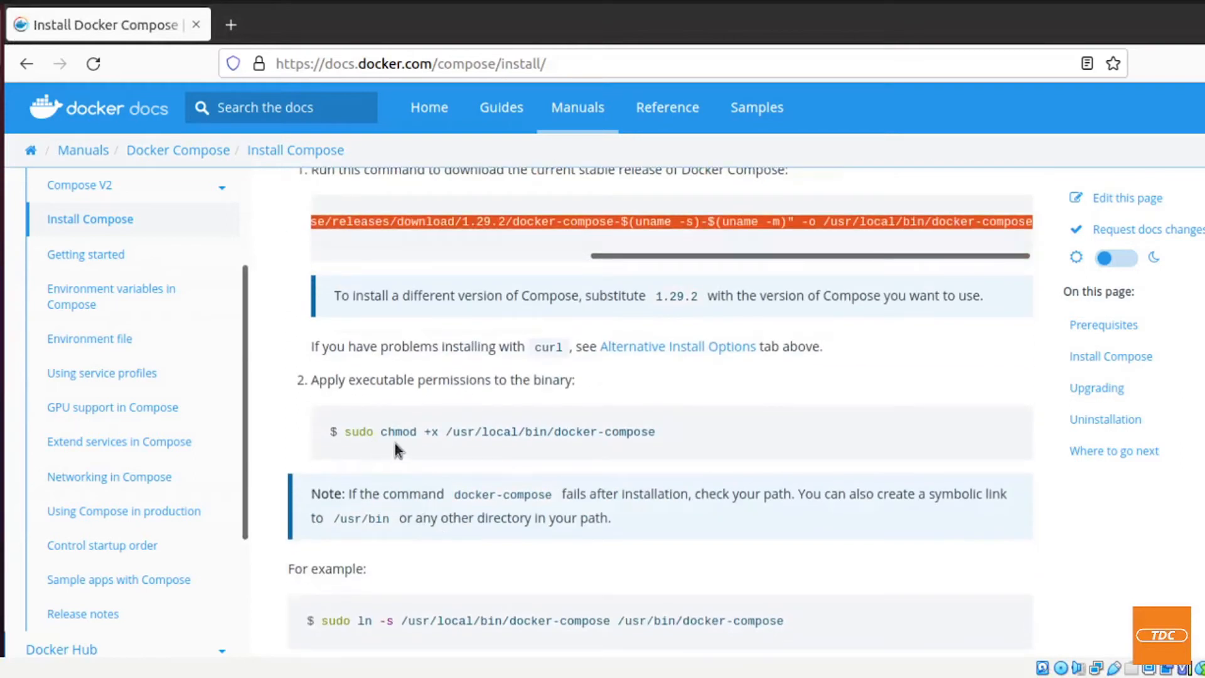
mouse_move(388, 442)
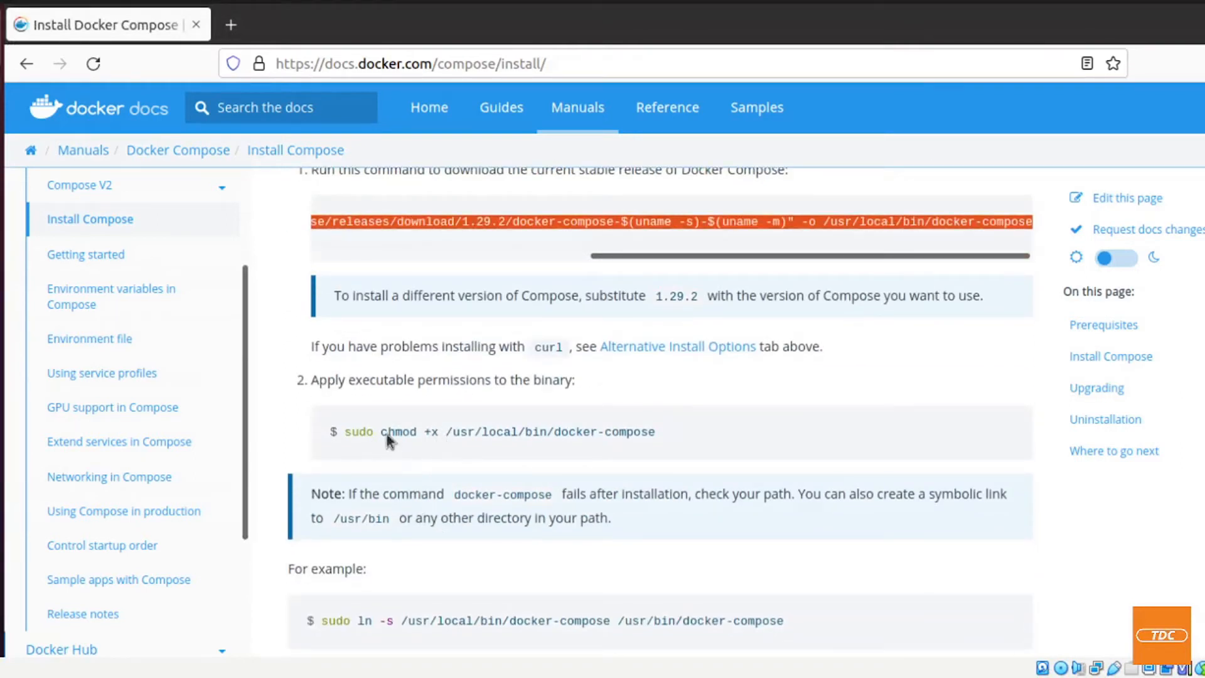
drag(352, 431, 655, 431)
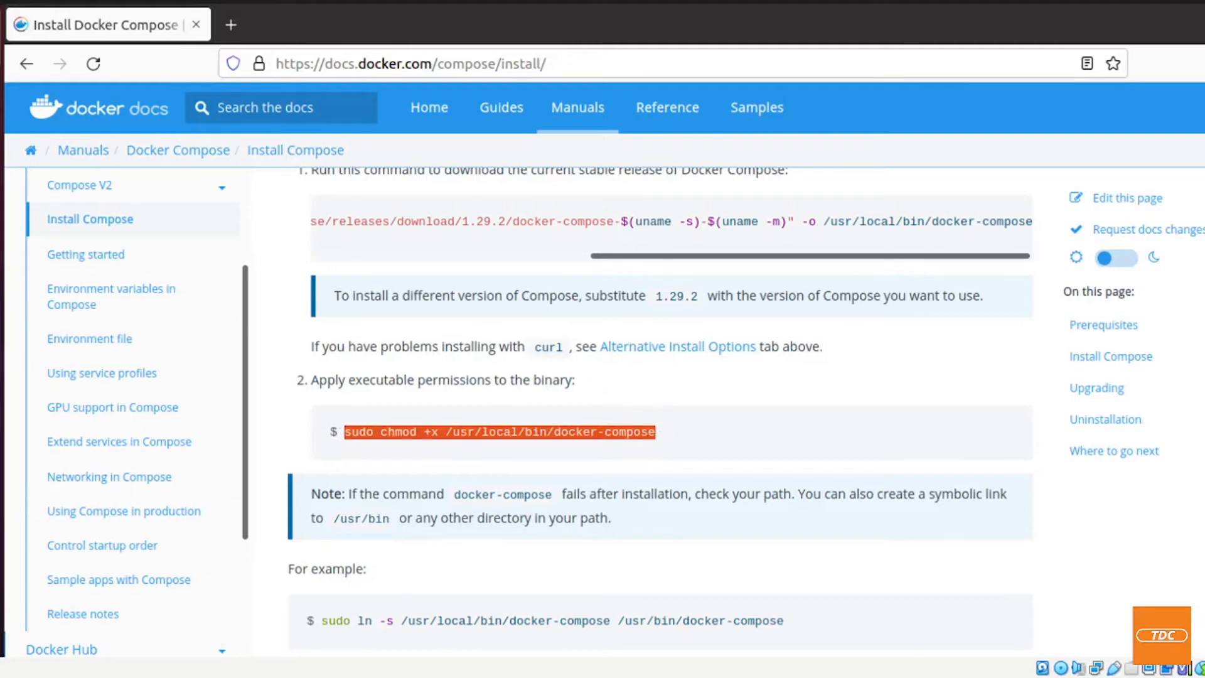
Paste the chmod command, then run docker-compose -v to show version 1.29.2
right_click(322, 392)
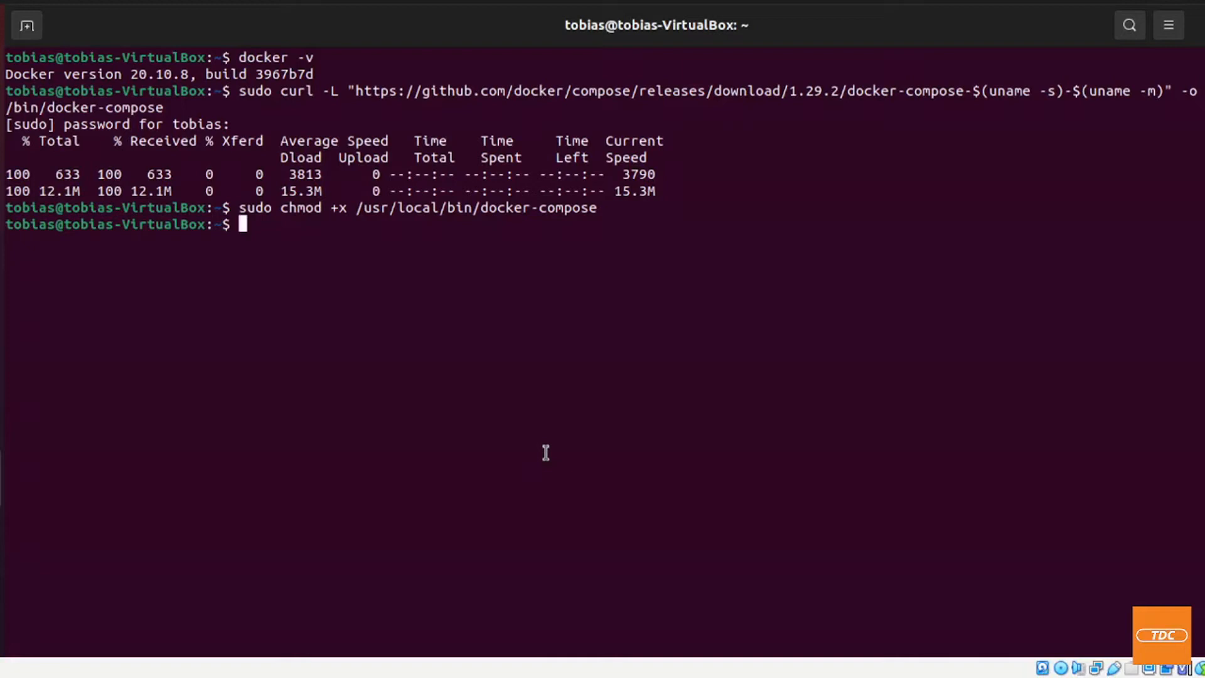
text(docker-comps)
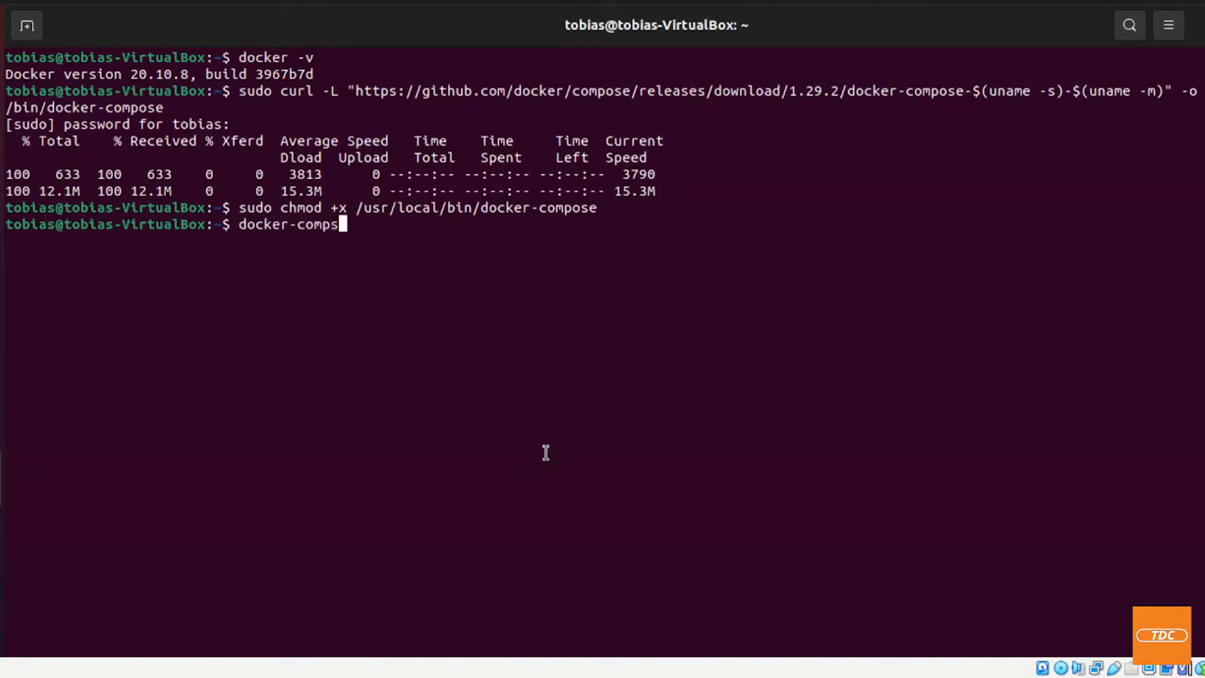
key(BackSpace)
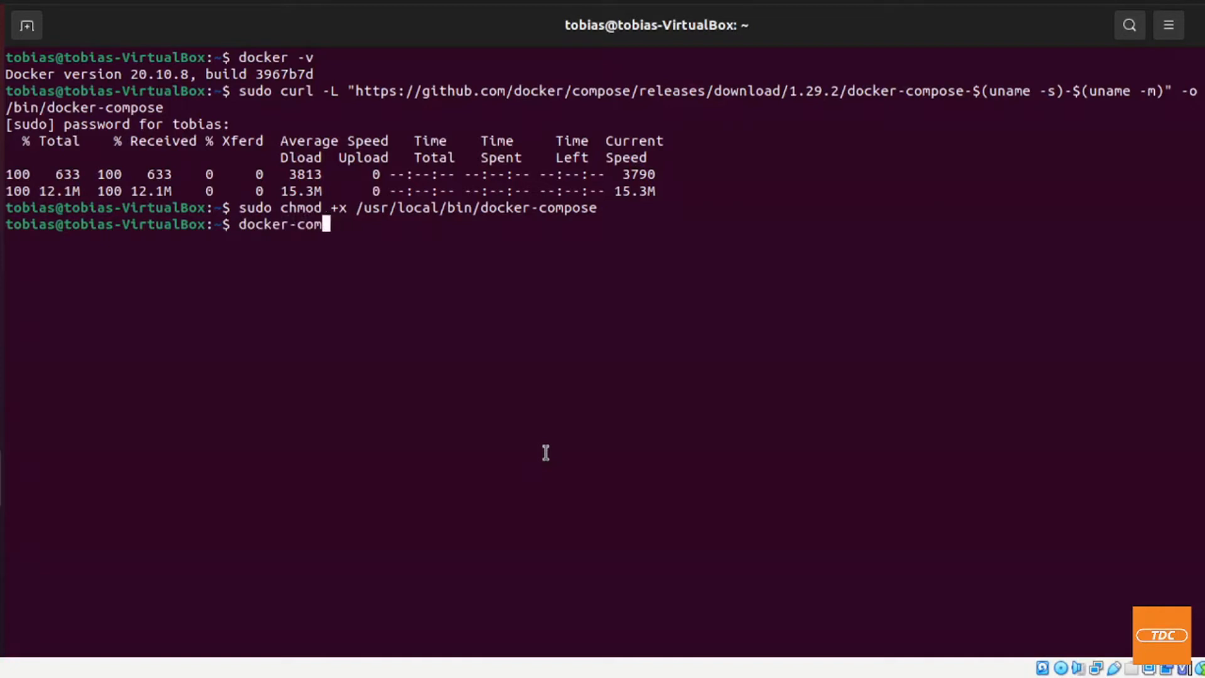
text(pose)
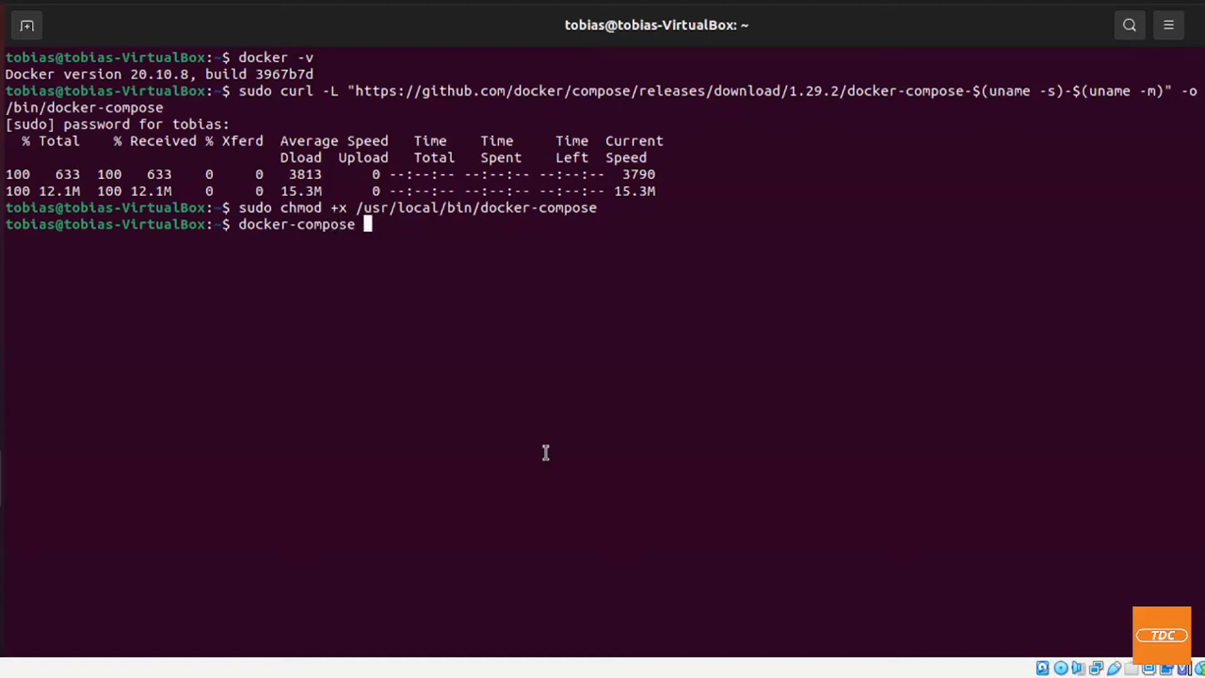
text(-v)
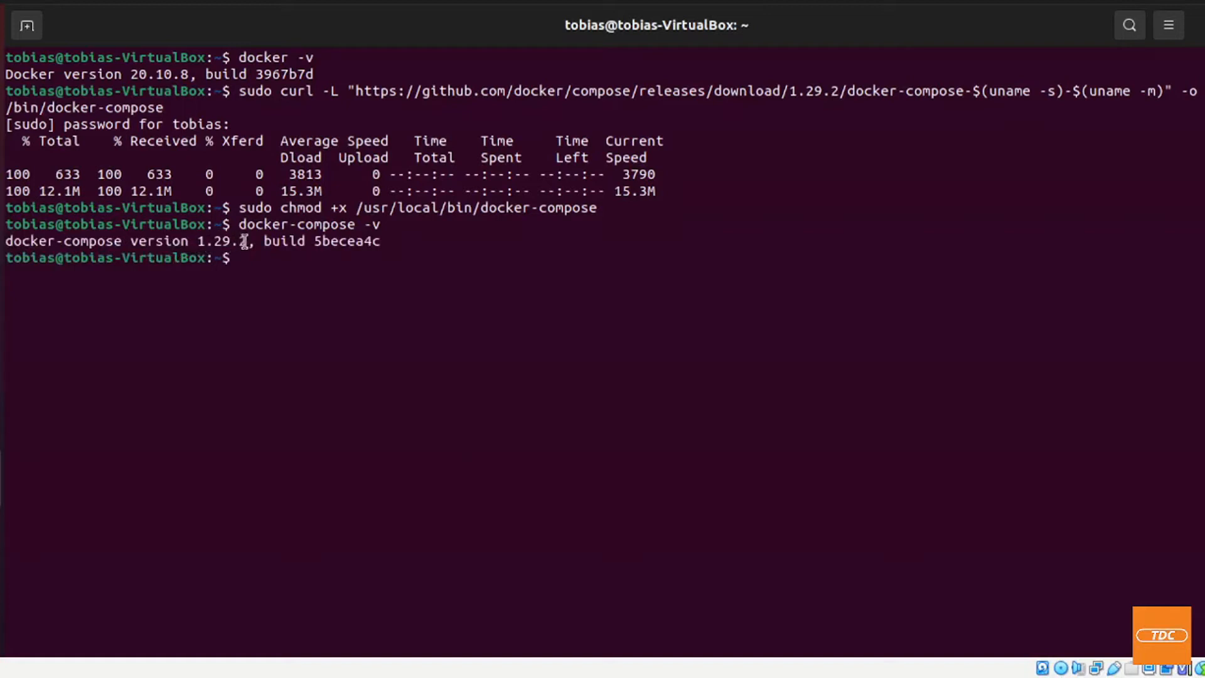
mouse_move(293, 258)
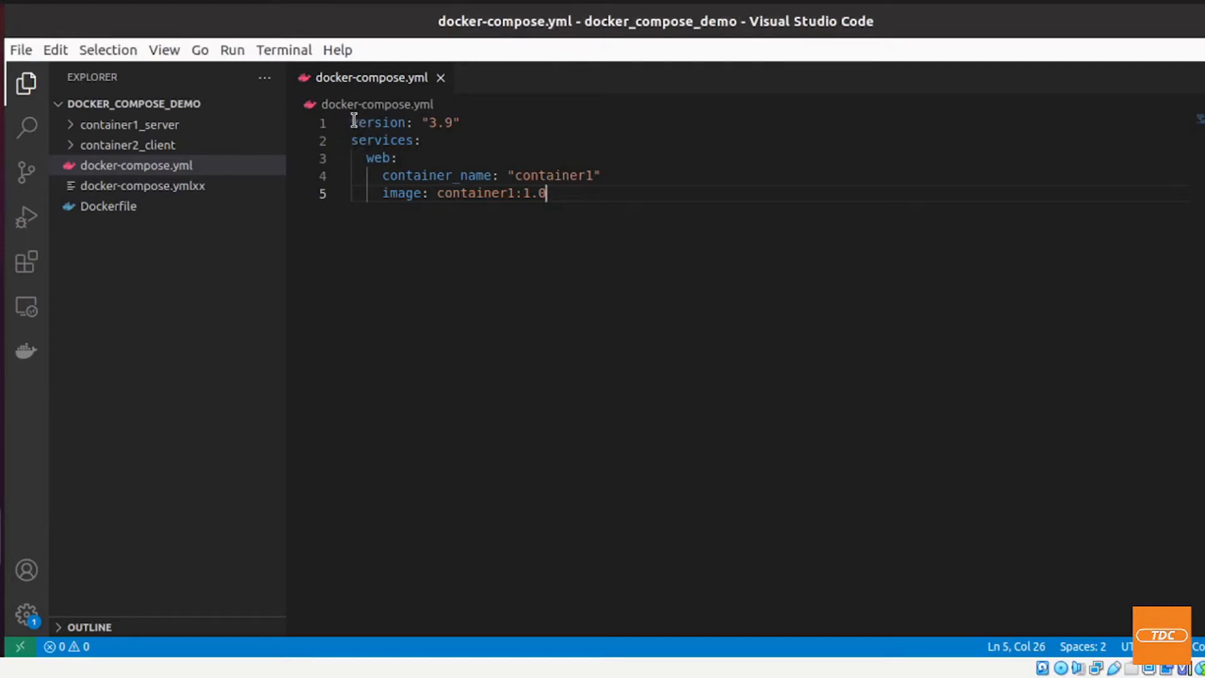
Highlight the version 3.9 key in docker-compose.yml
double_click(377, 123)
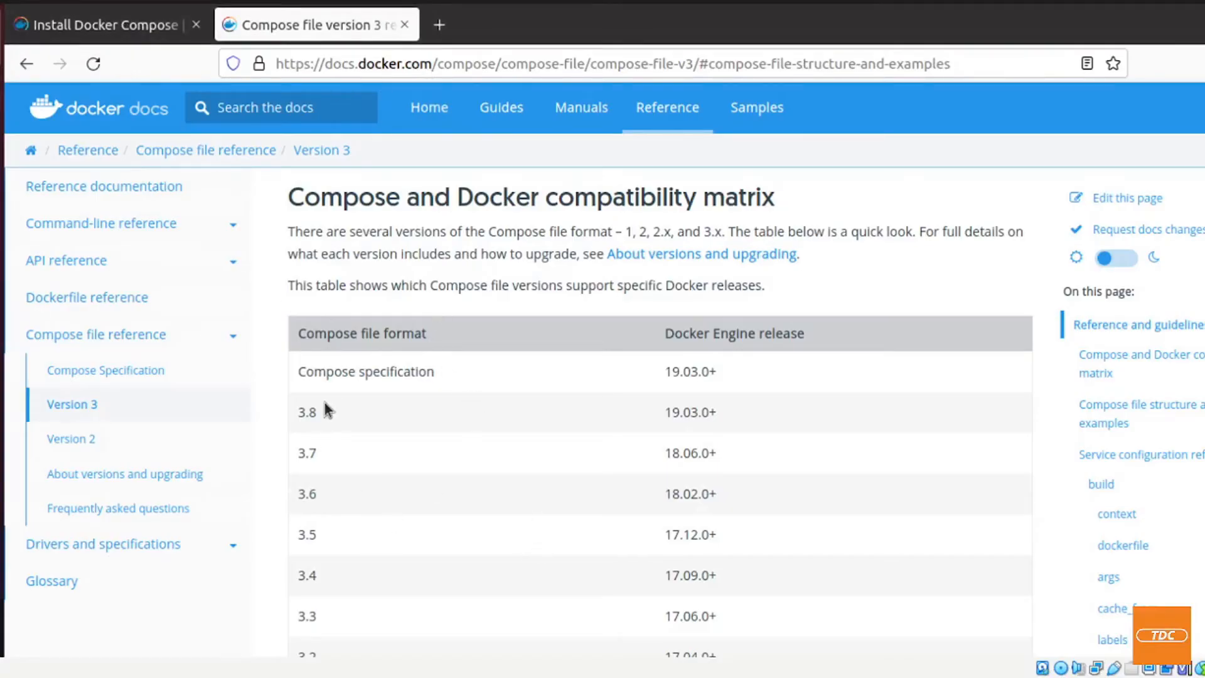
mouse_move(684, 392)
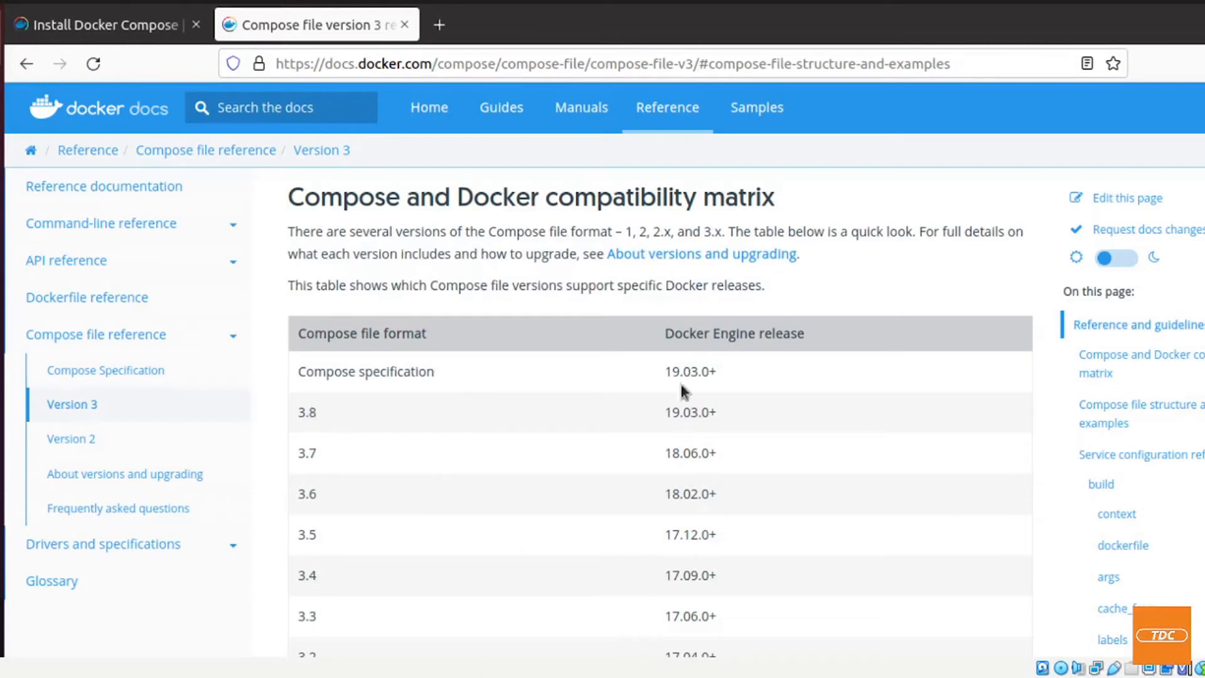
mouse_move(751, 359)
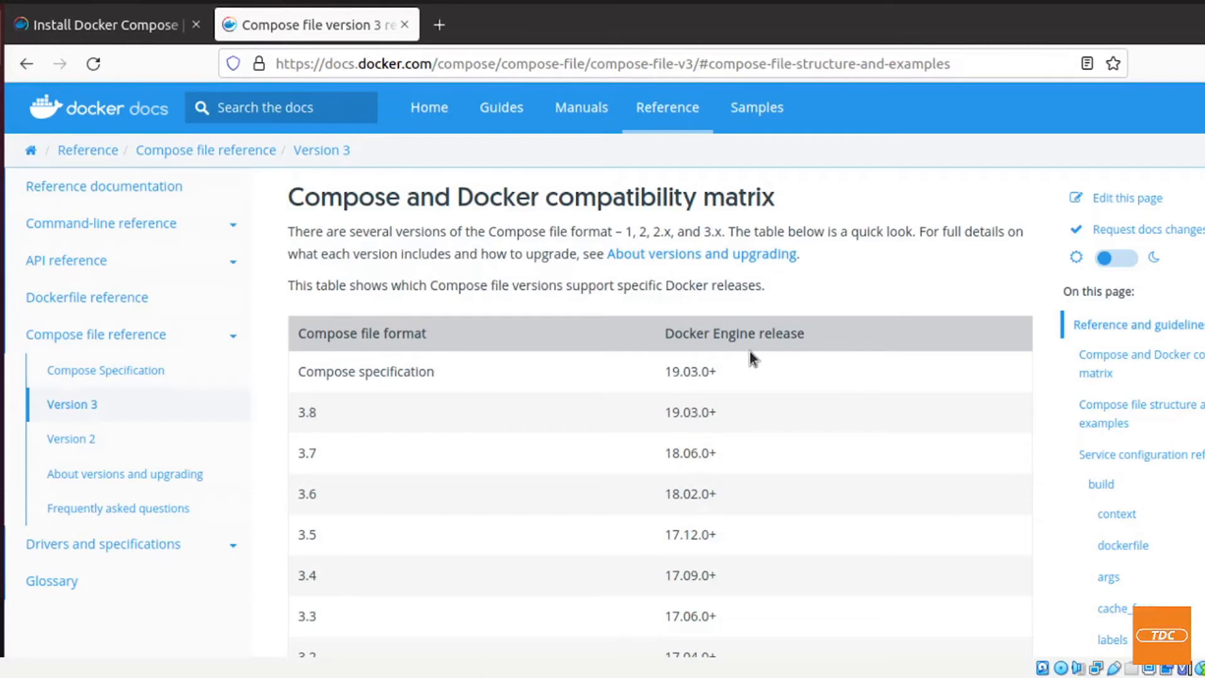
mouse_move(557, 473)
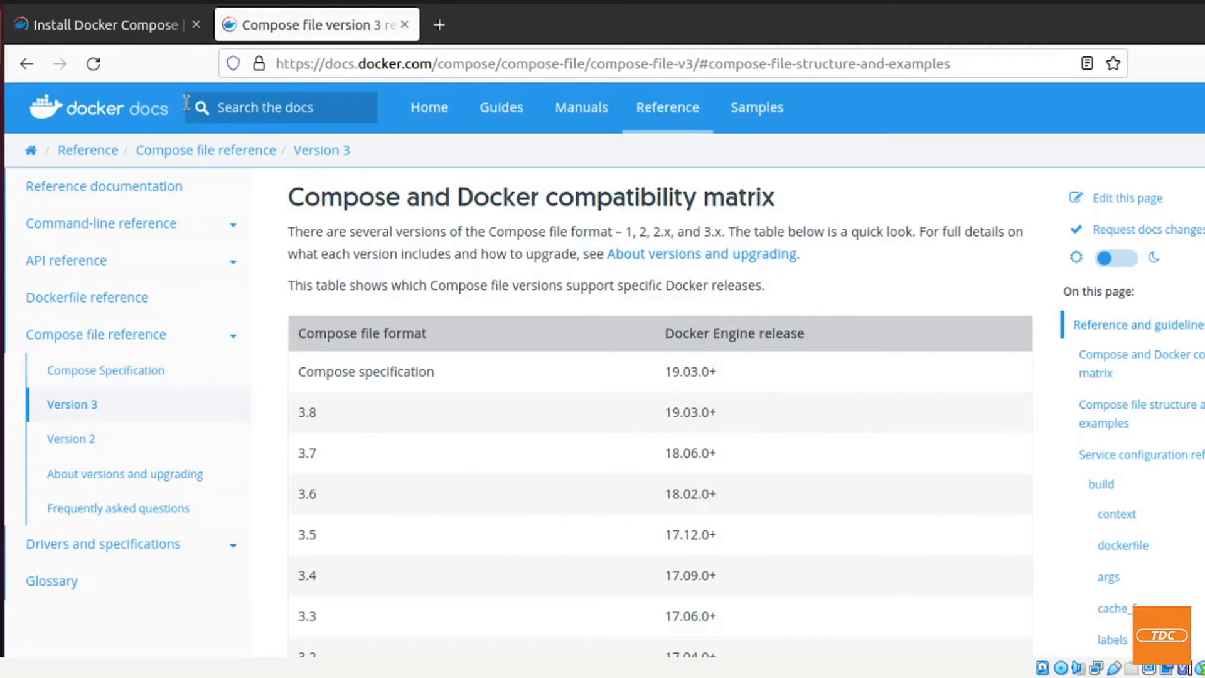
mouse_move(217, 517)
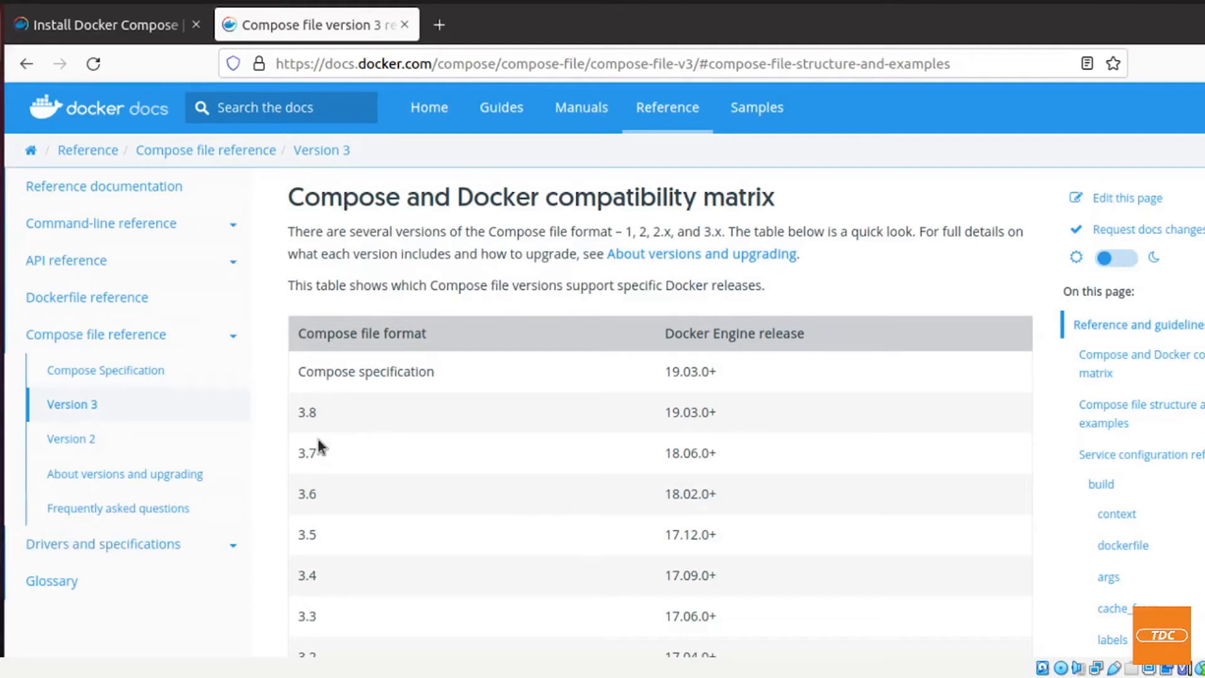
Scroll the compatibility matrix through file formats 3.8 down to 3.0
scroll(down, 3)
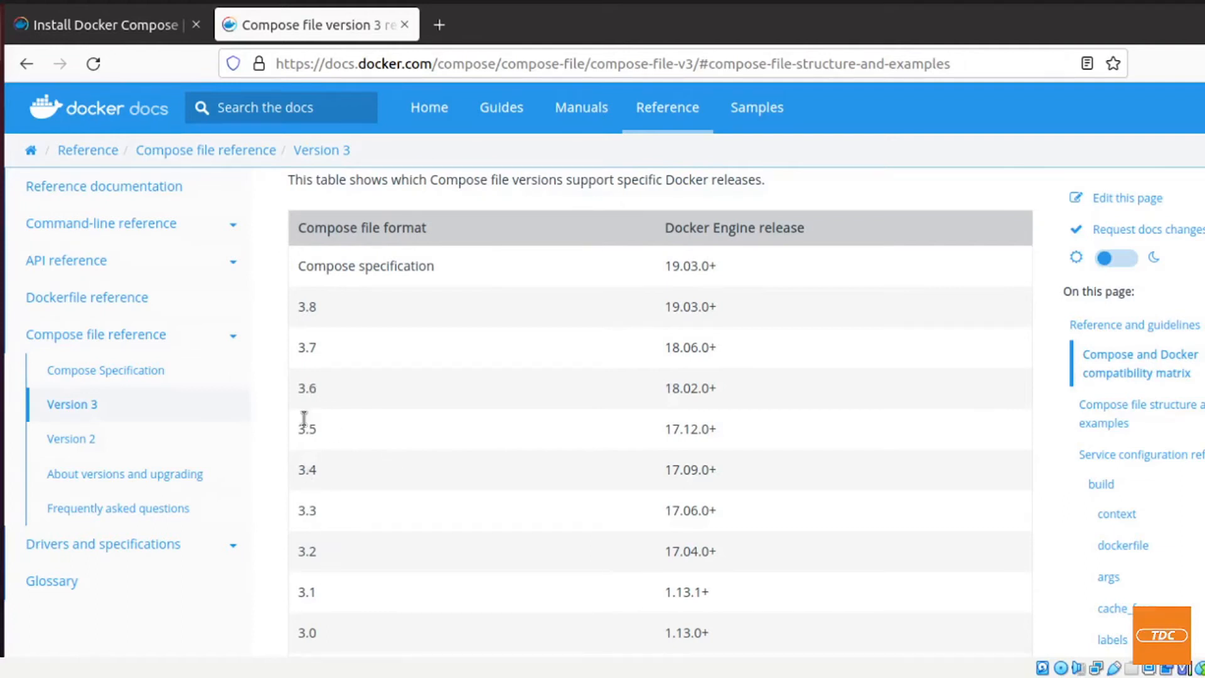
mouse_move(685, 510)
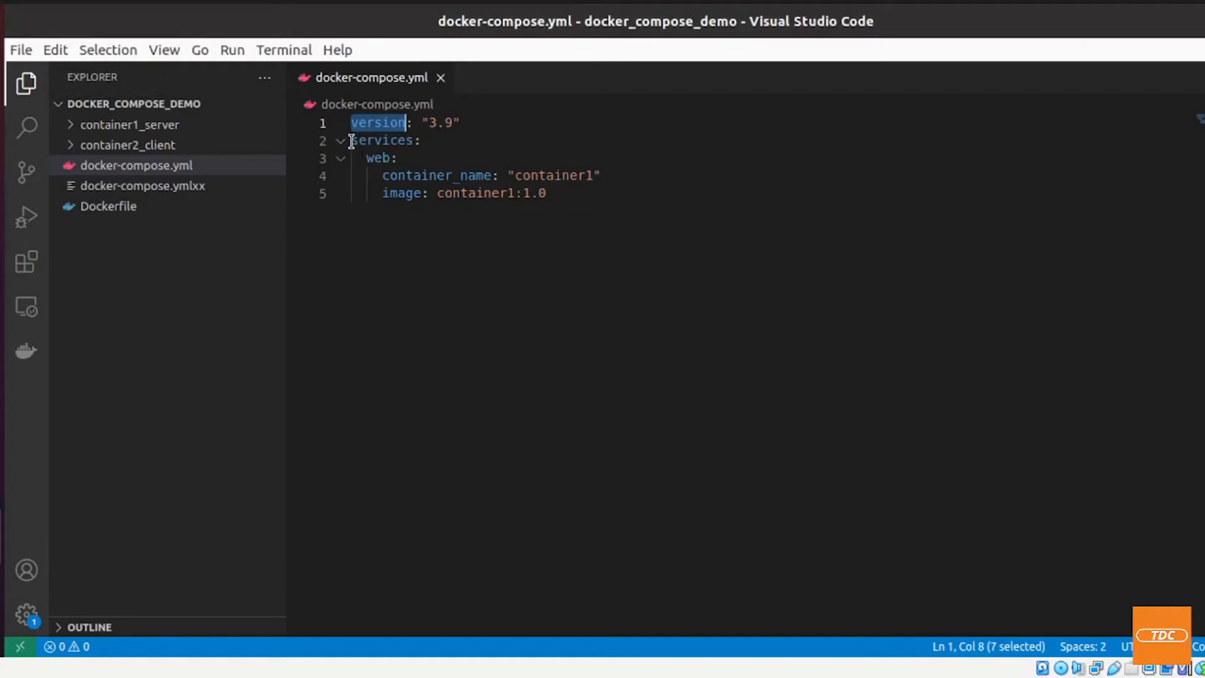
Rename the web service to service1 in docker-compose.yml
double_click(382, 140)
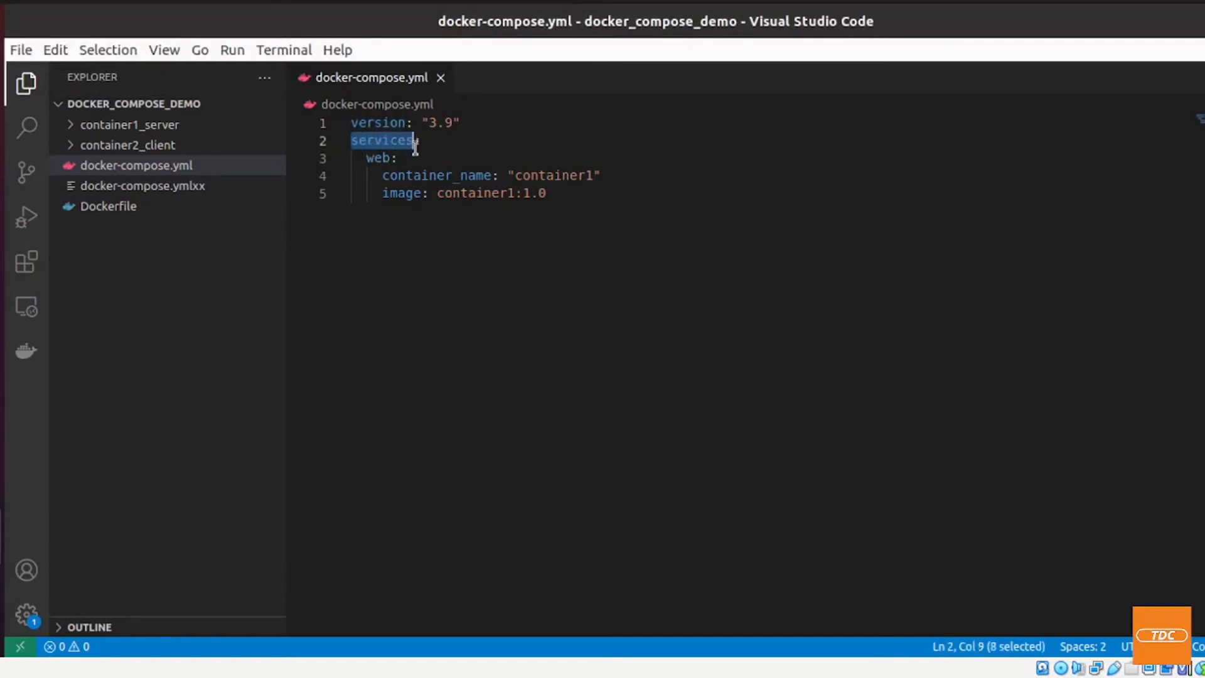
click(376, 158)
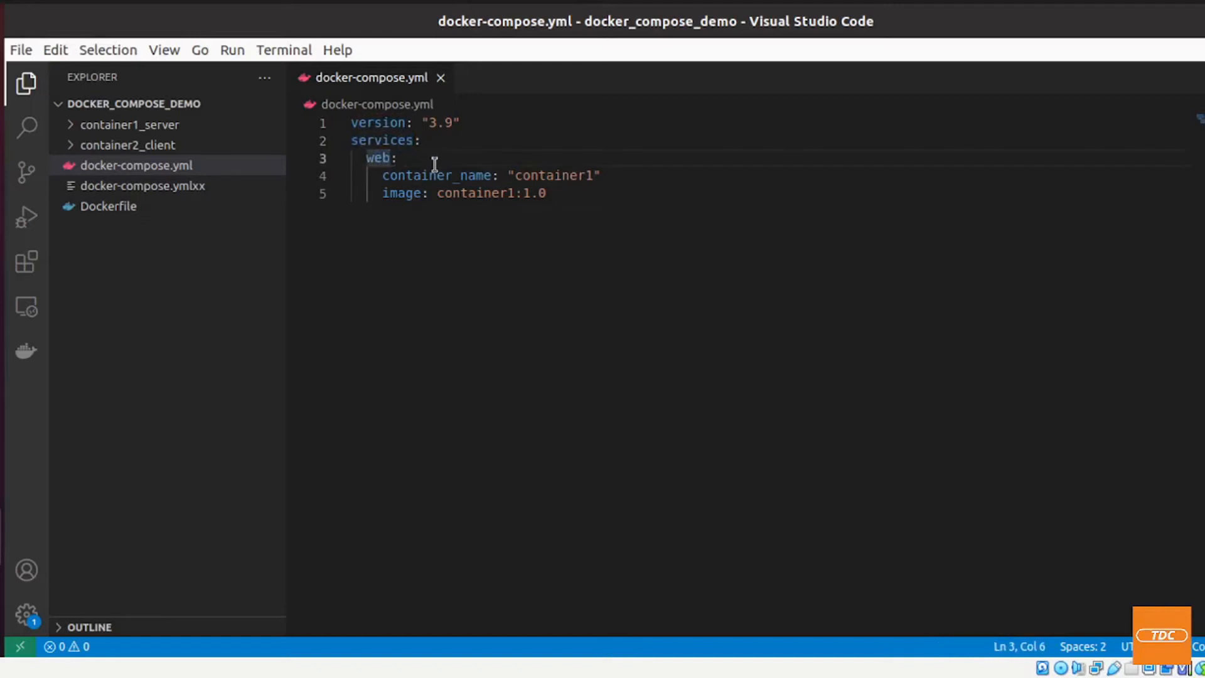
key(BackSpace)
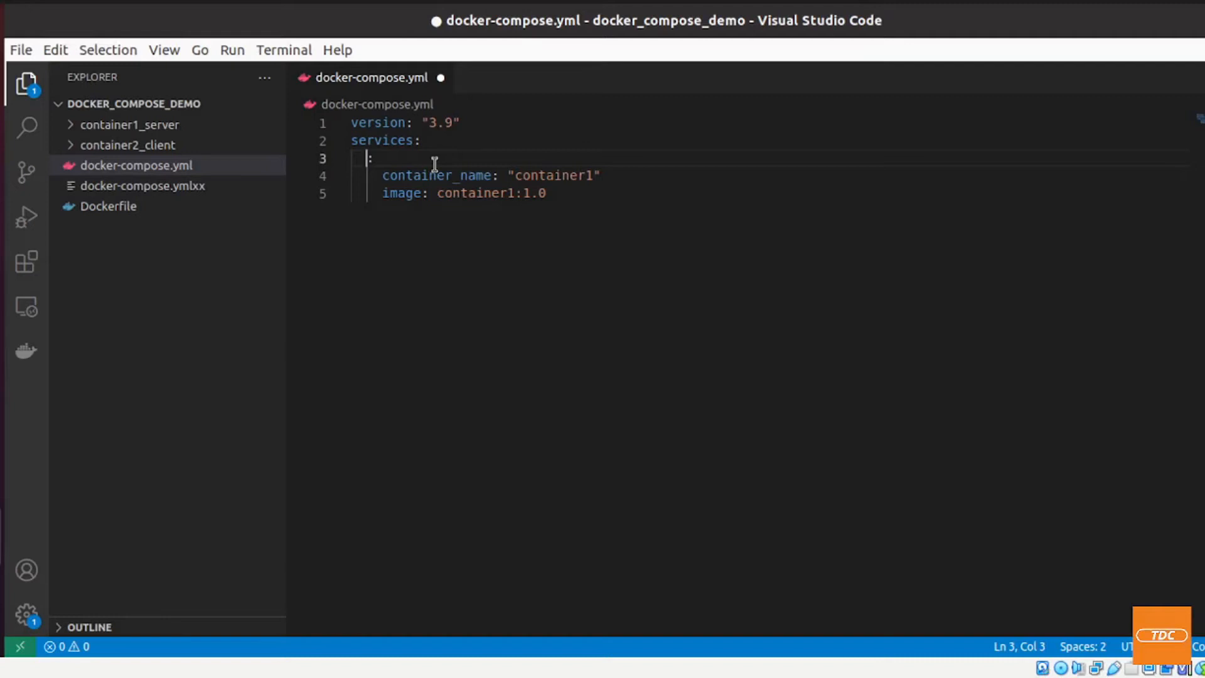
text(serv)
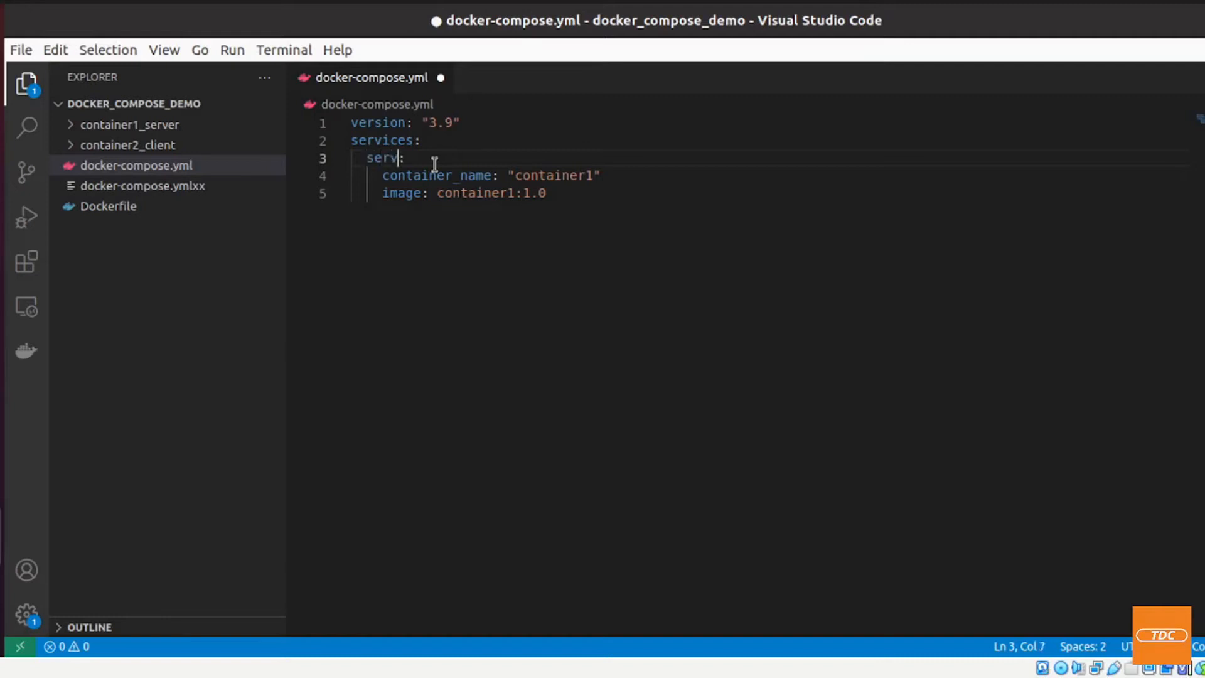
text(ice1)
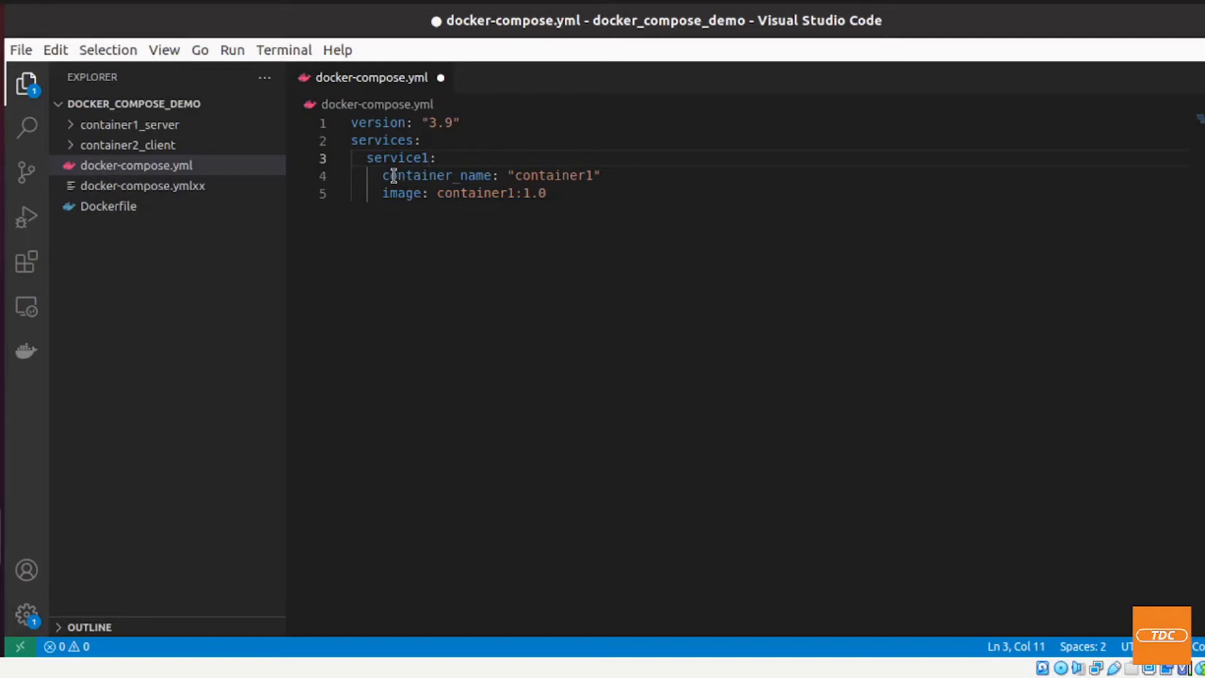
Highlight container_name container1 and image container1:1.0, then save the file
drag(383, 175, 480, 193)
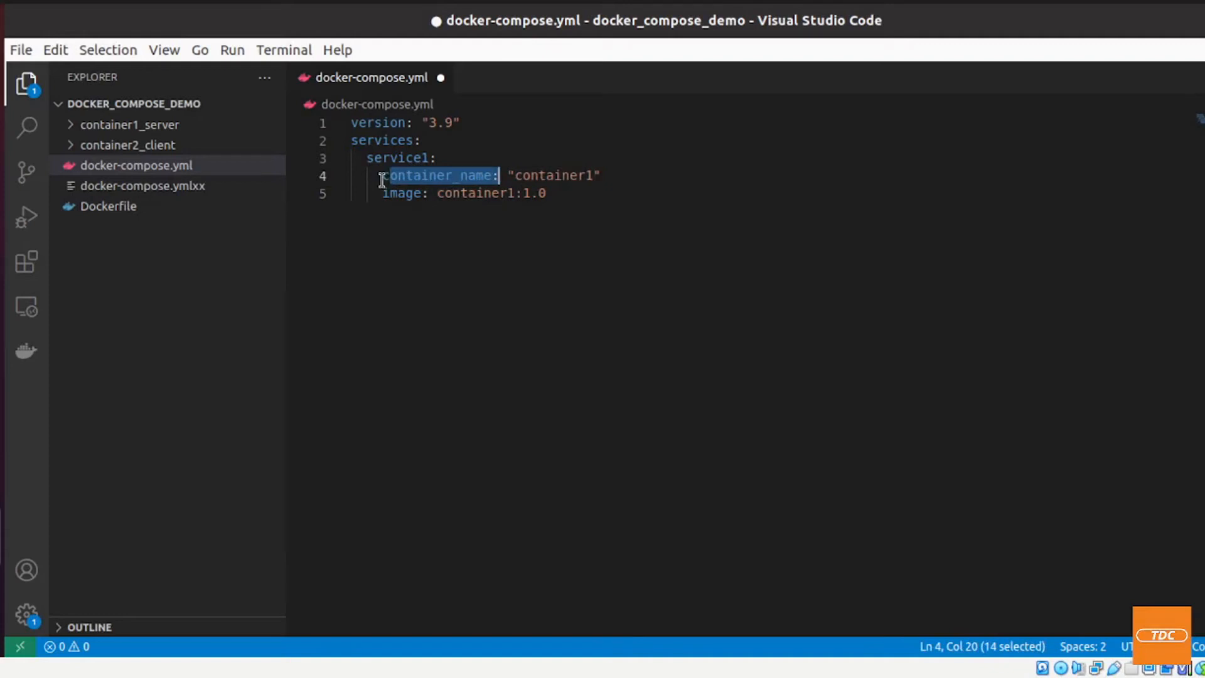
double_click(403, 192)
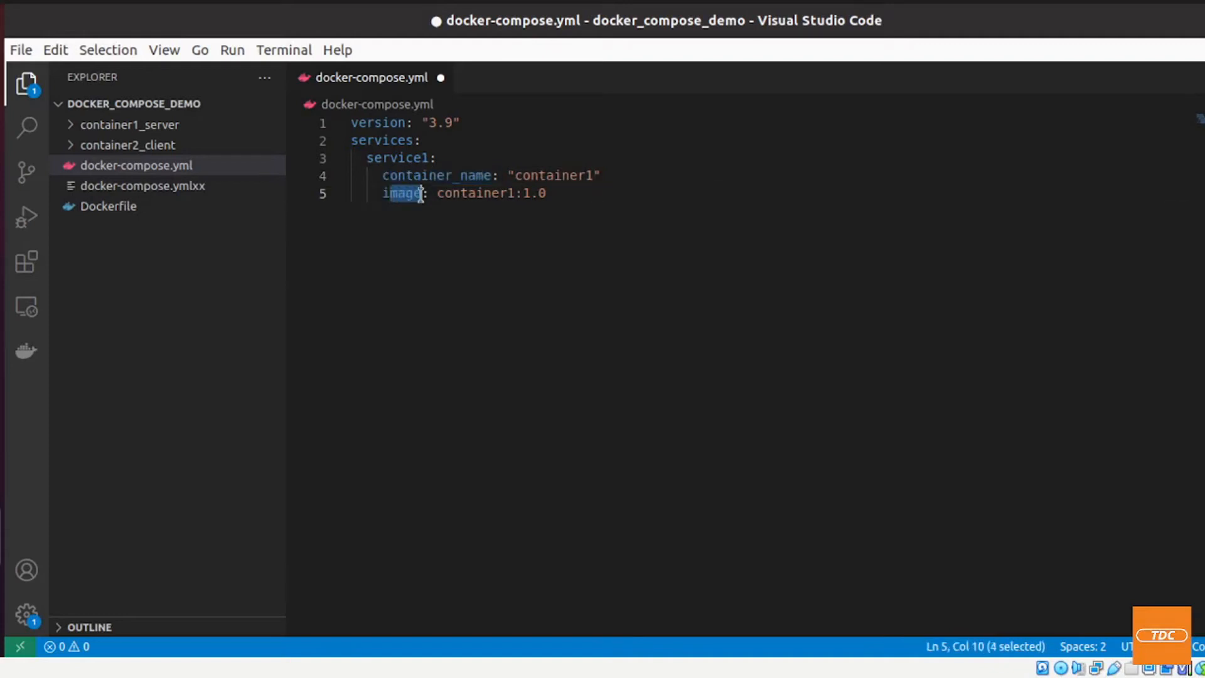
double_click(468, 193)
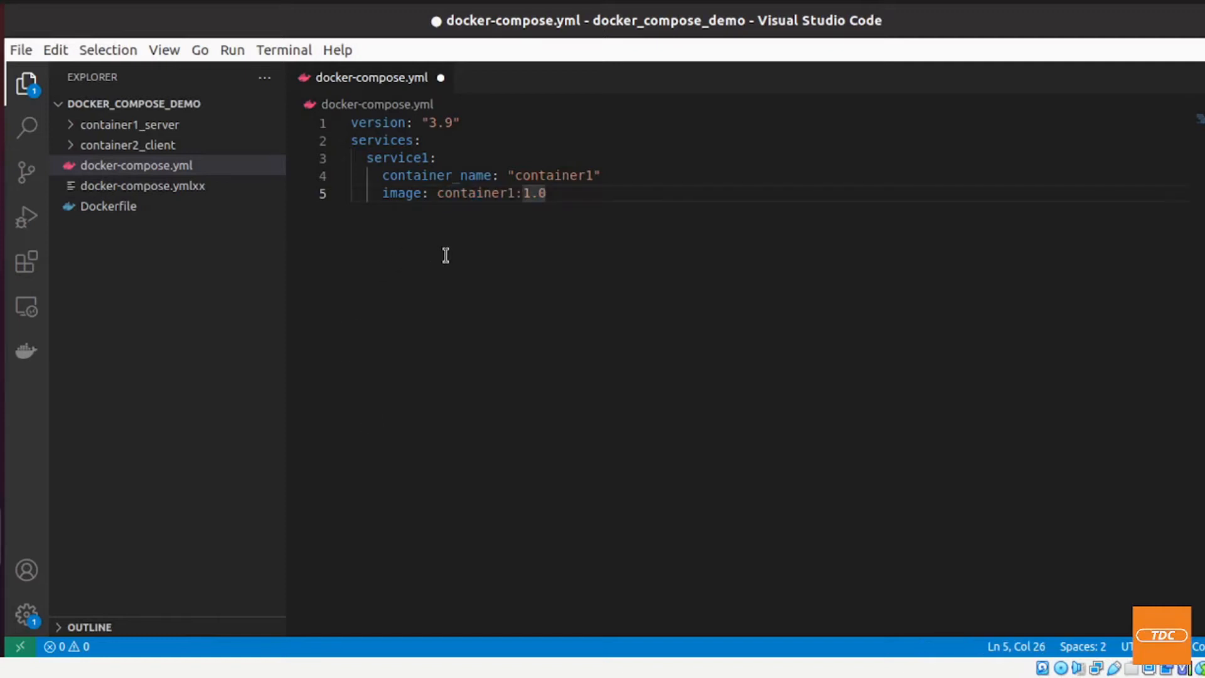
key(ctrl+s)
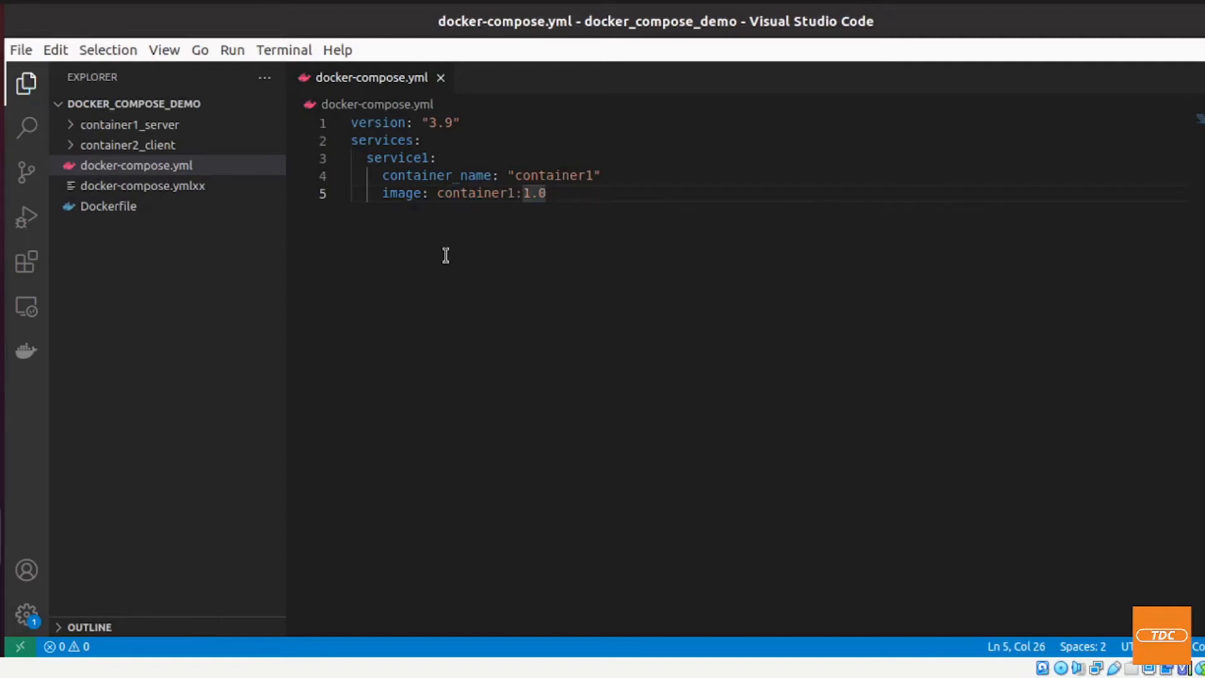
mouse_move(460, 313)
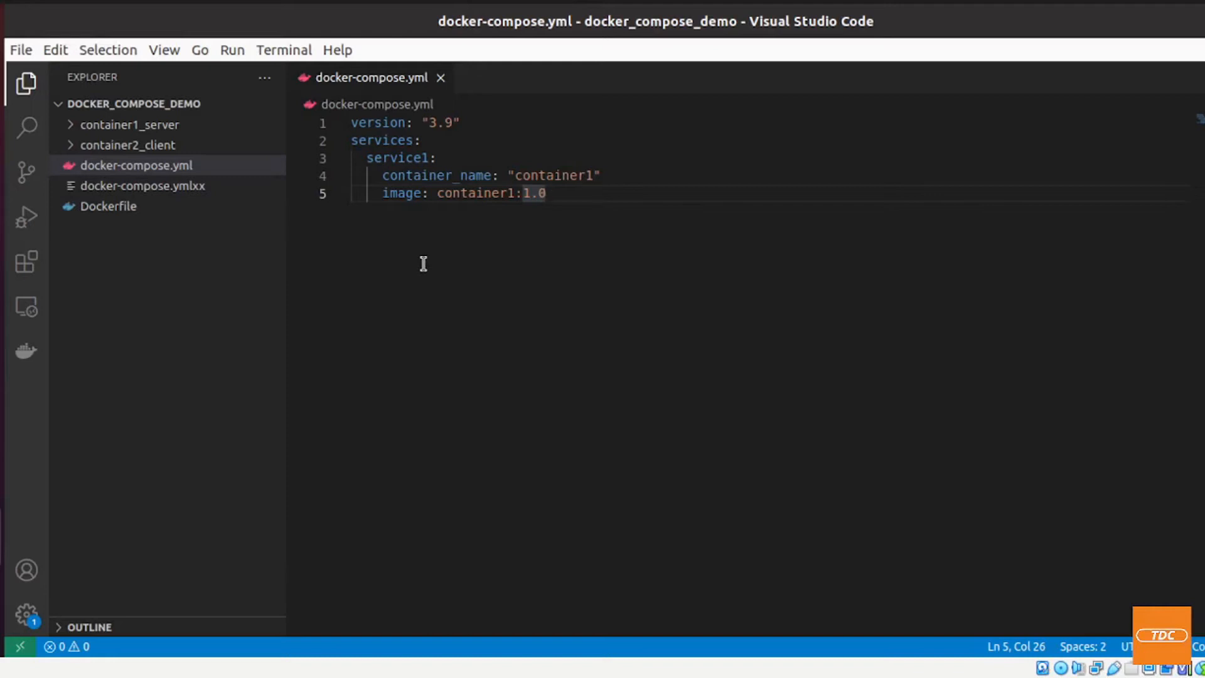
mouse_move(388, 212)
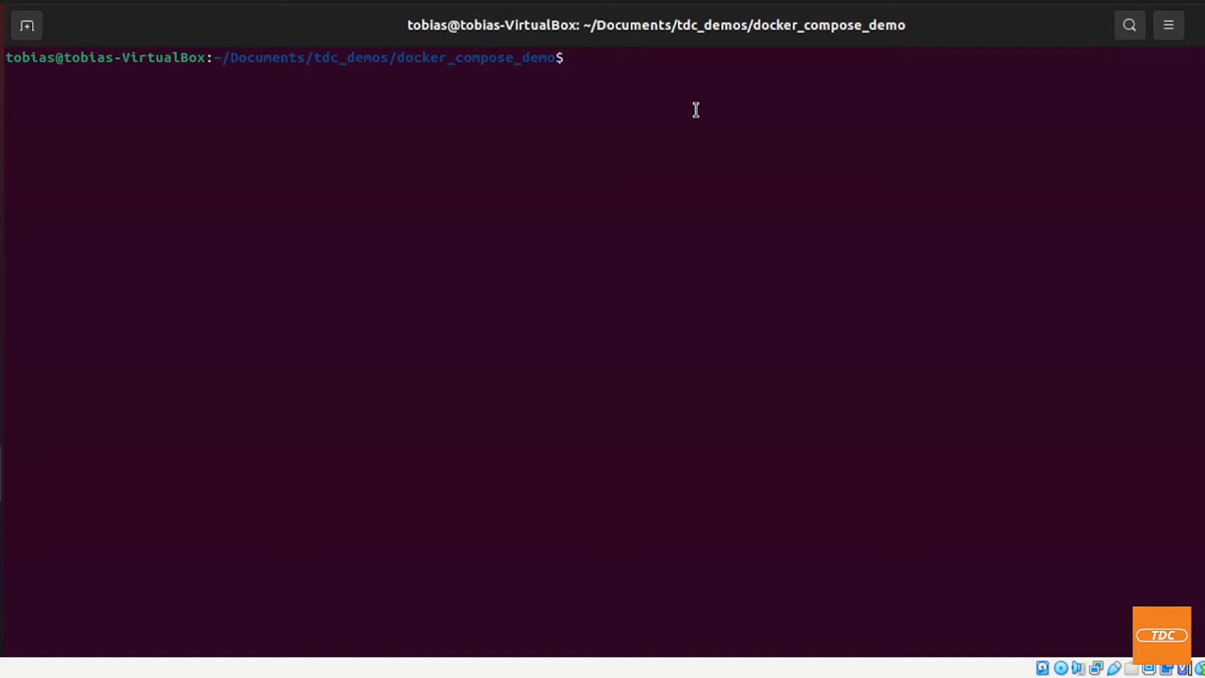
Run docker images and review container1:1.0 and the socket images
text(docker i)
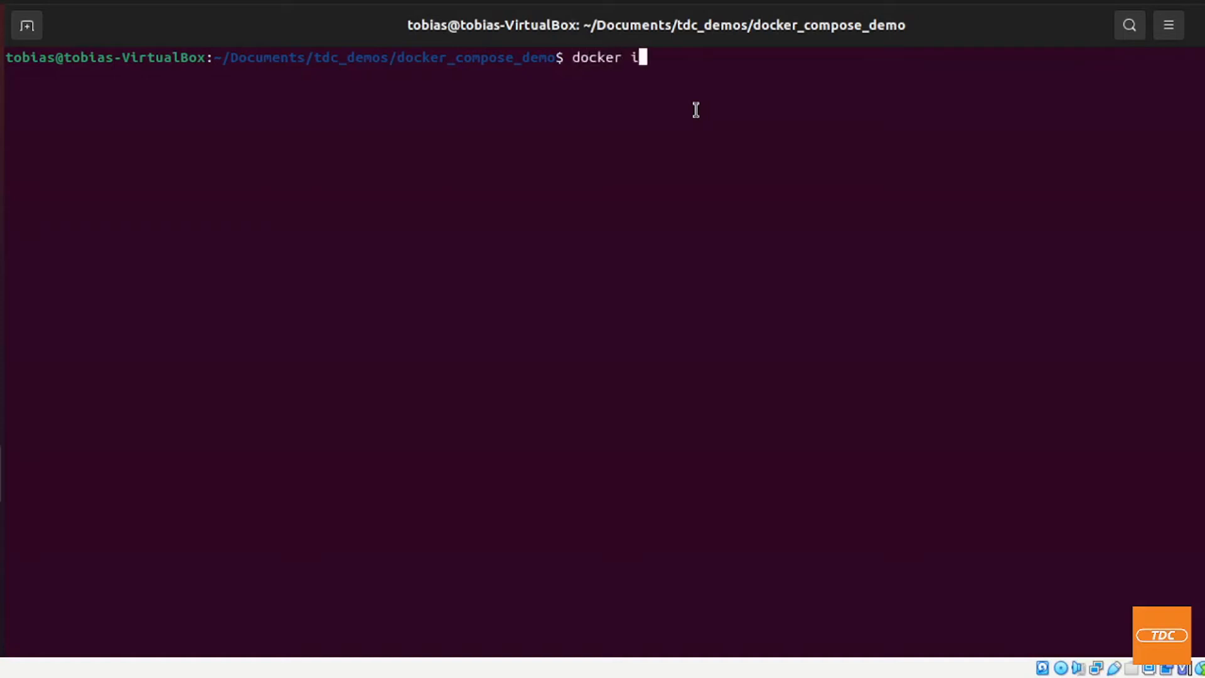
text(mages)
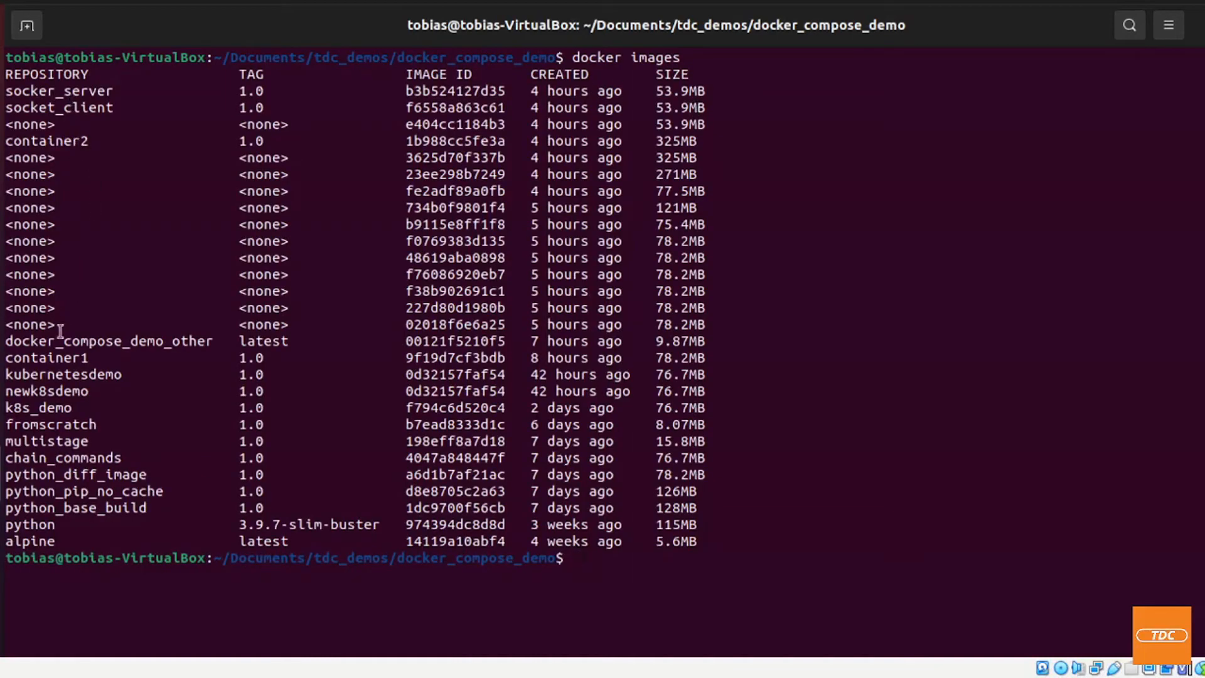
double_click(44, 357)
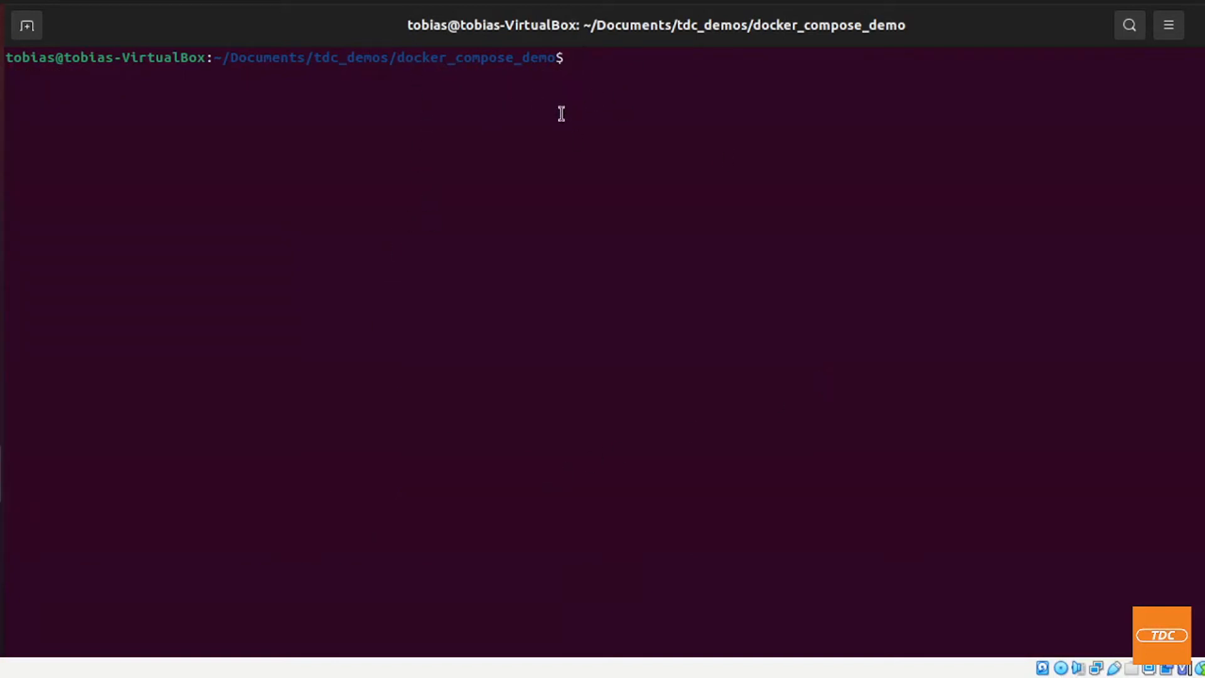
mouse_move(560, 88)
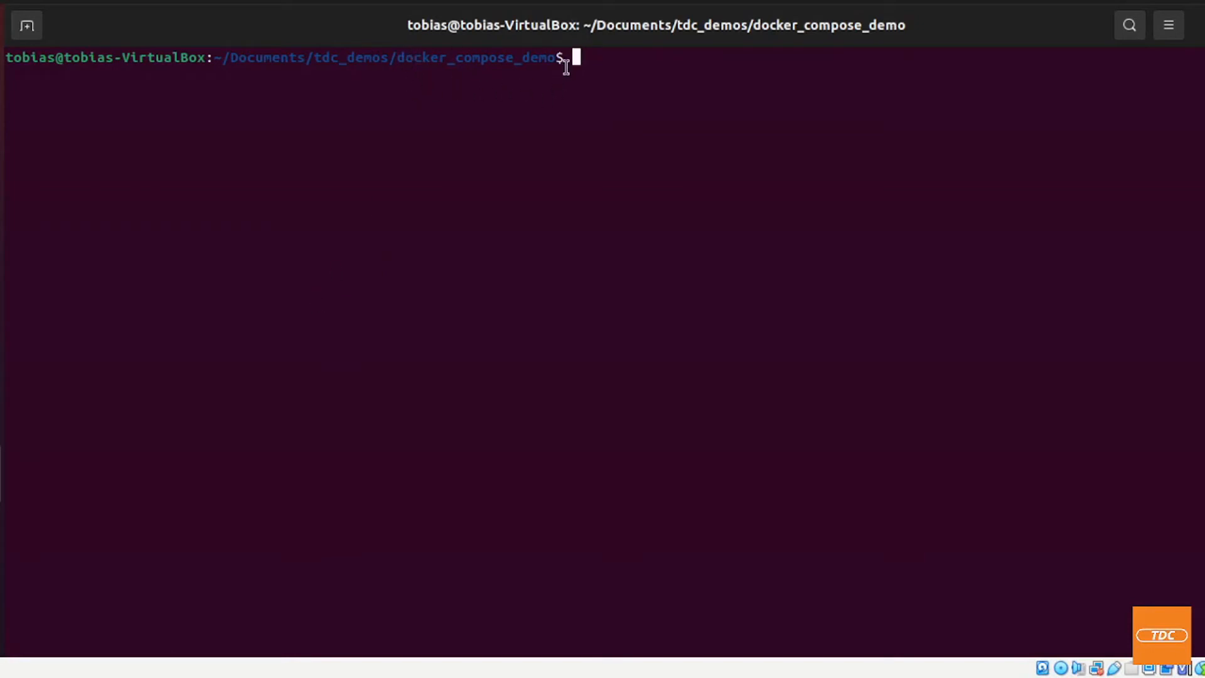
mouse_move(688, 99)
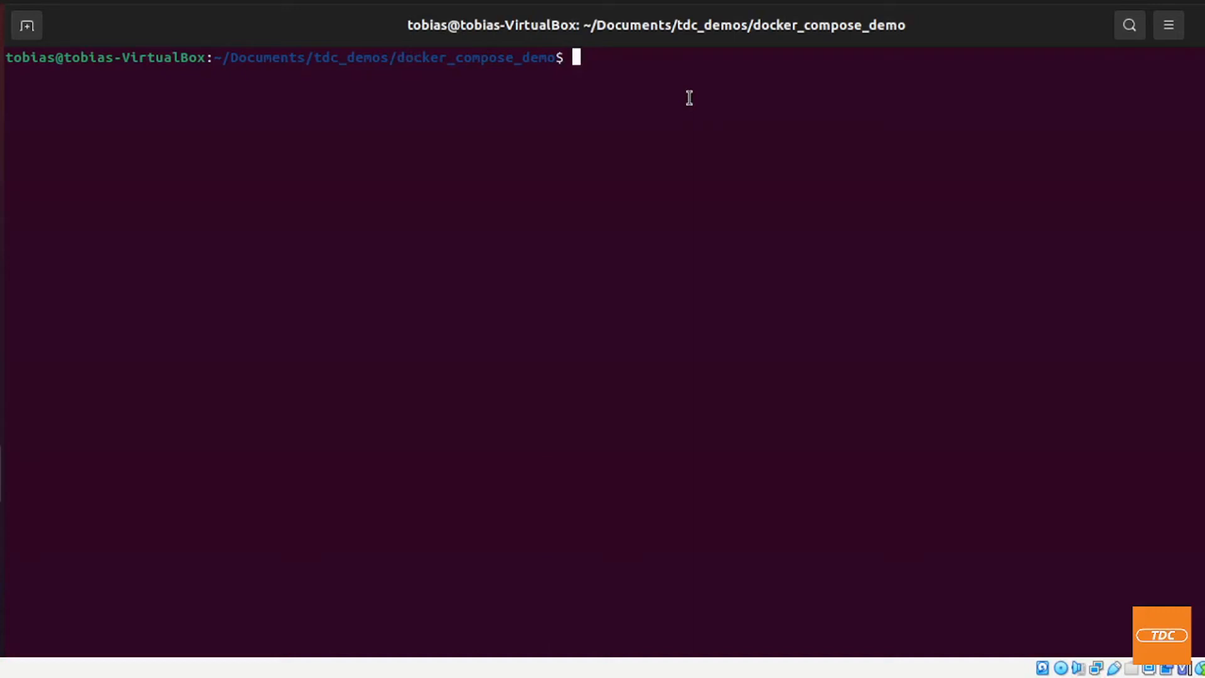
Run docker-compose up to start container1's Flask server, then stop it with Ctrl+C
text(docker-)
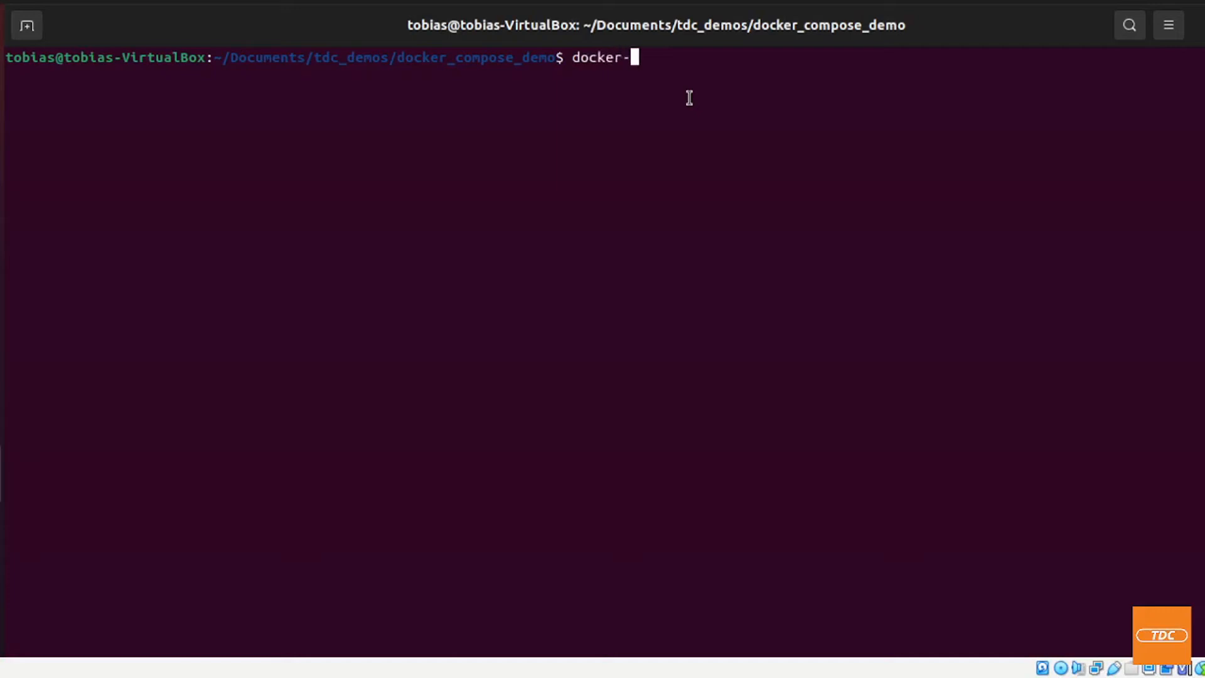
text(compose)
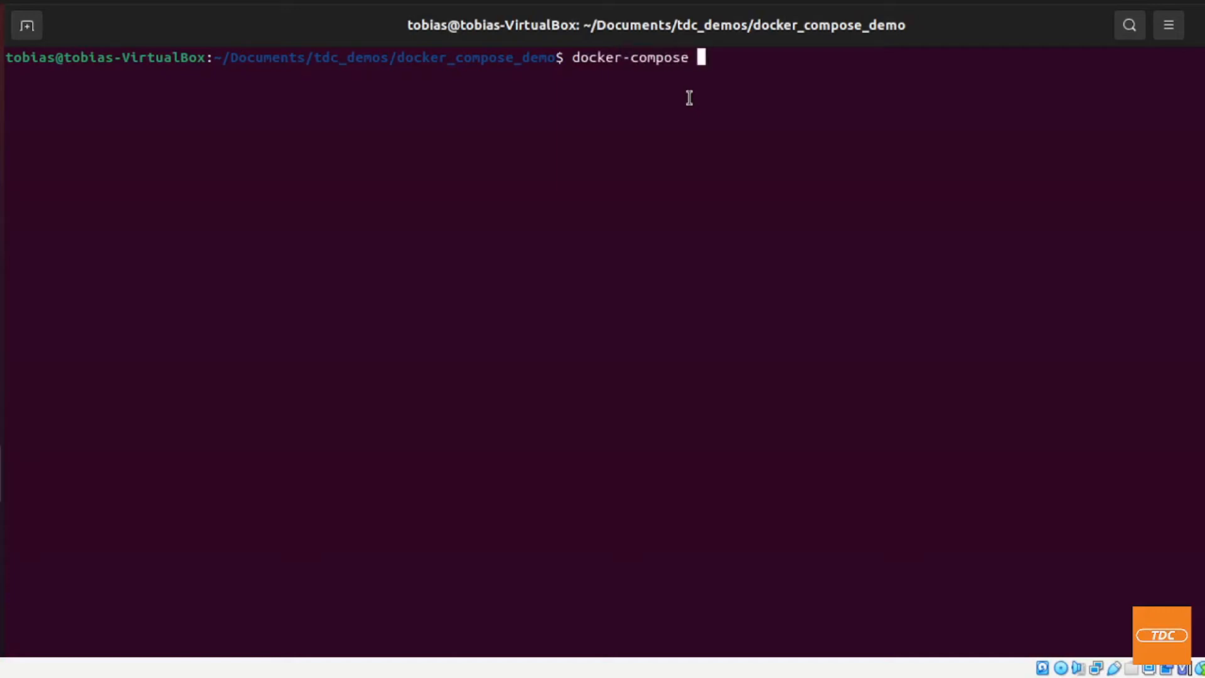
text(up)
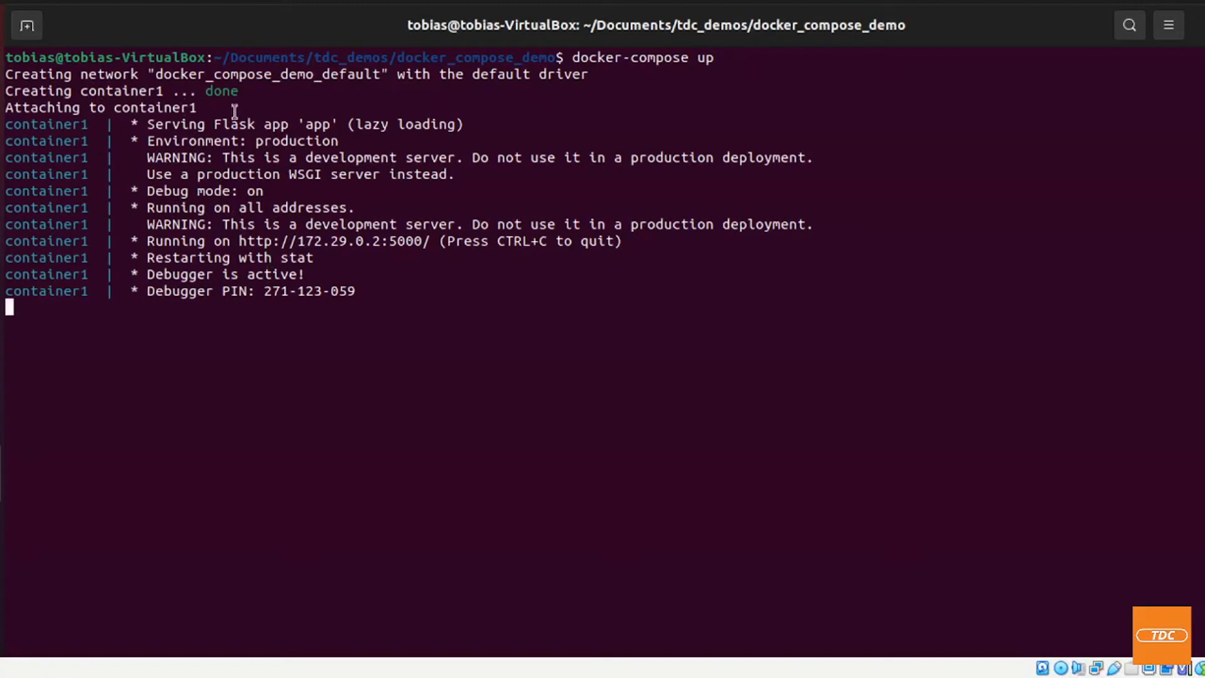
mouse_move(108, 141)
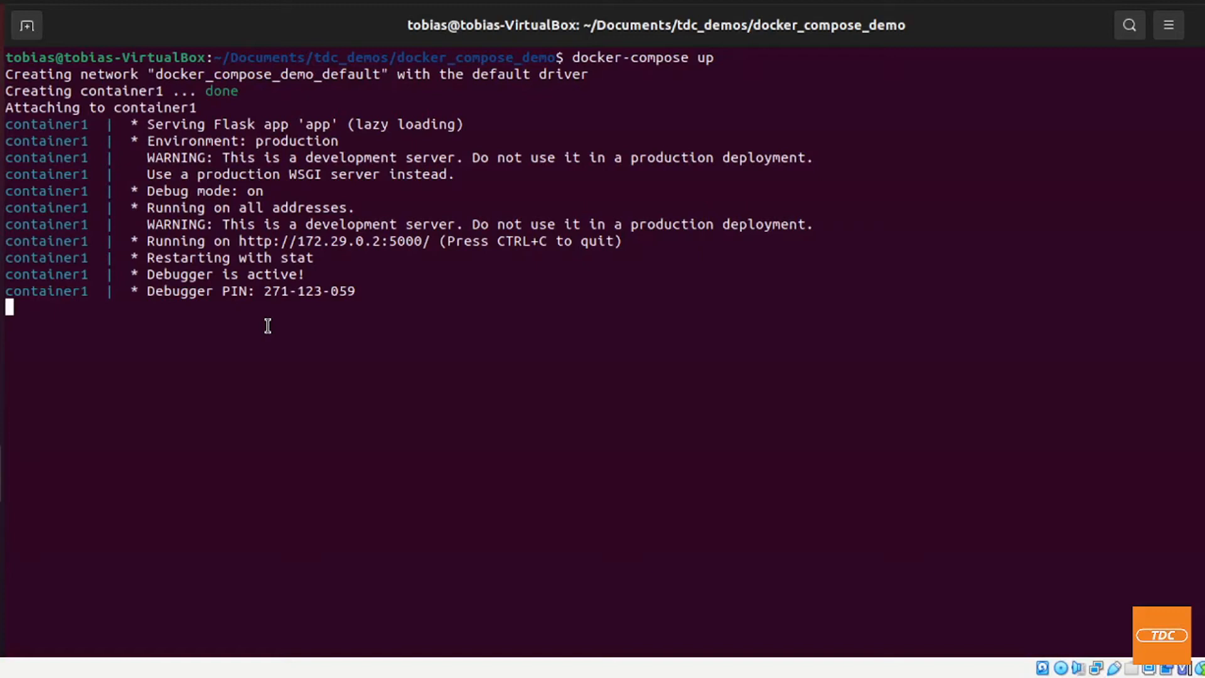
key(ctrl+c)
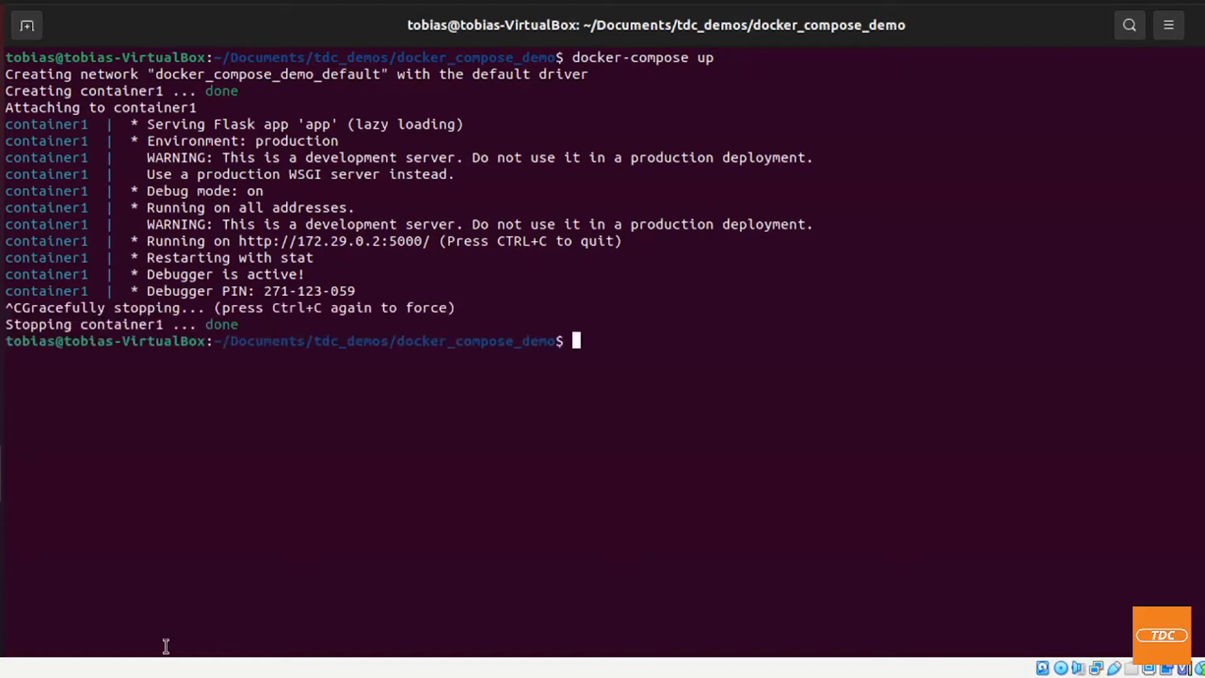
mouse_move(356, 510)
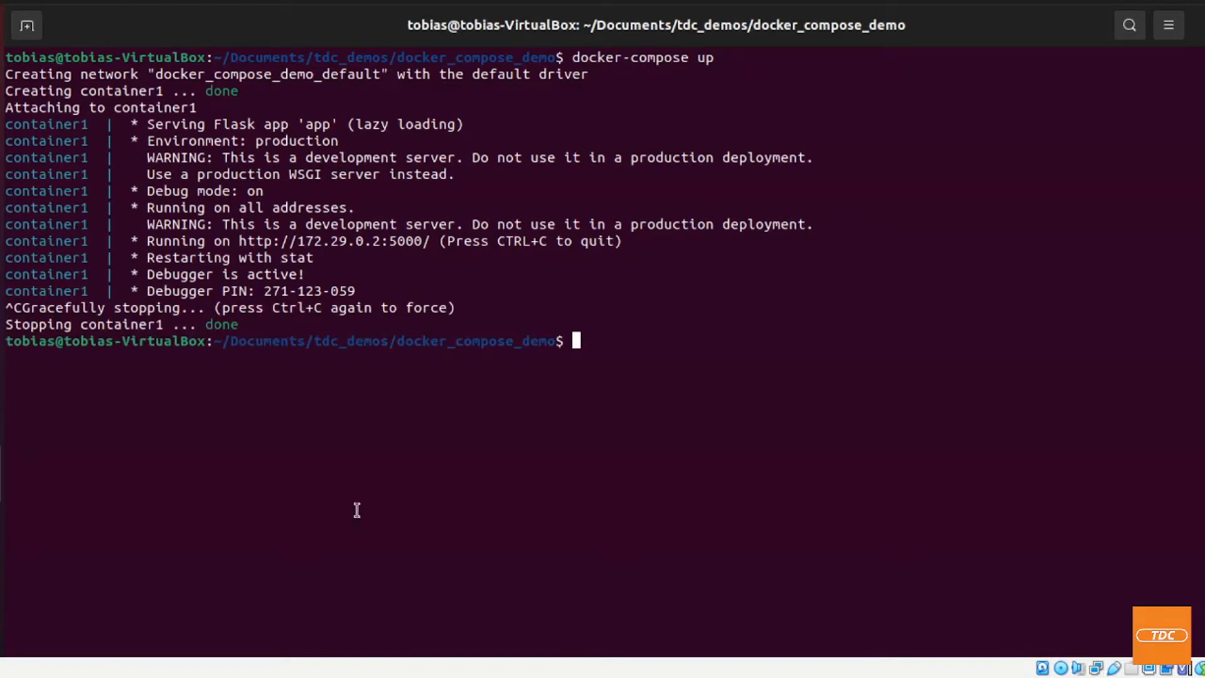
mouse_move(226, 347)
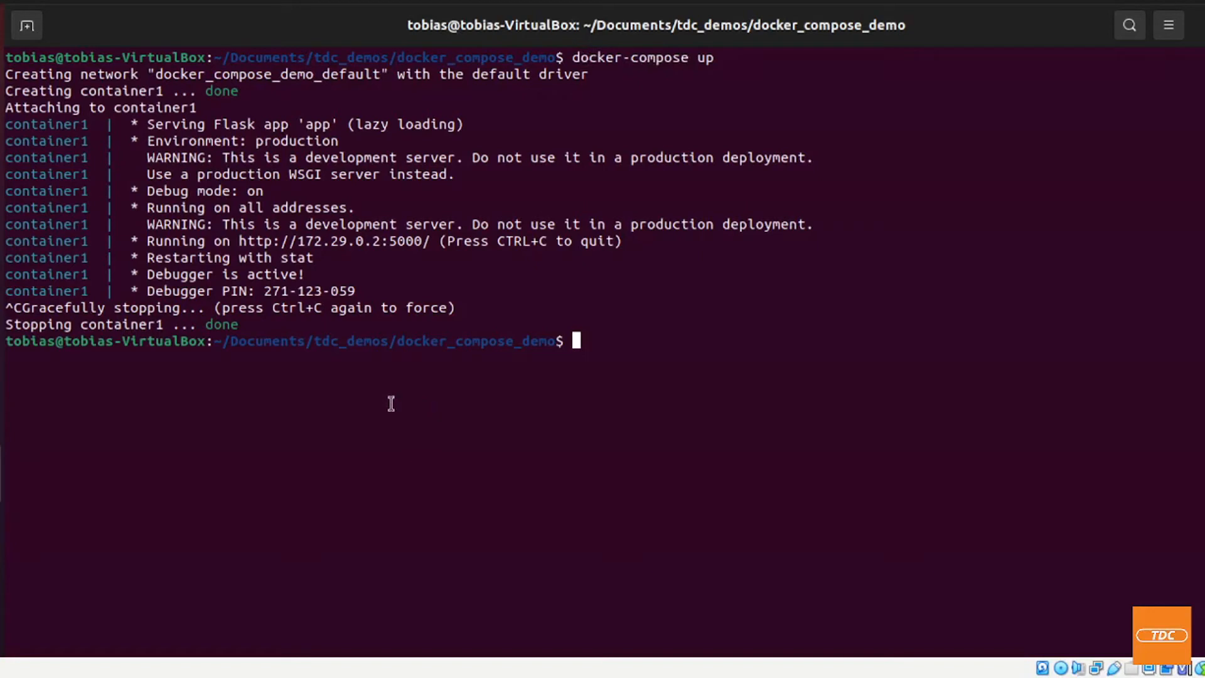
mouse_move(191, 398)
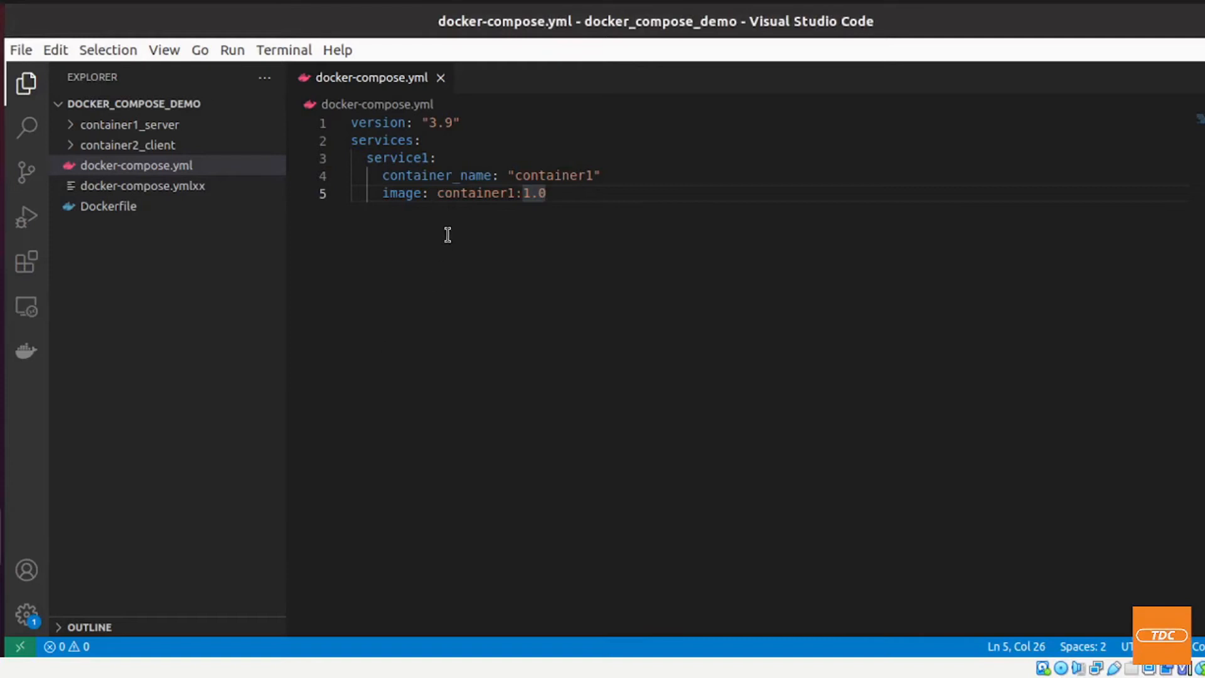
mouse_move(633, 210)
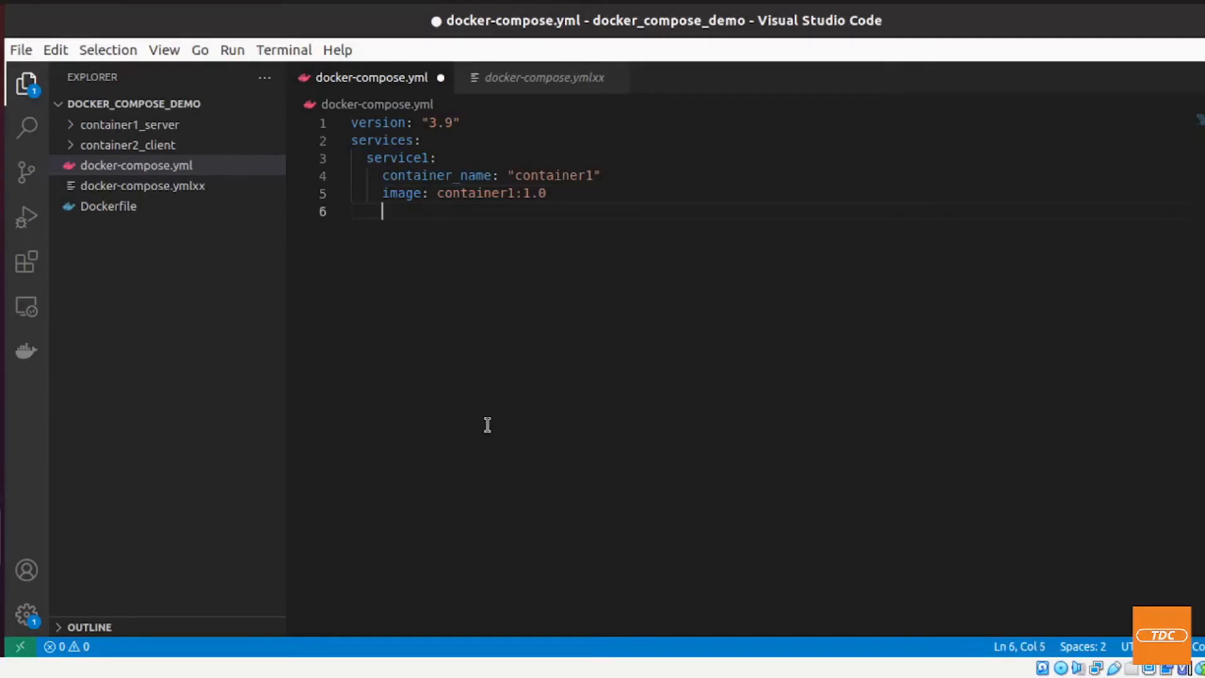
Add a ports entry "80:5000" under service1 and save docker-compose.yml
text(ports:)
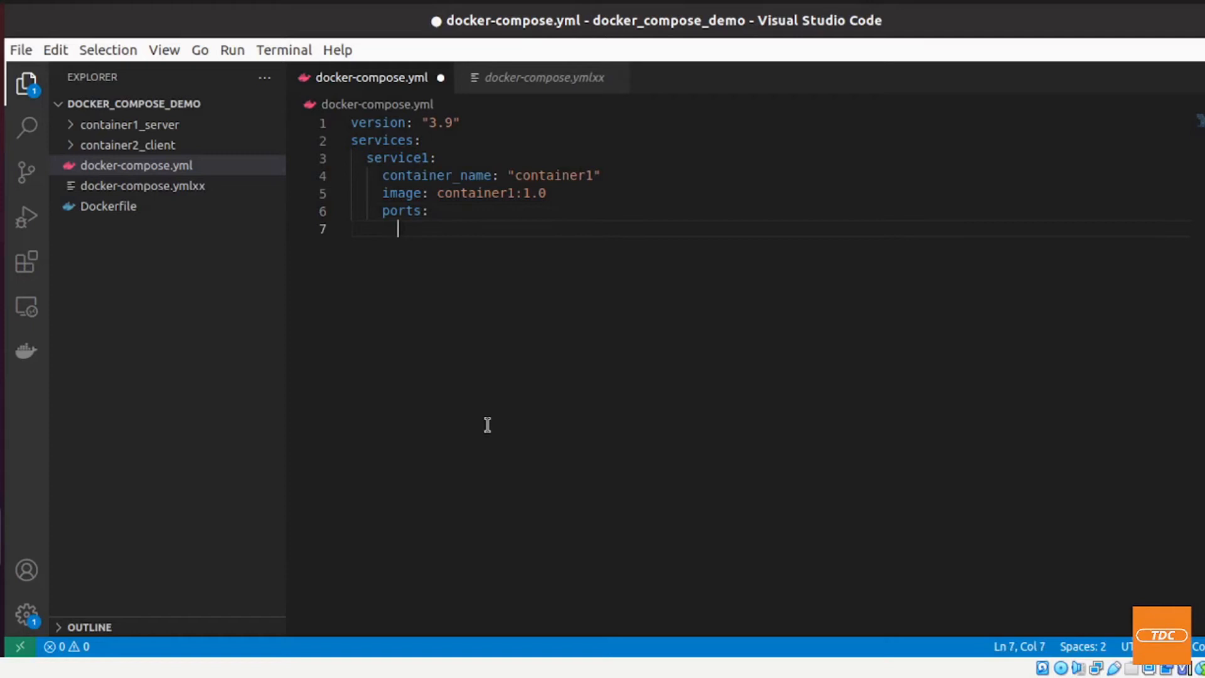
text(-)
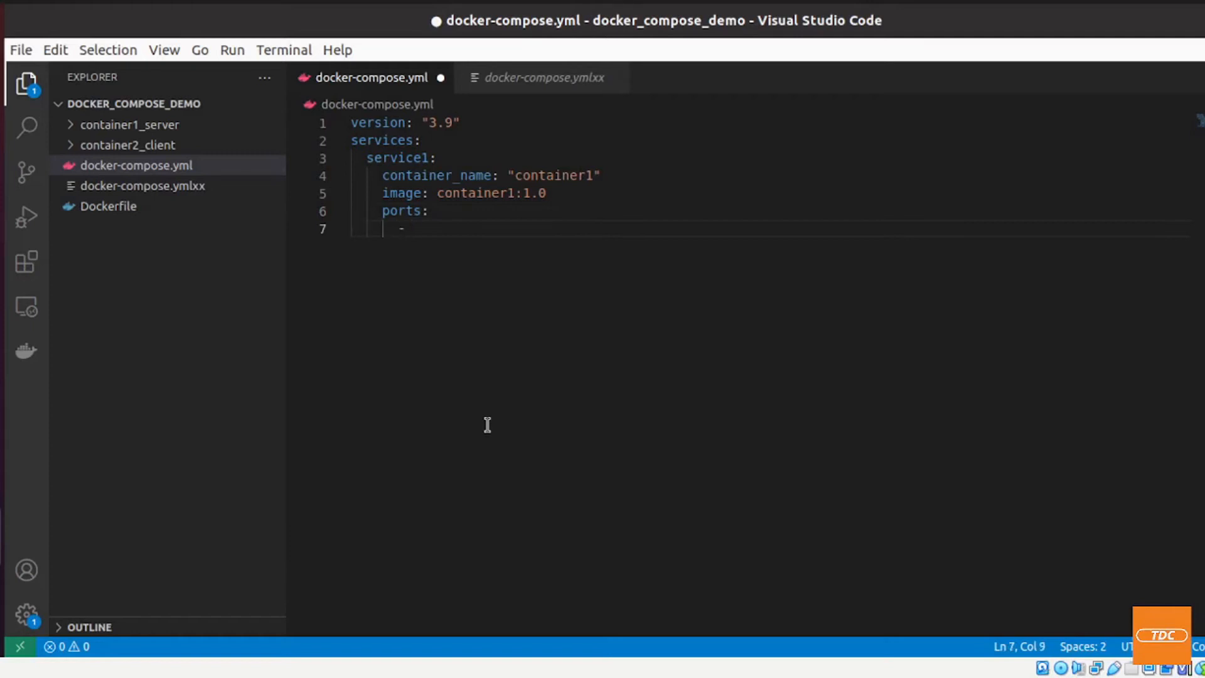
text("80")
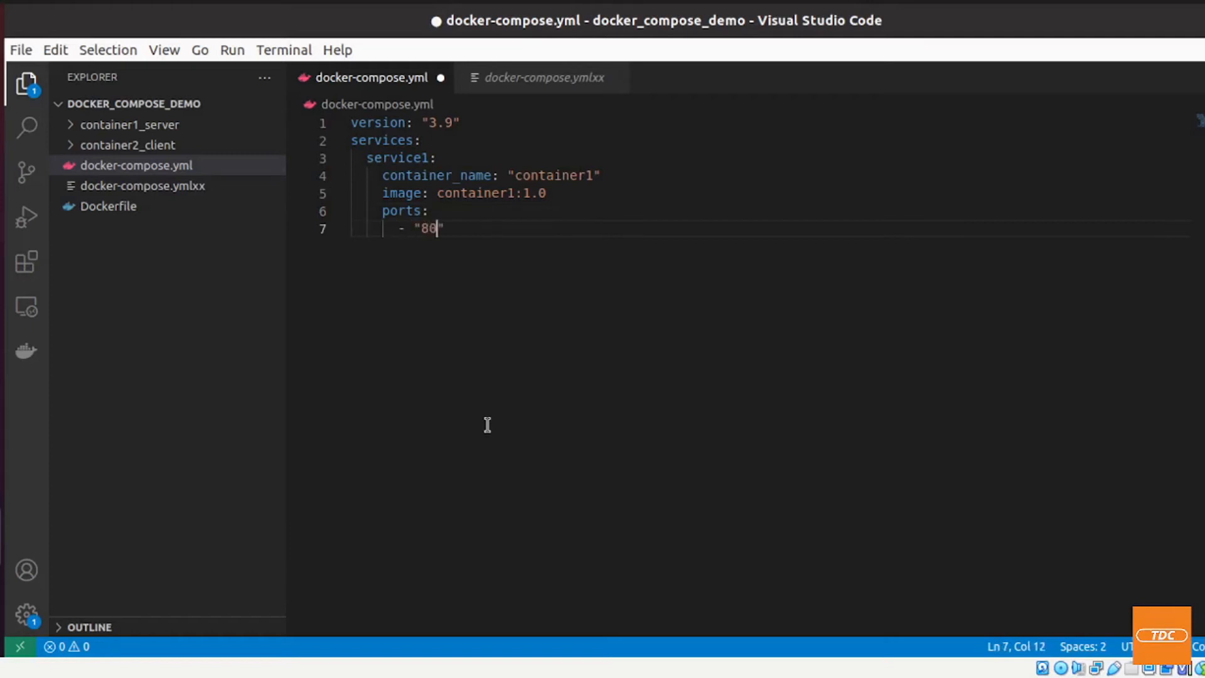
text(:5000)
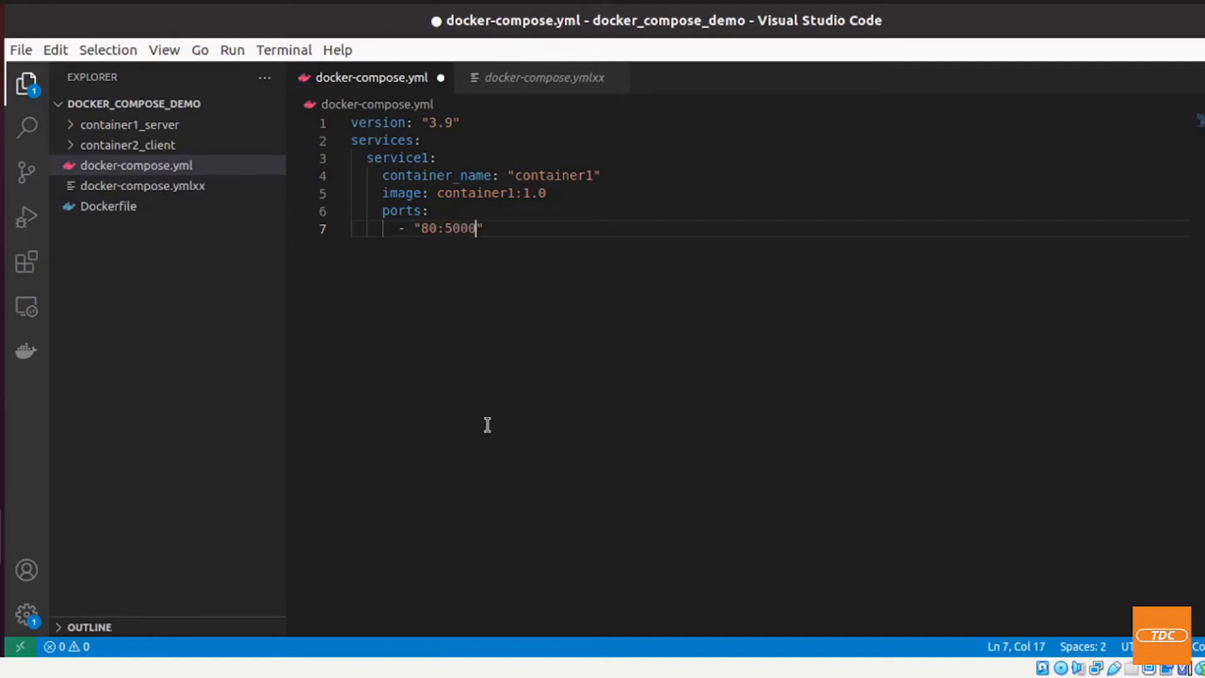
mouse_move(449, 314)
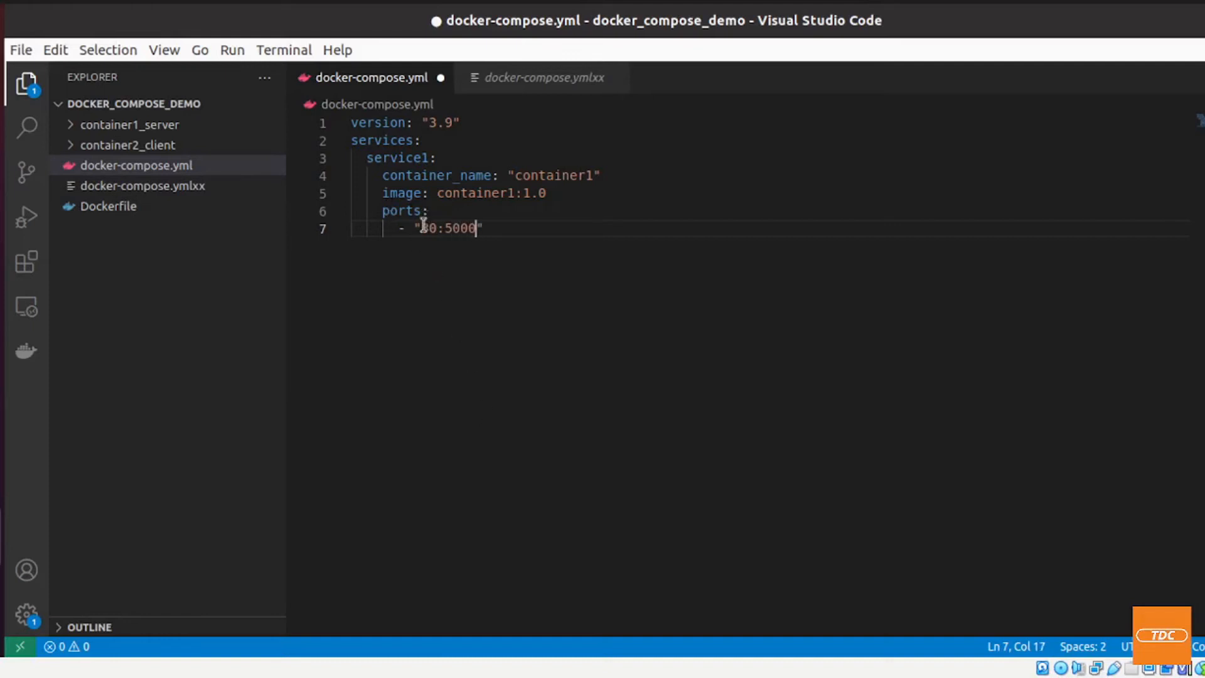
mouse_move(495, 264)
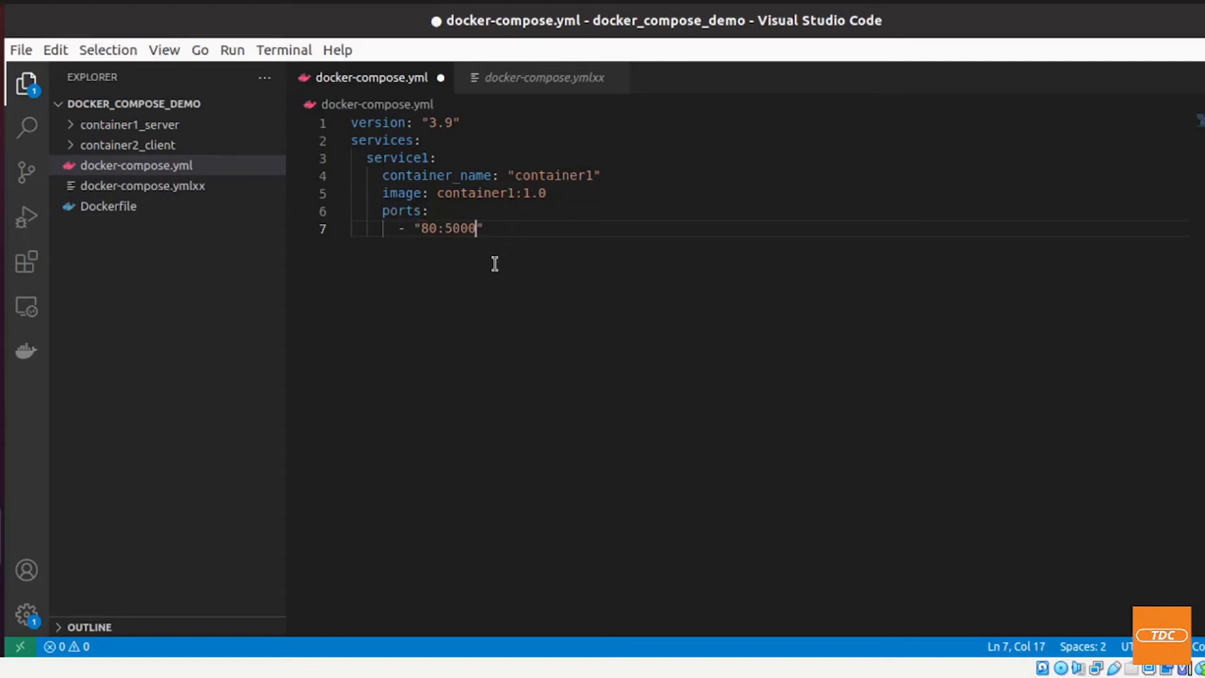
key(ctrl+s)
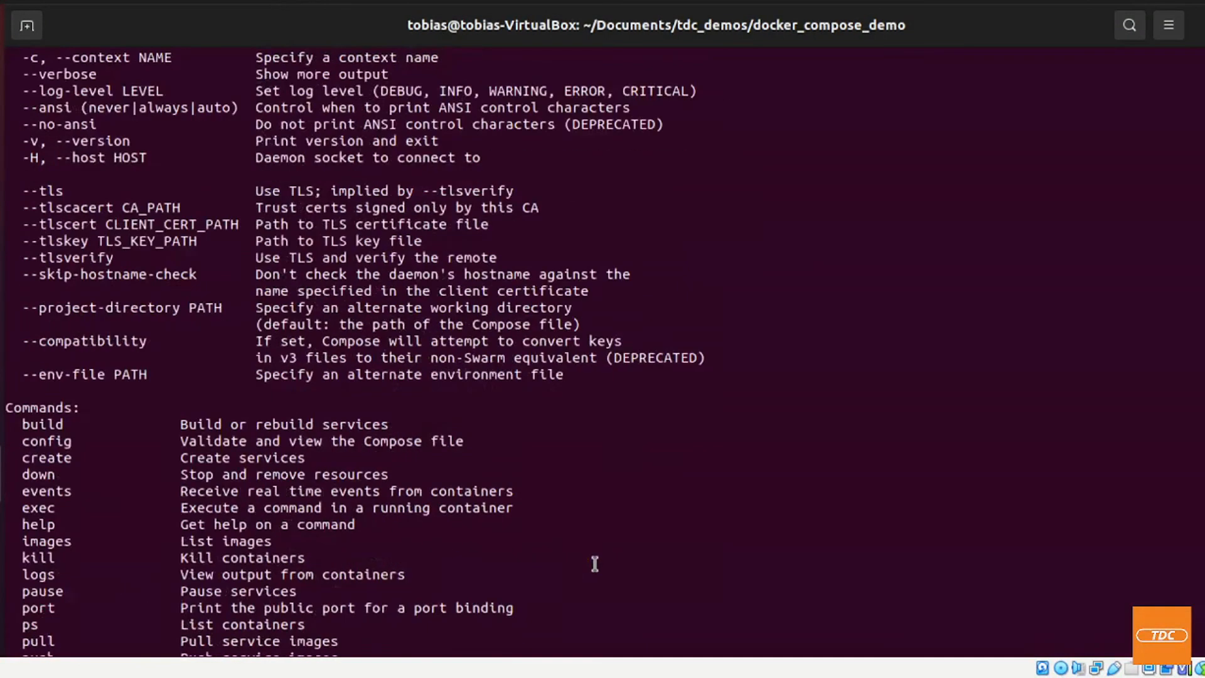
Clear the terminal, run docker-compose up -d, then list running containers with docker ps
text(clear)
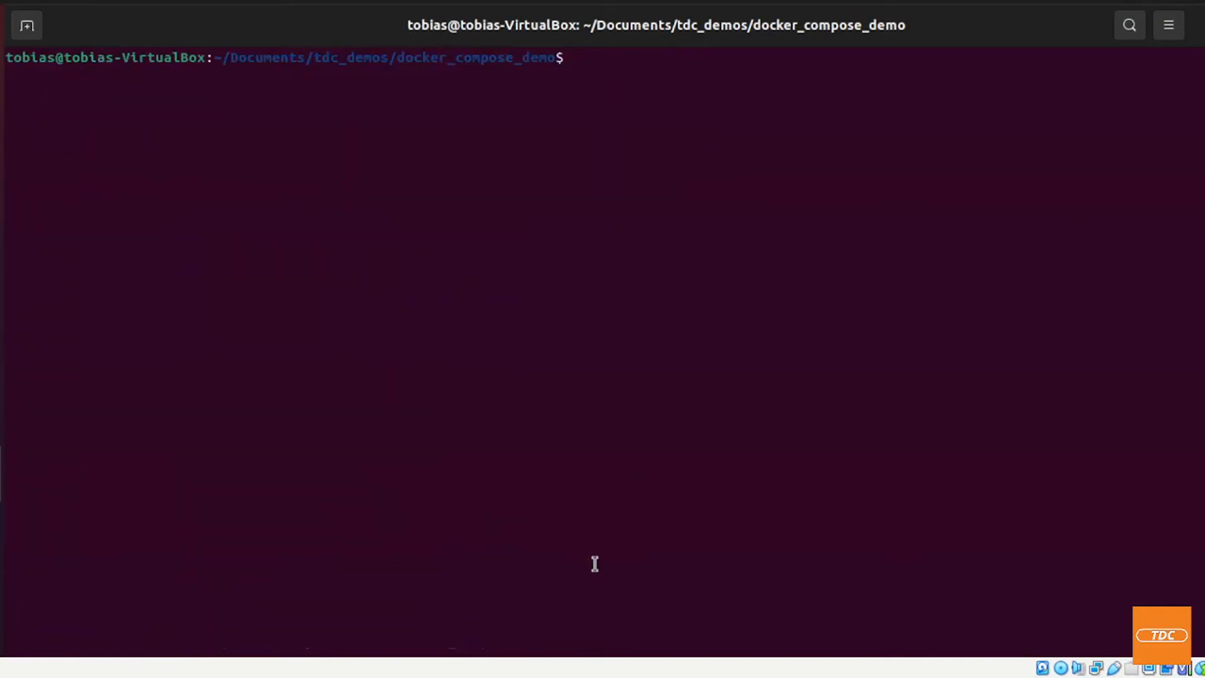
text(docker-compose up)
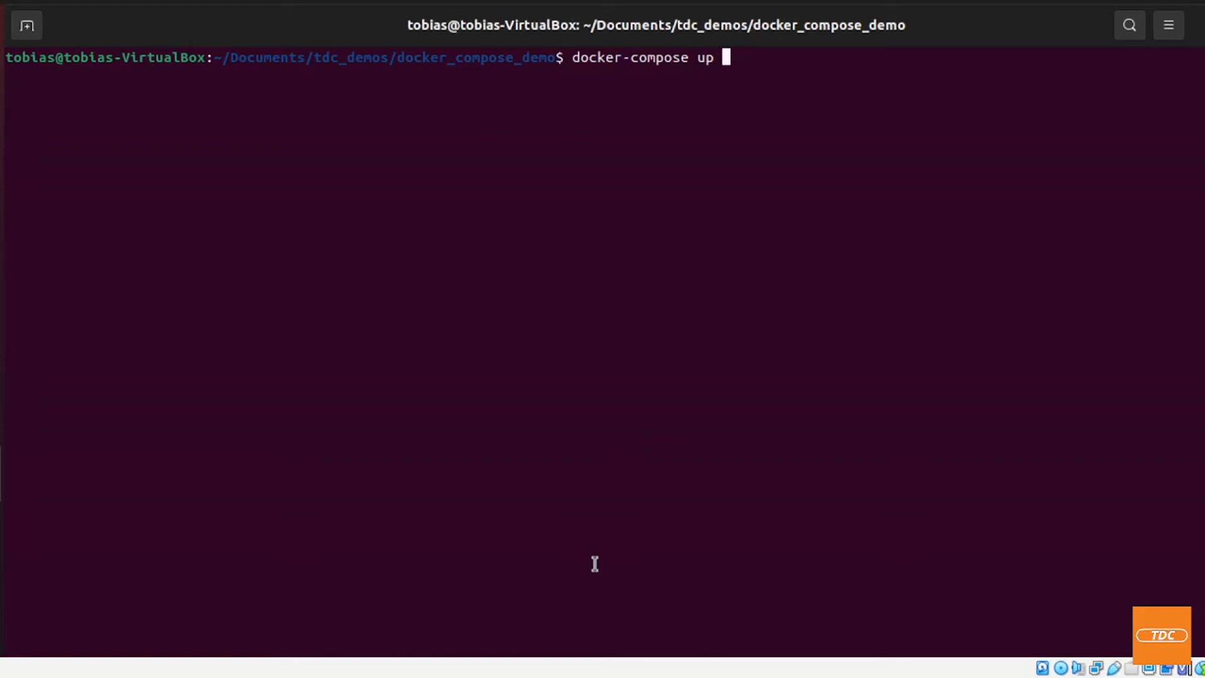
text(-)
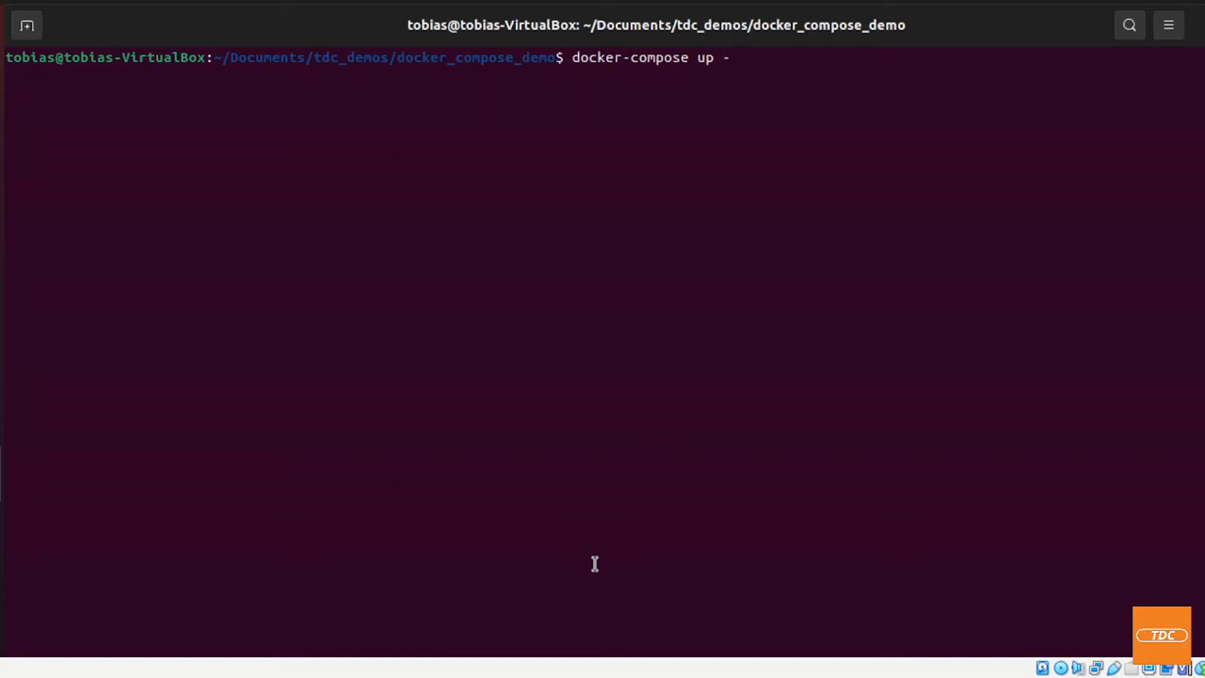
text(d)
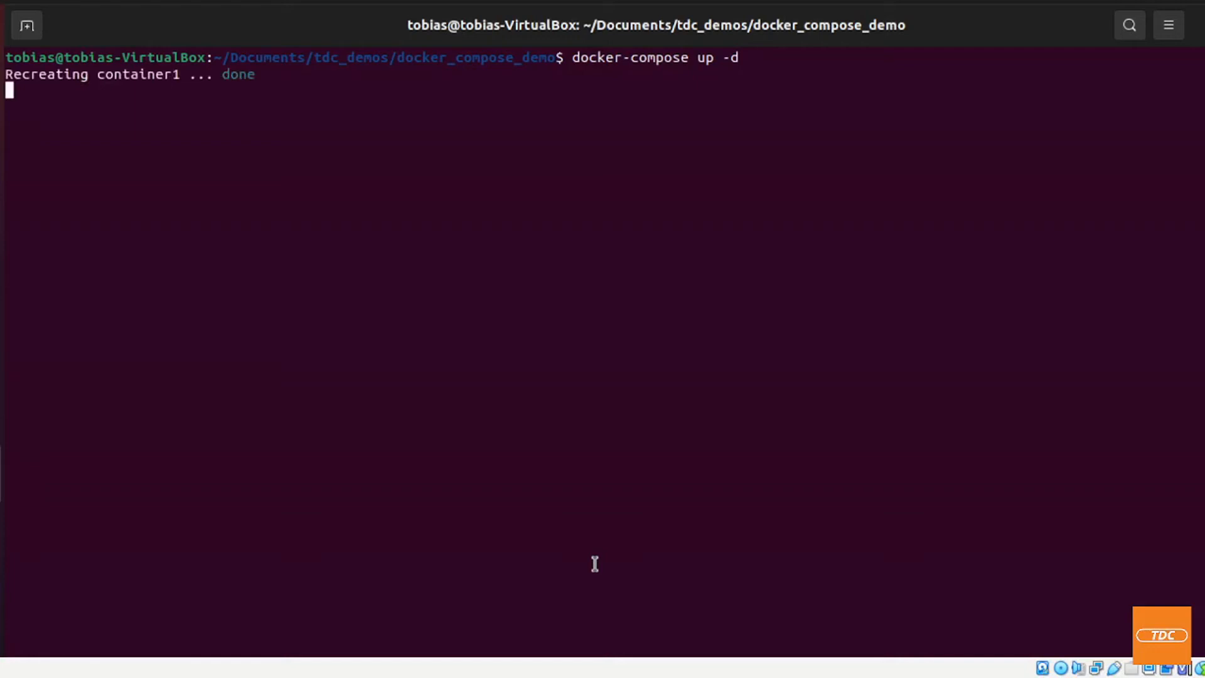
key(Return)
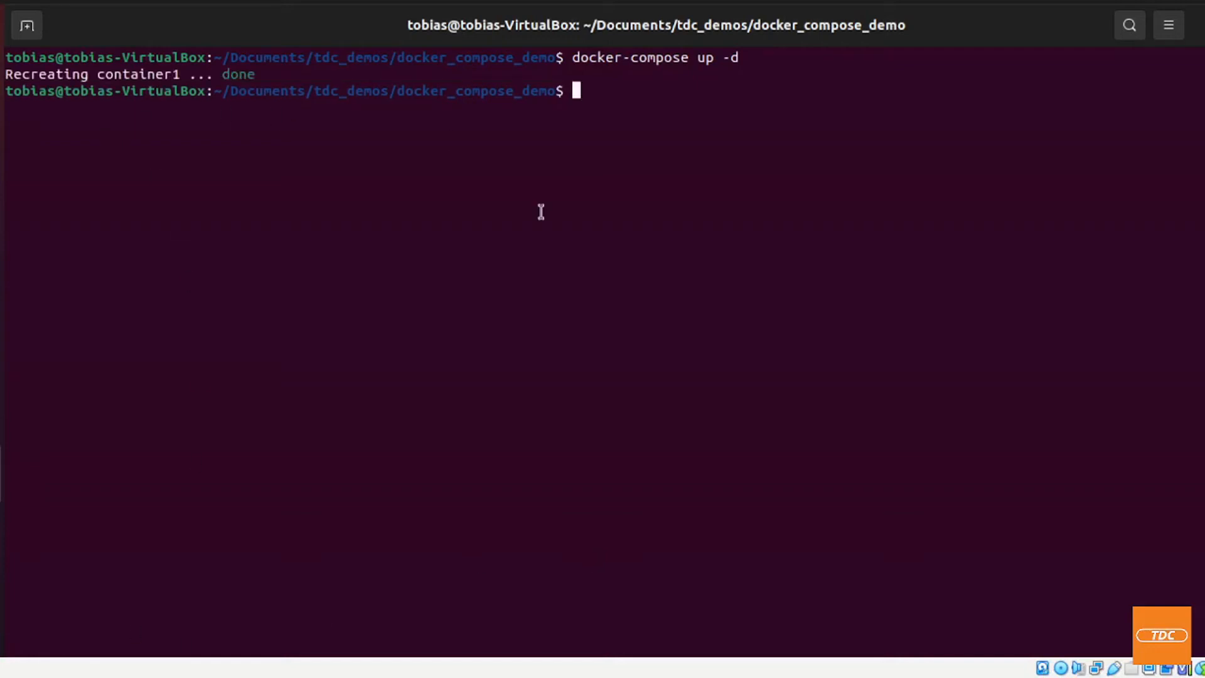
text(docker ps)
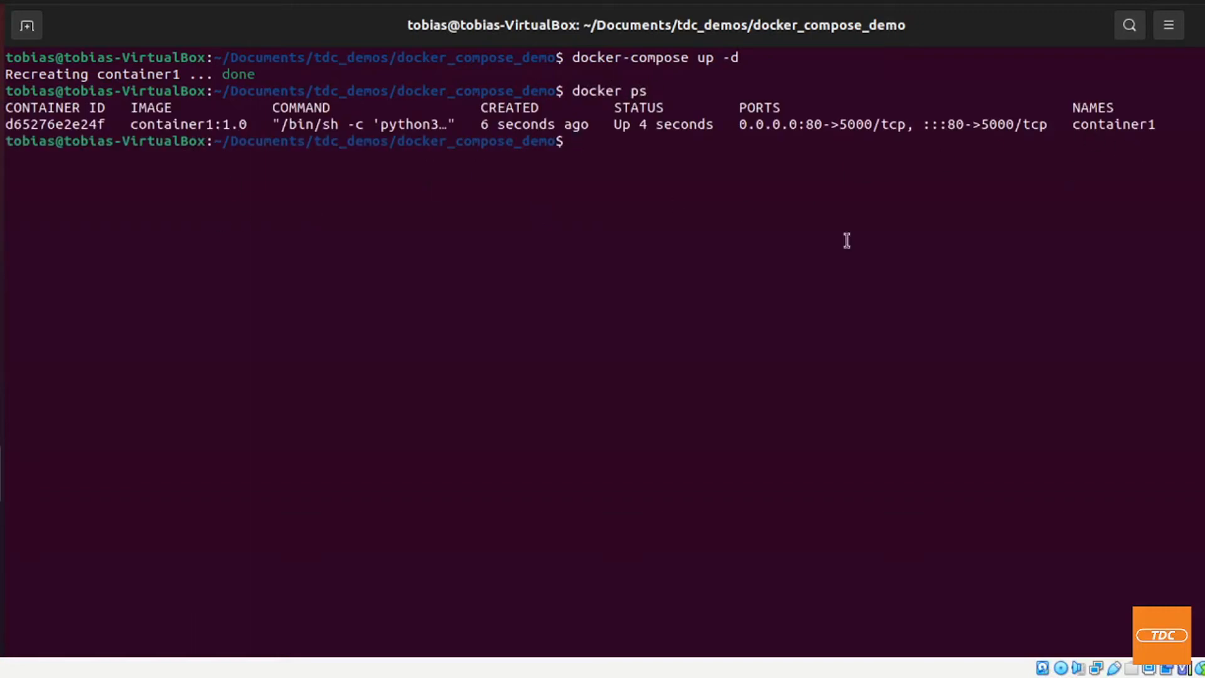
mouse_move(84, 181)
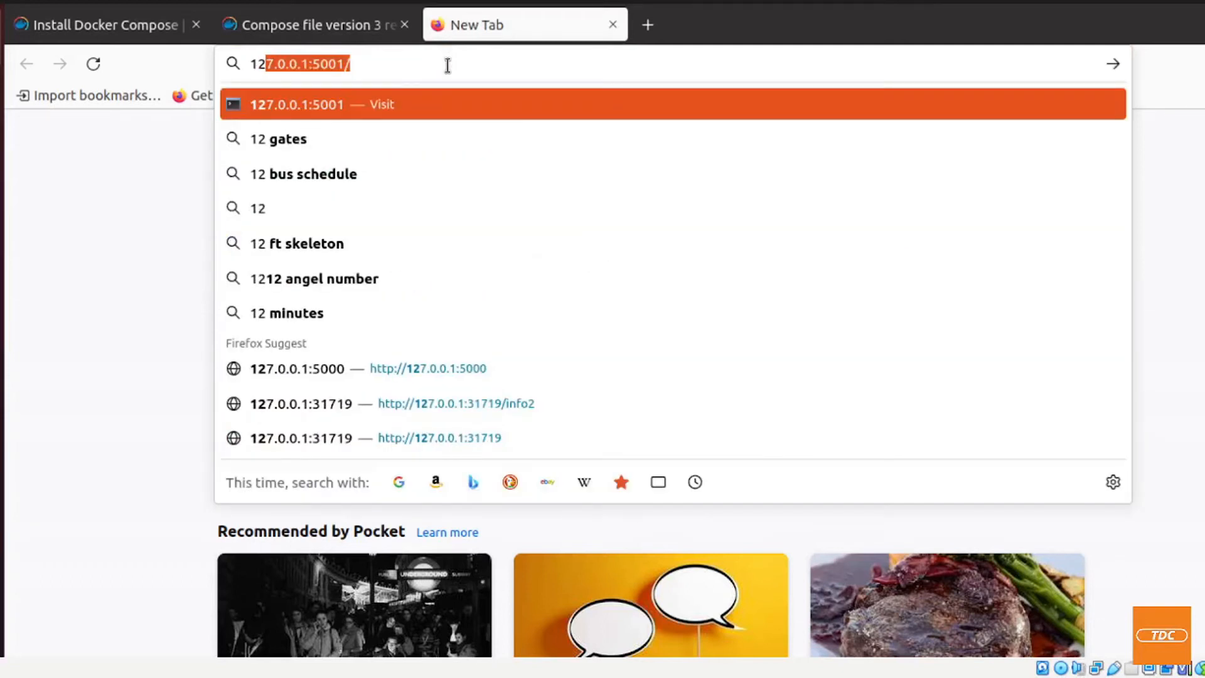
Enter the local address 127.0.0.2 in a new Firefox tab
text(127.0.0.2)
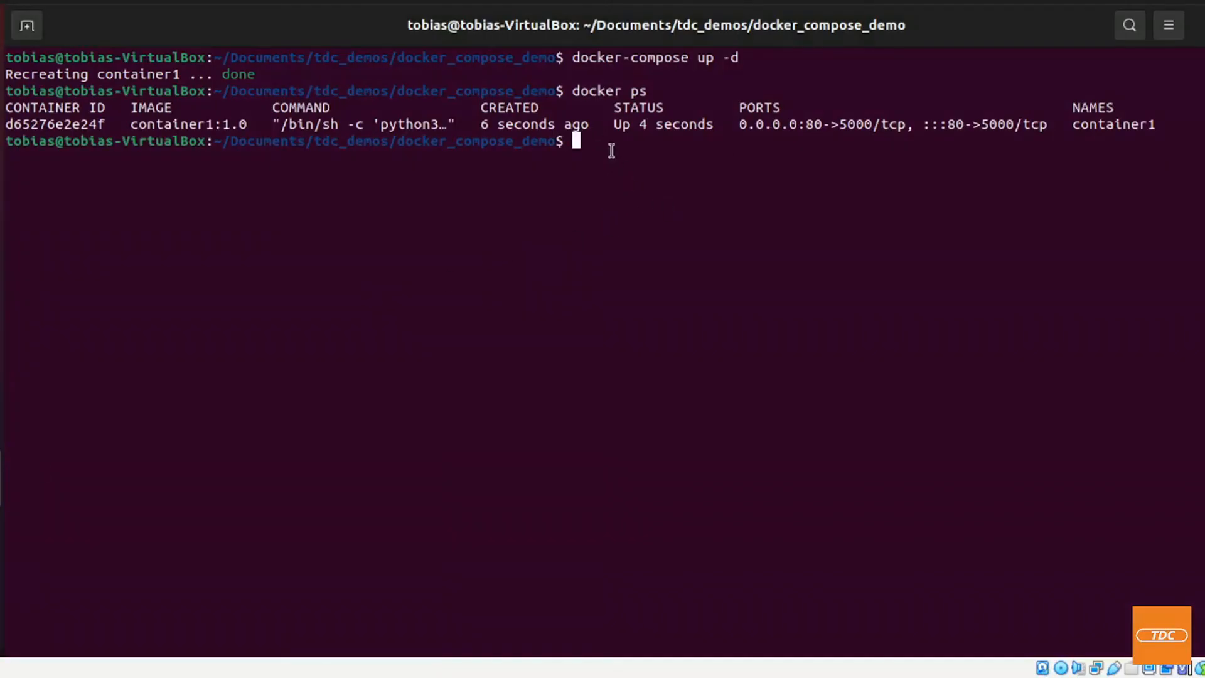
mouse_move(618, 143)
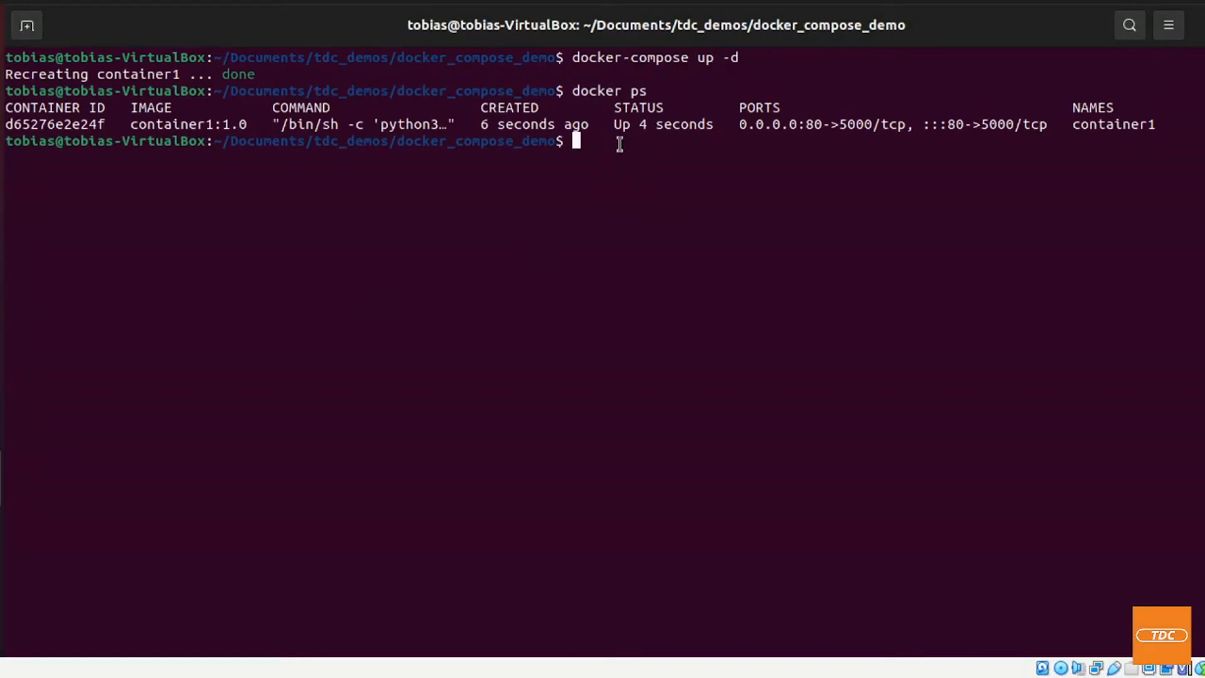
Run docker-compose down, then check with docker ps that no containers remain
text(docker)
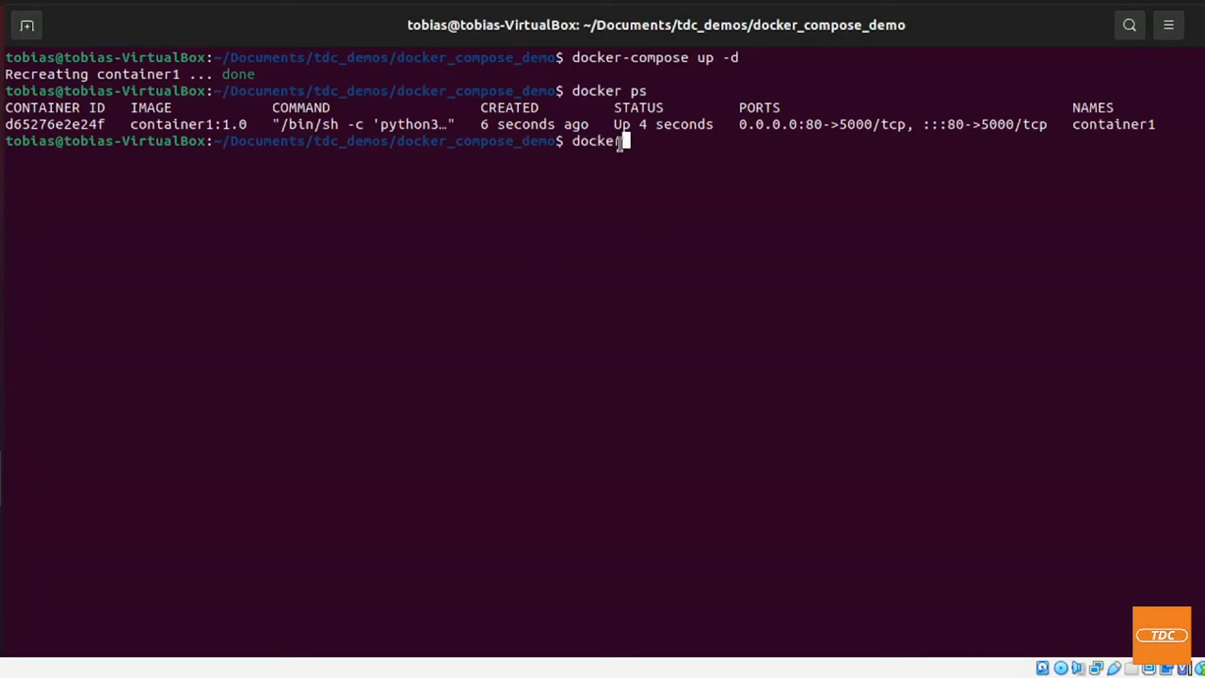
text(-compos)
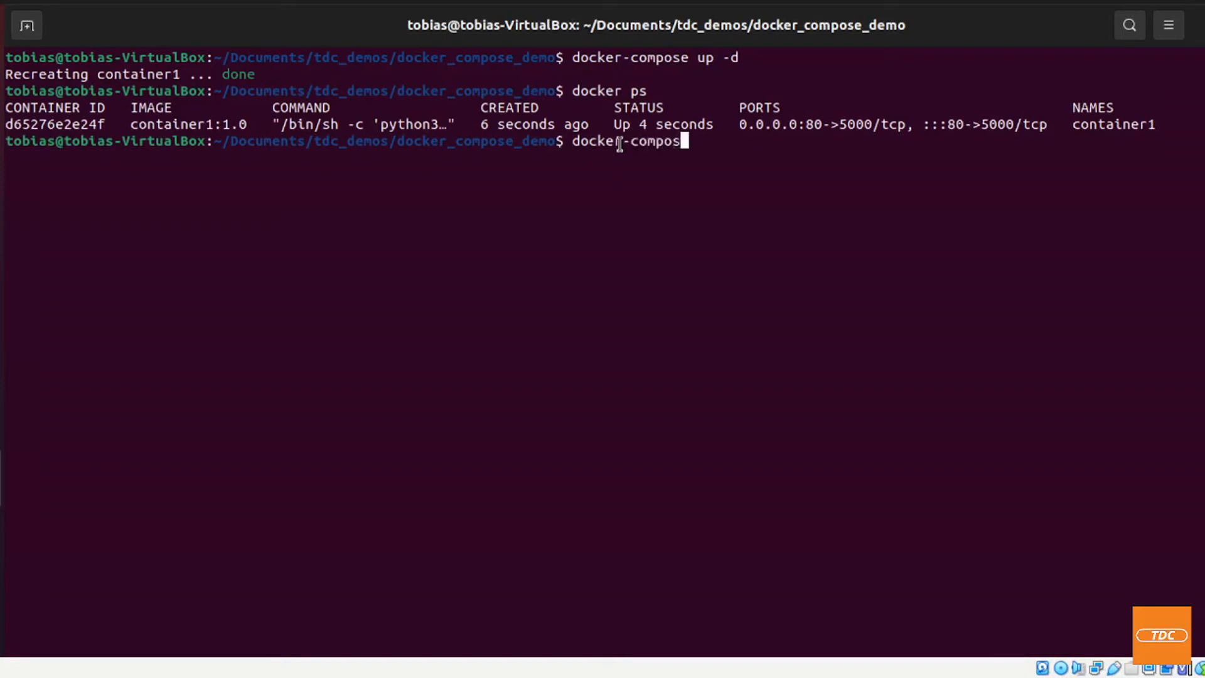
text(down)
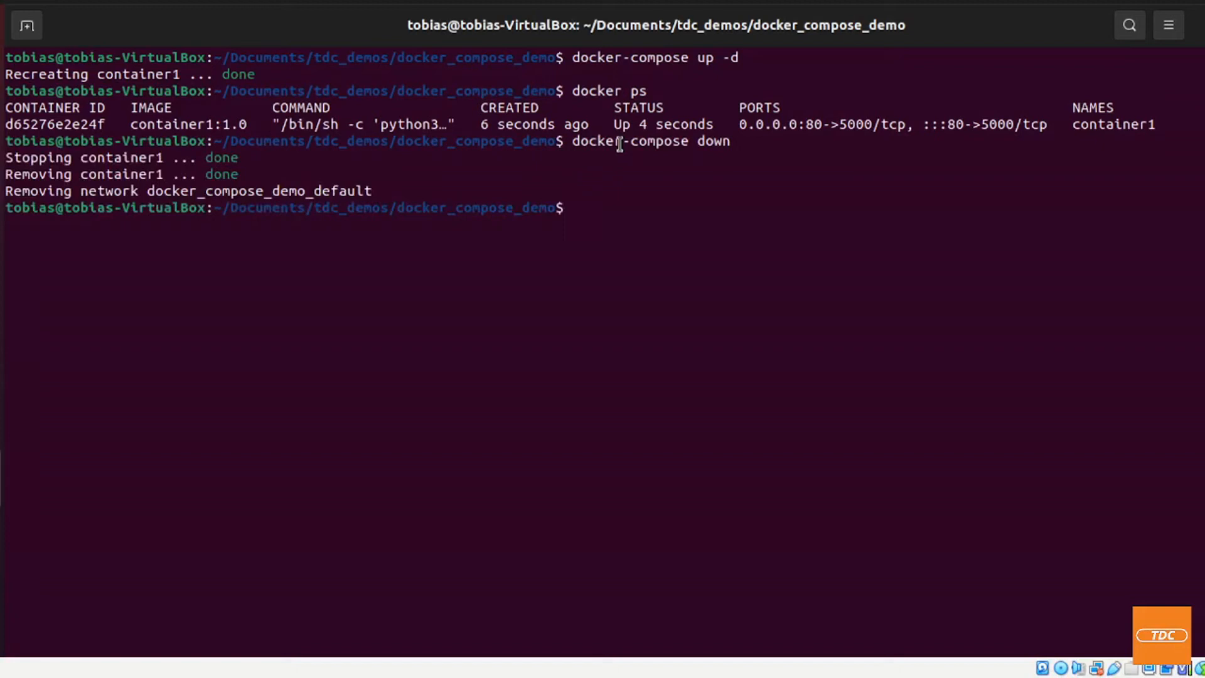
text(docker ps)
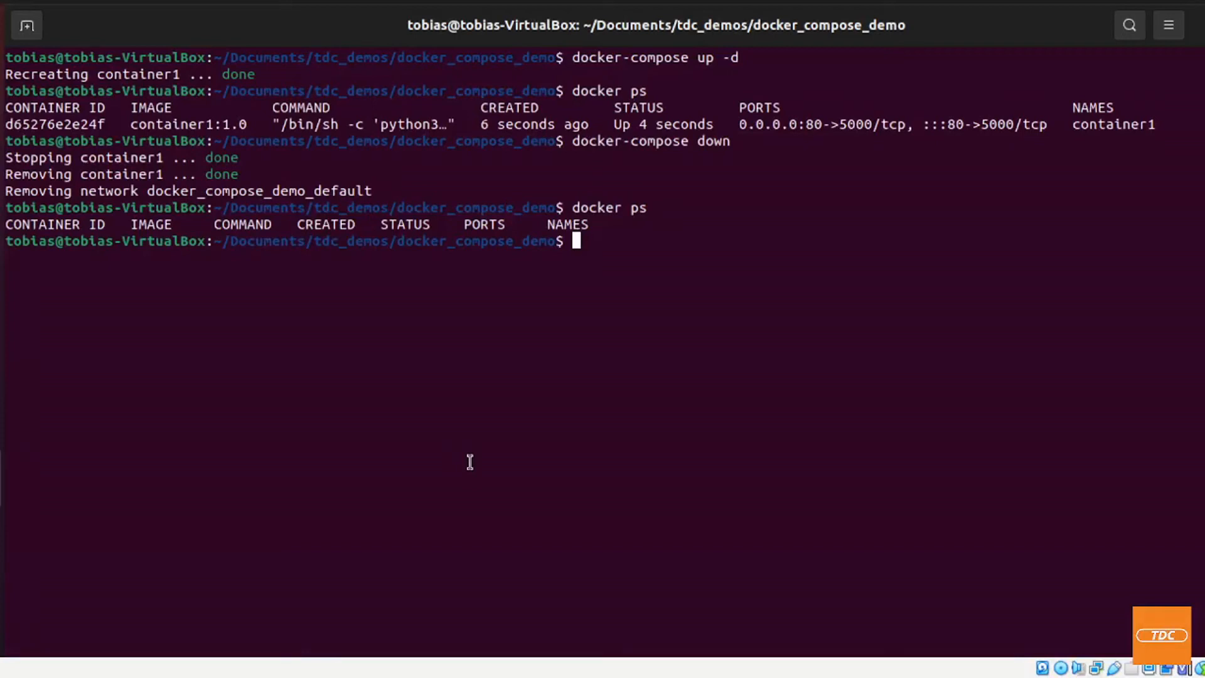
mouse_move(391, 332)
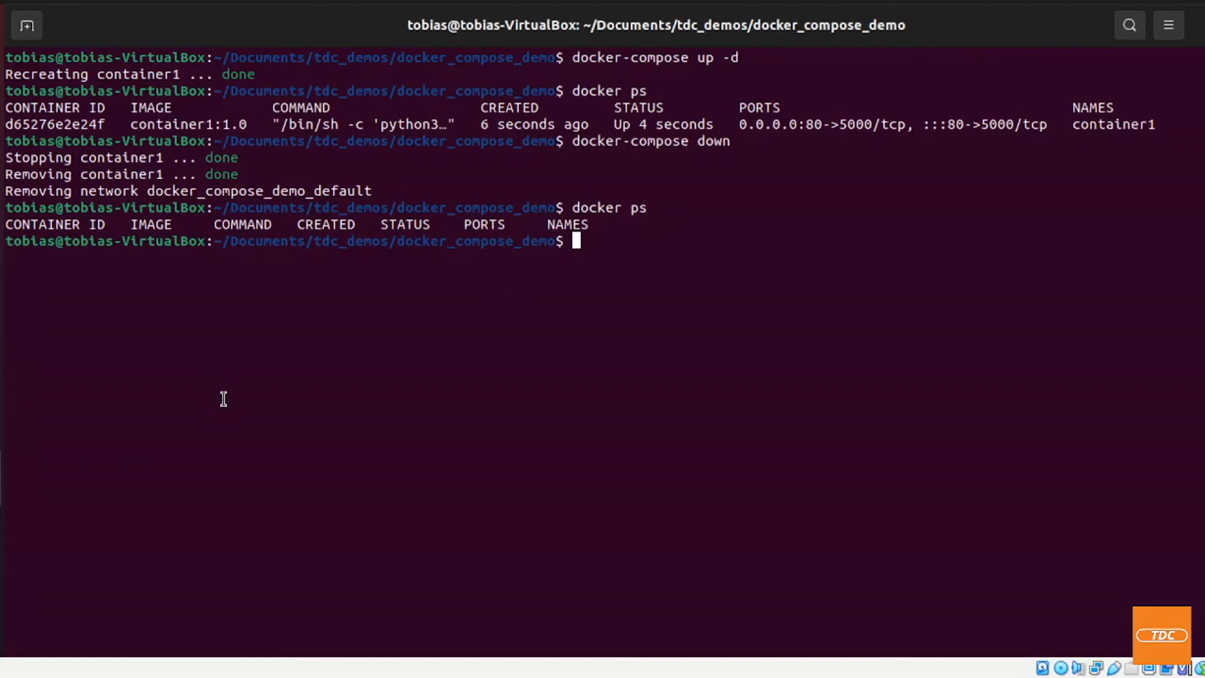
mouse_move(570, 256)
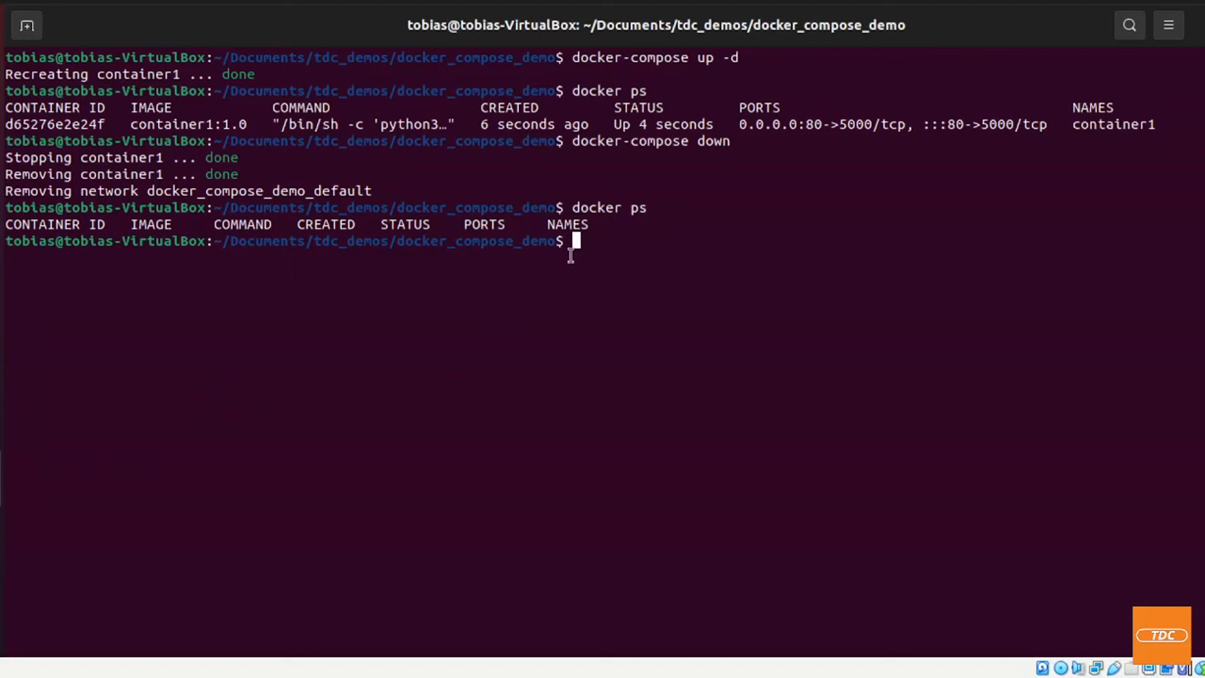
mouse_move(641, 306)
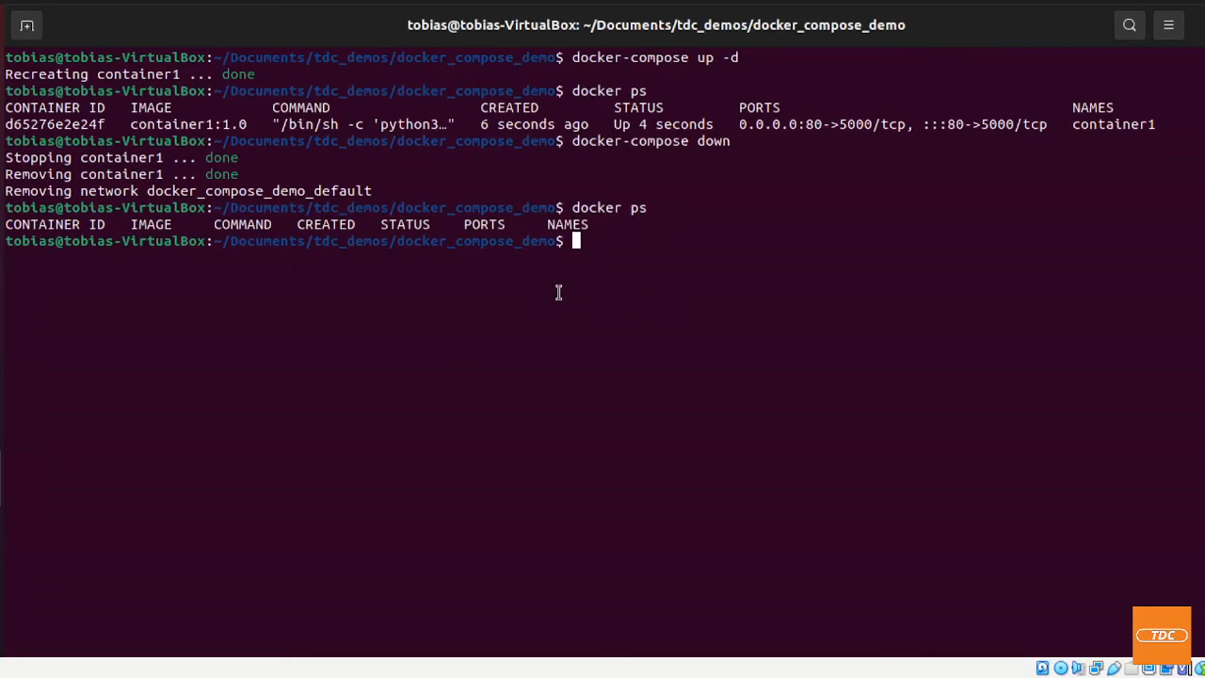
mouse_move(551, 342)
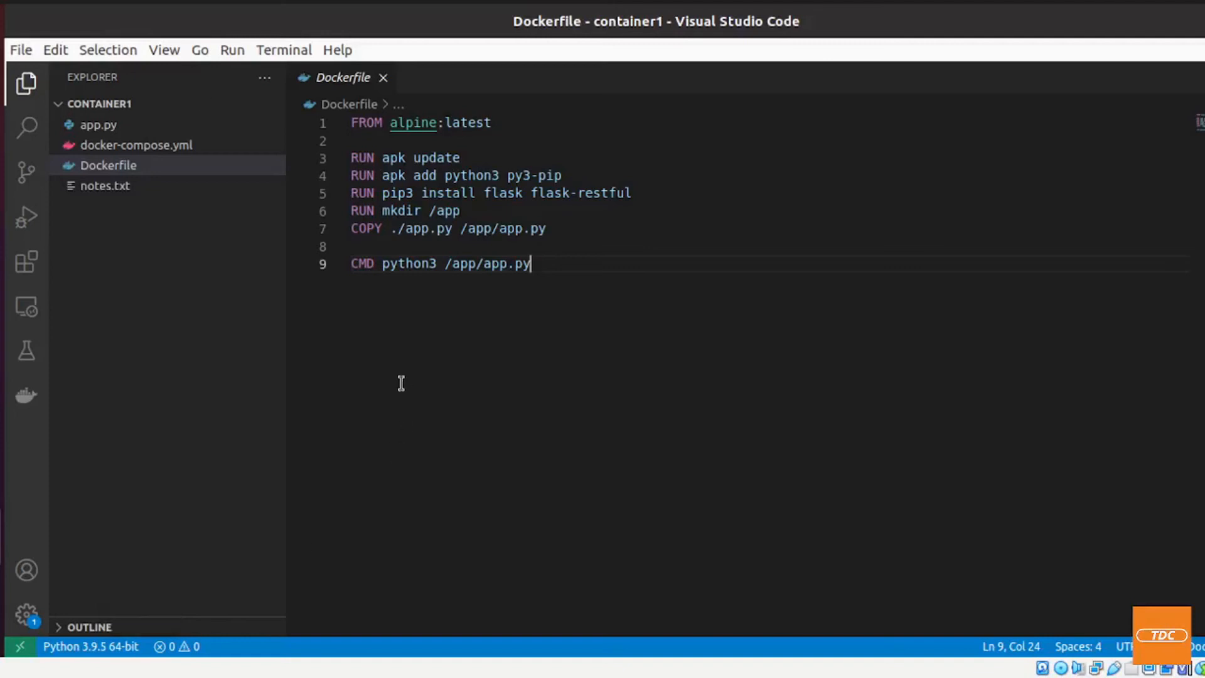
mouse_move(150, 255)
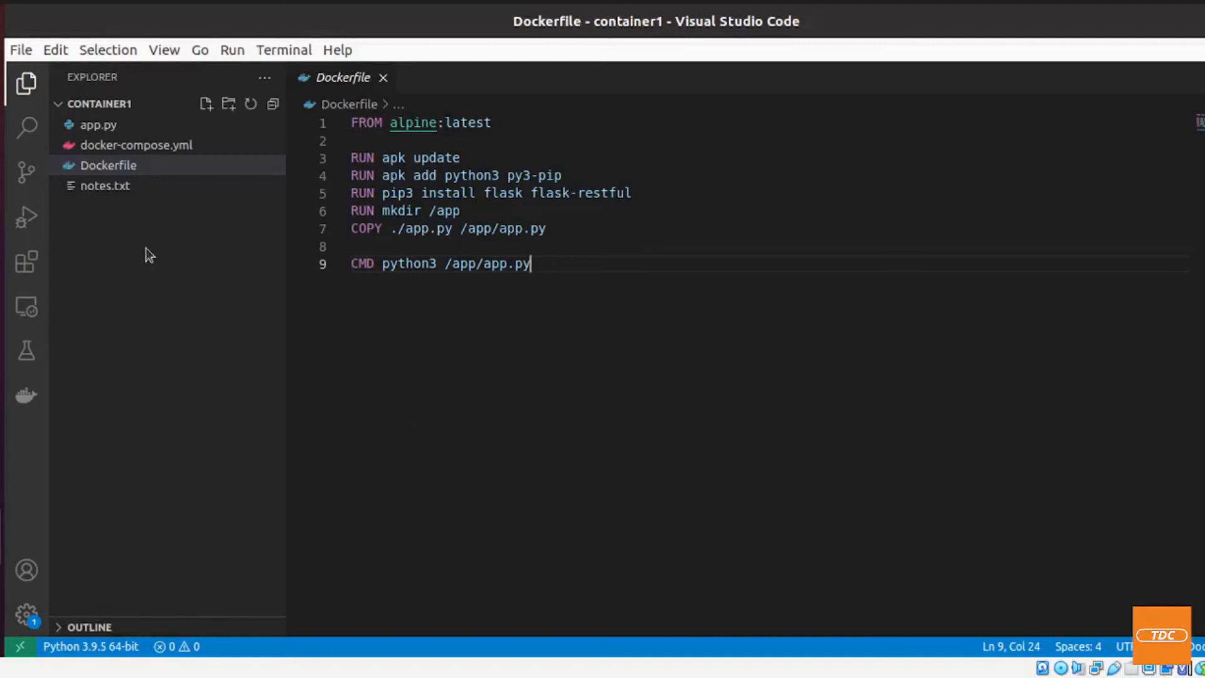
Review app.py and the Dockerfile, then open docker-compose.yml in the Explorer
click(98, 125)
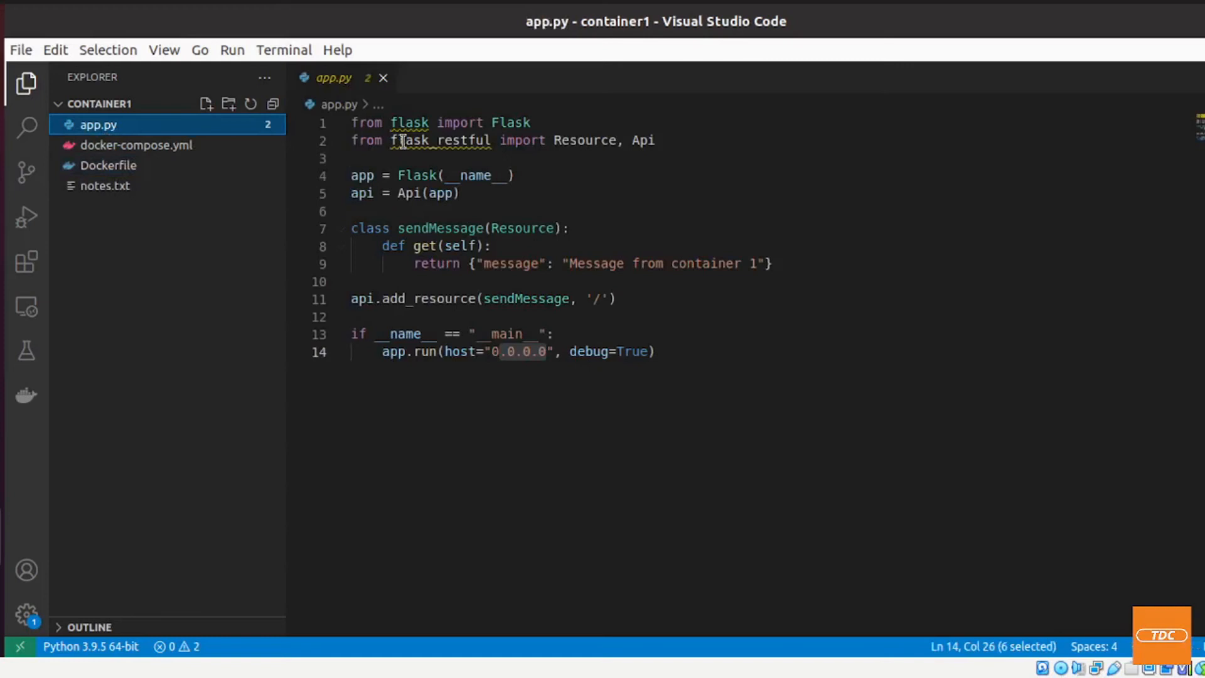
mouse_move(421, 227)
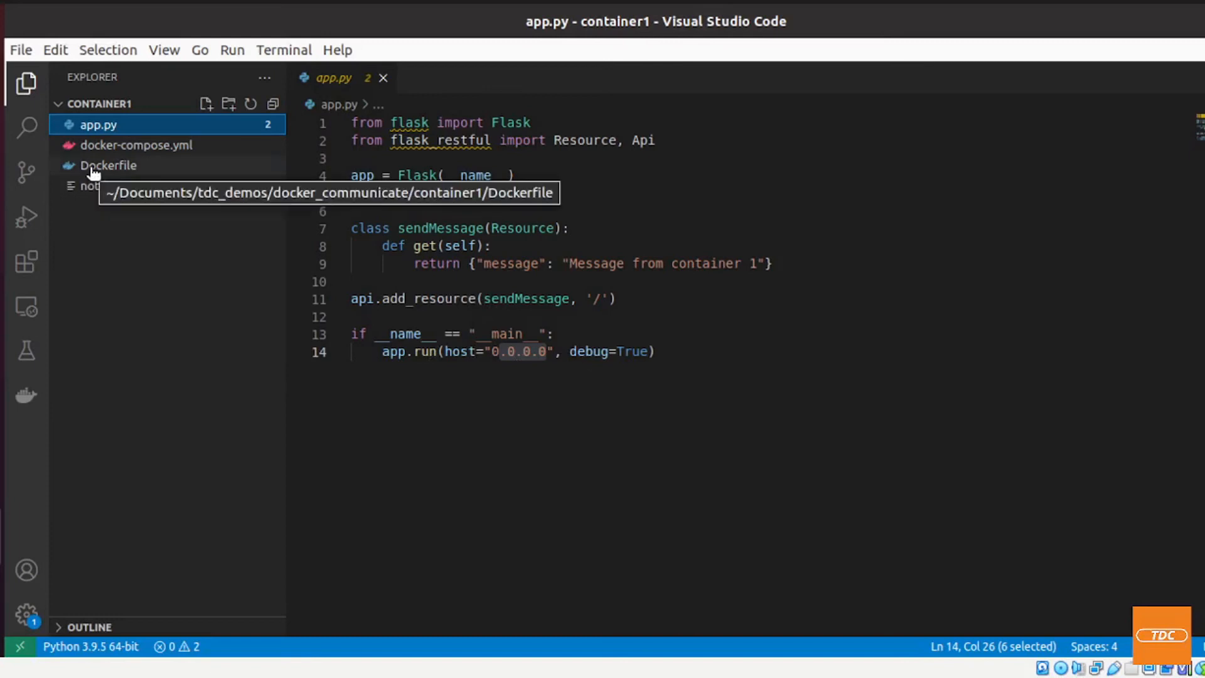
click(107, 165)
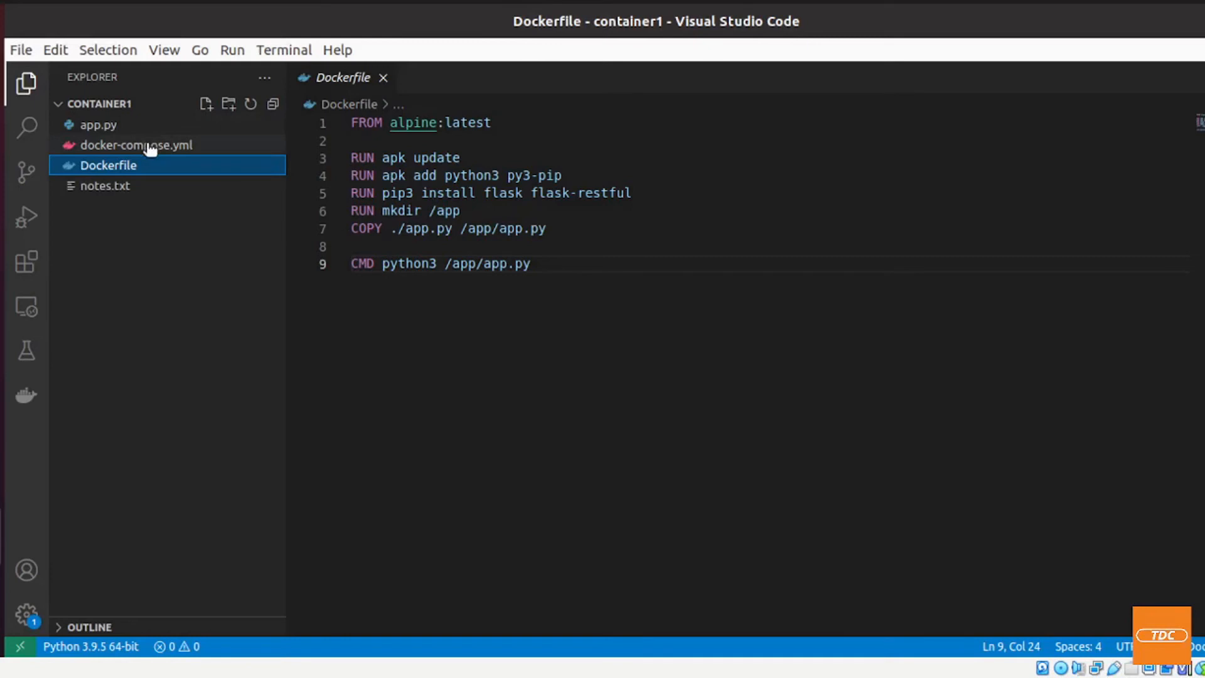
click(136, 144)
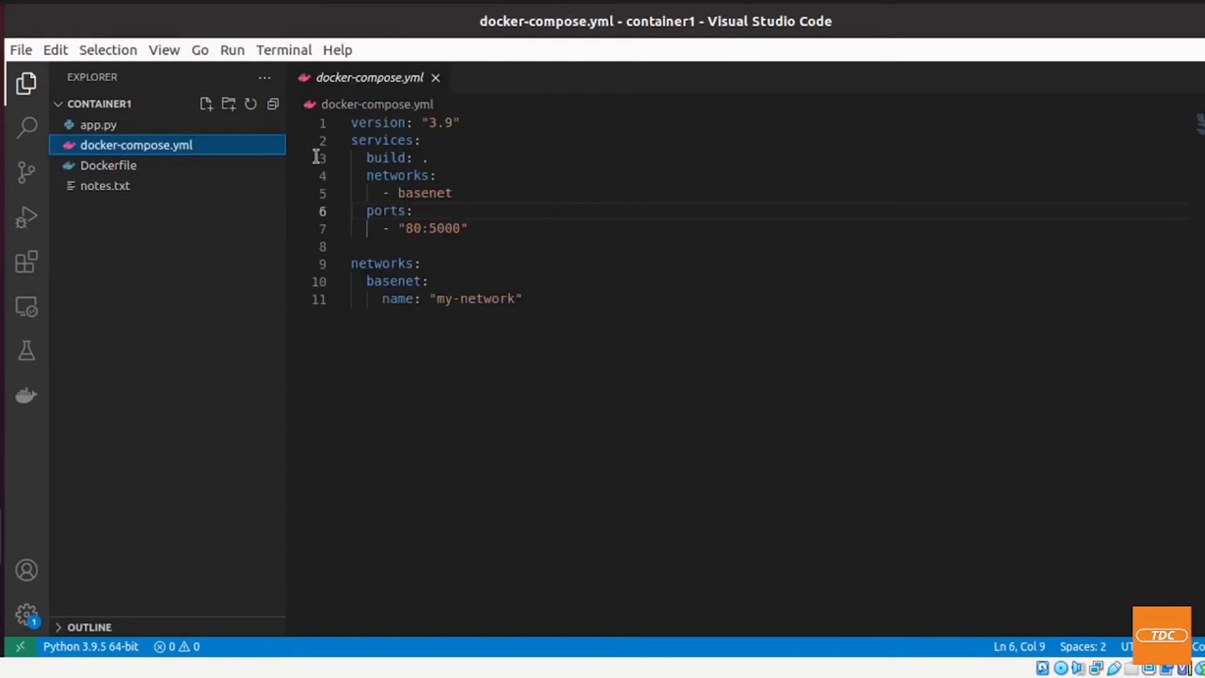
mouse_move(499, 277)
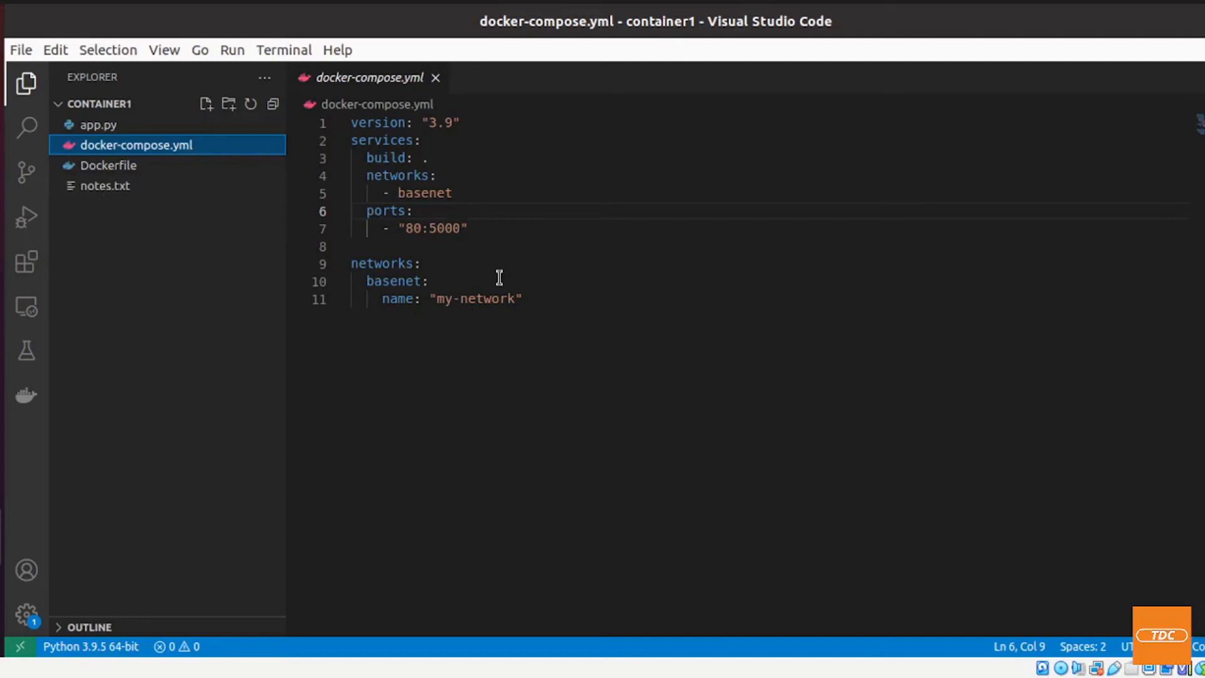
mouse_move(365, 157)
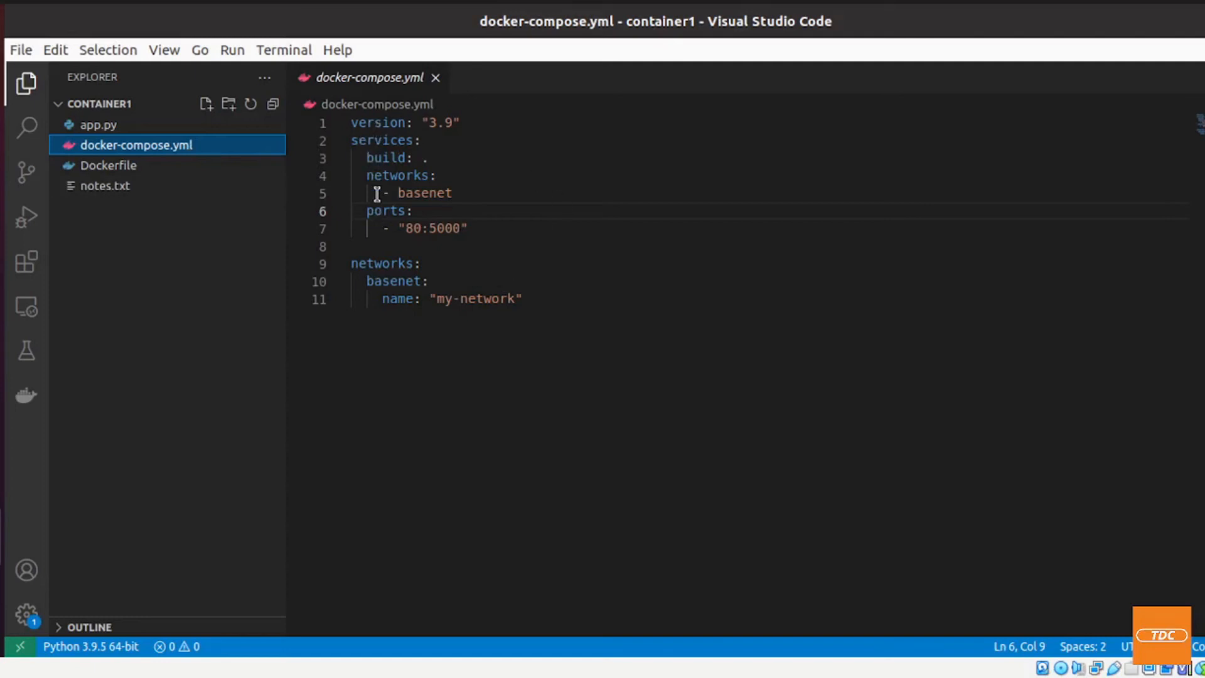
double_click(387, 157)
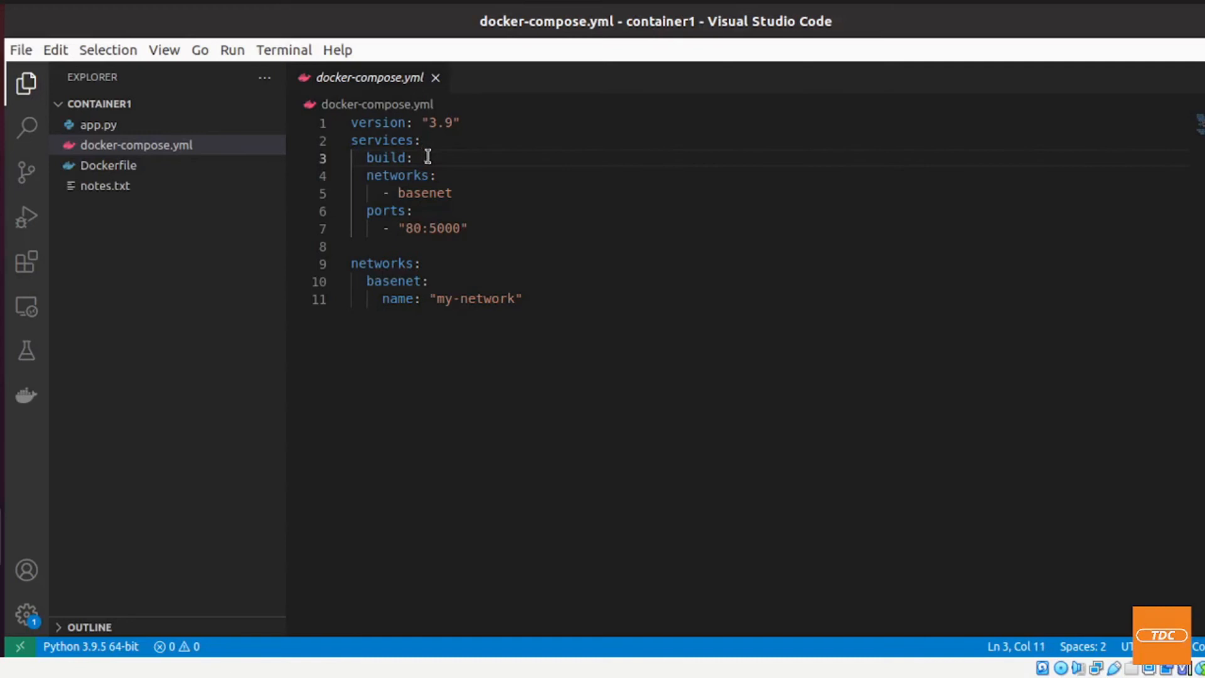
text(.)
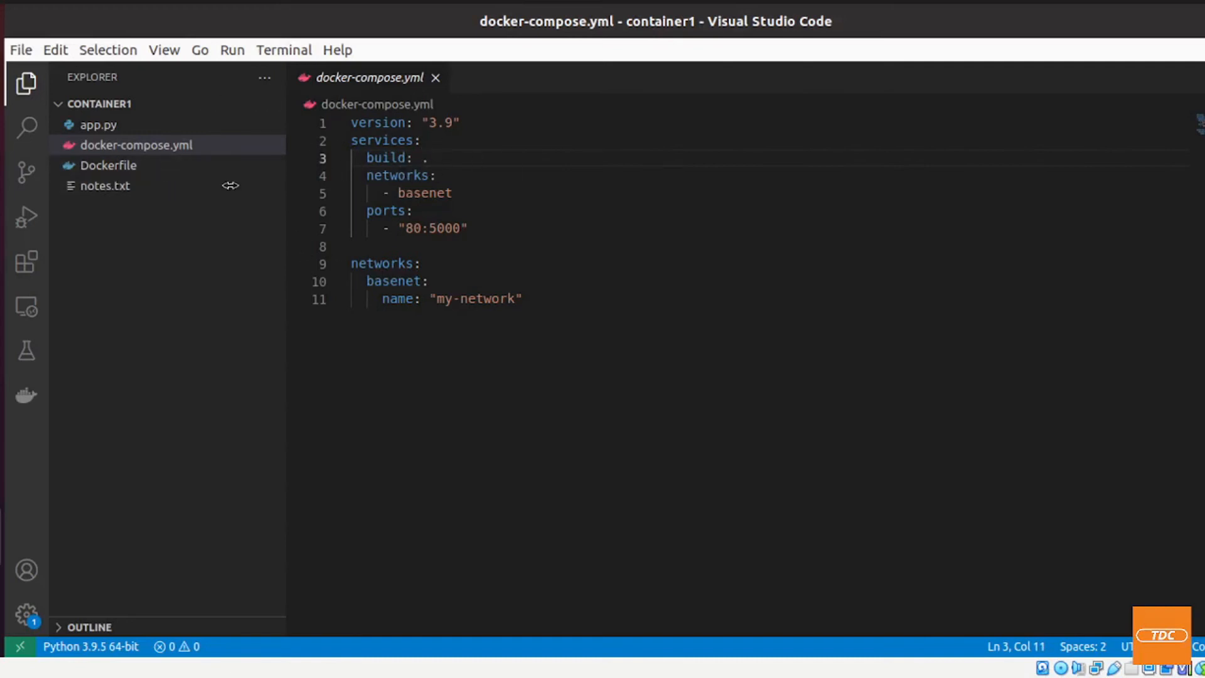
mouse_move(107, 165)
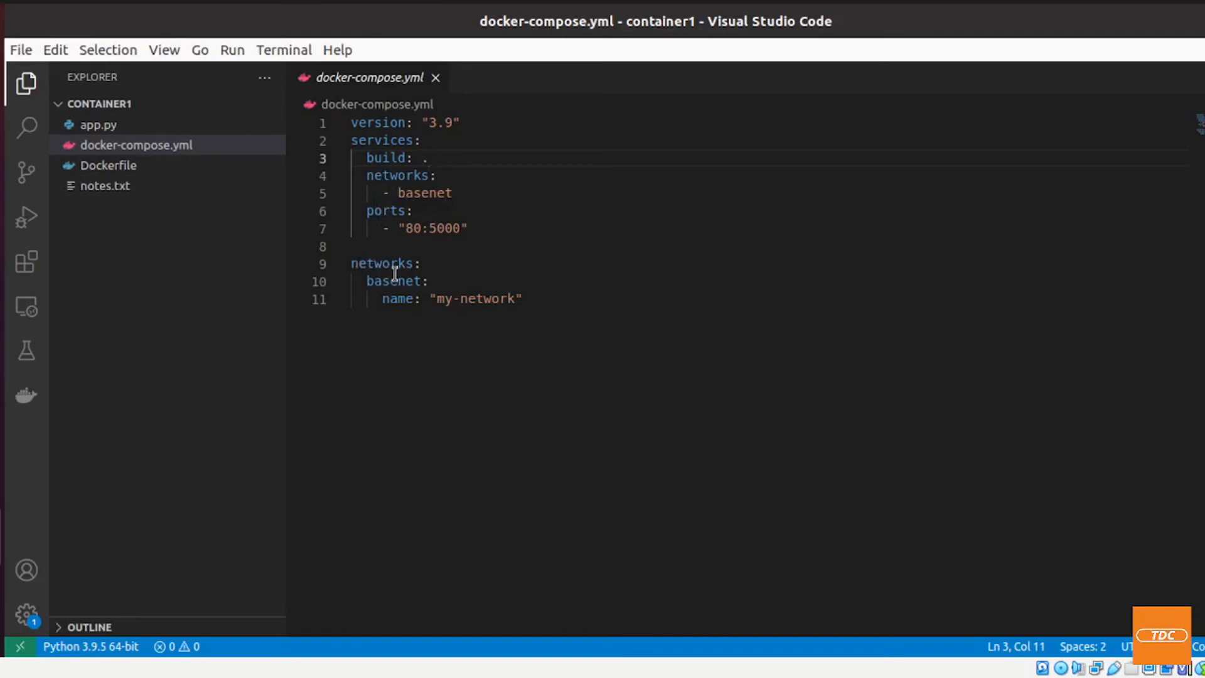
mouse_move(468, 260)
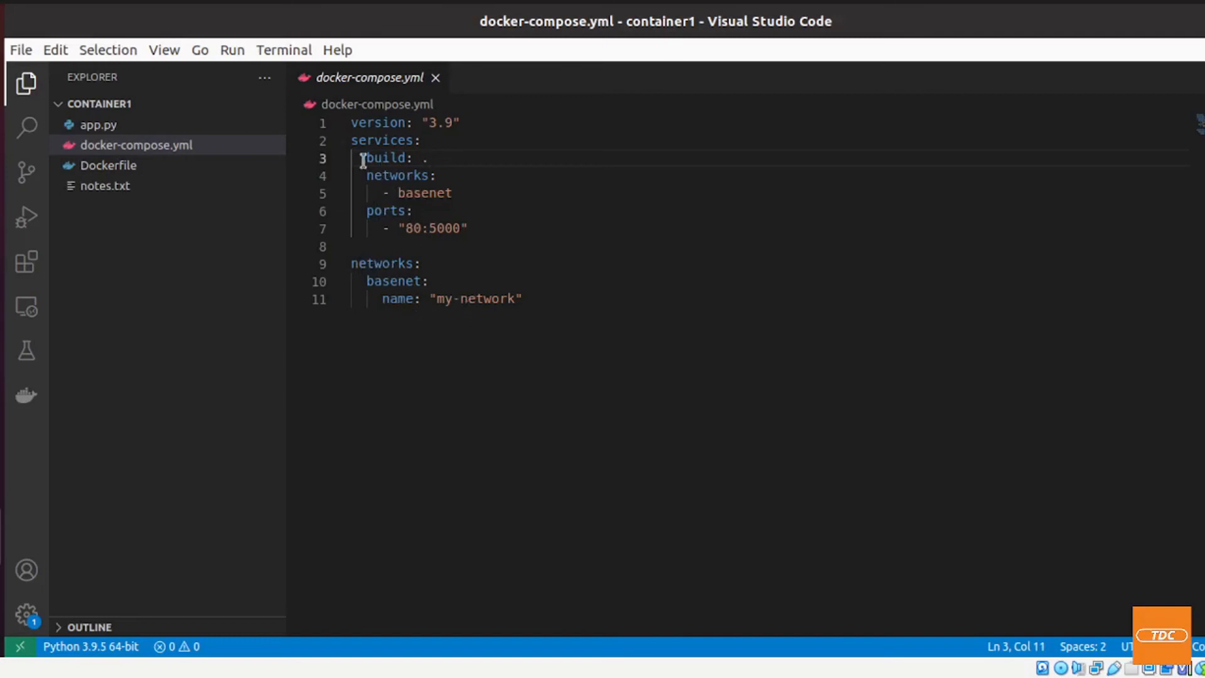
double_click(382, 140)
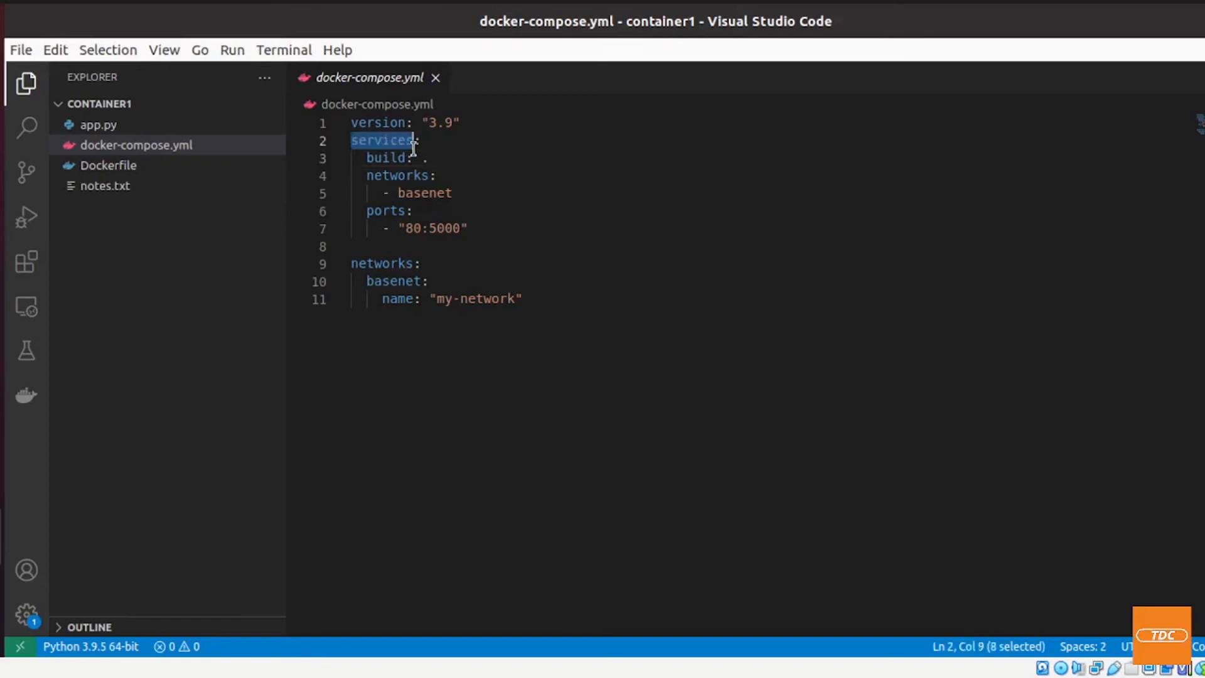
double_click(376, 263)
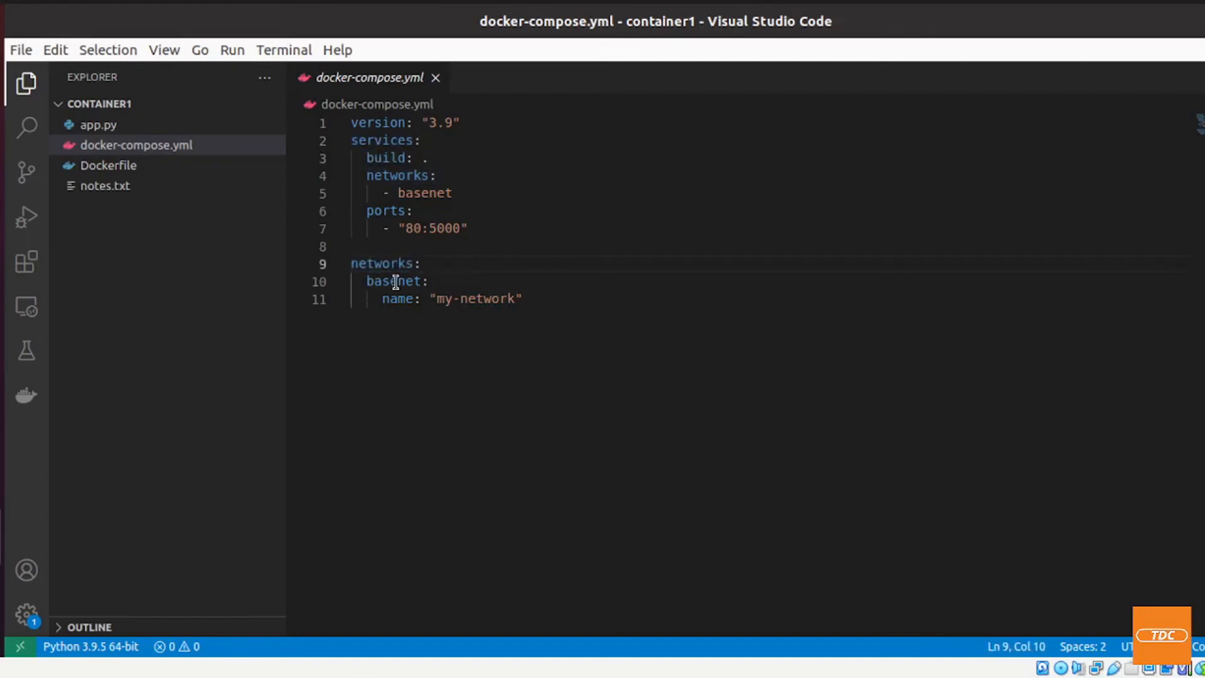
double_click(393, 281)
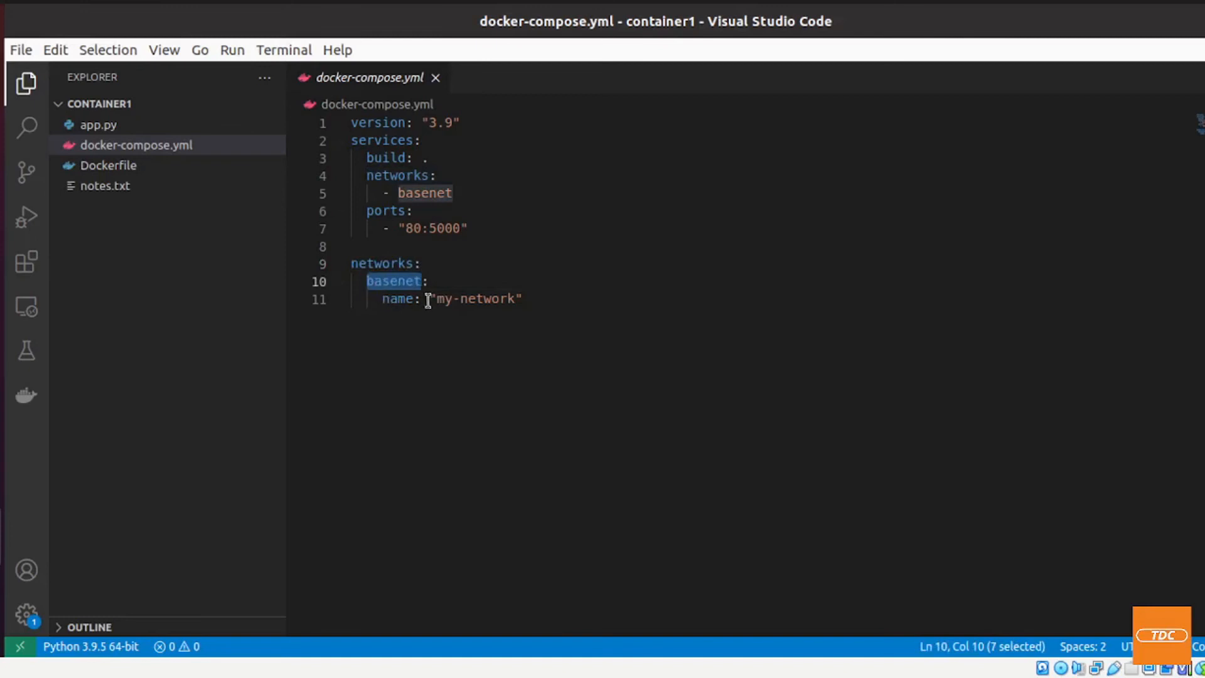
mouse_move(388, 298)
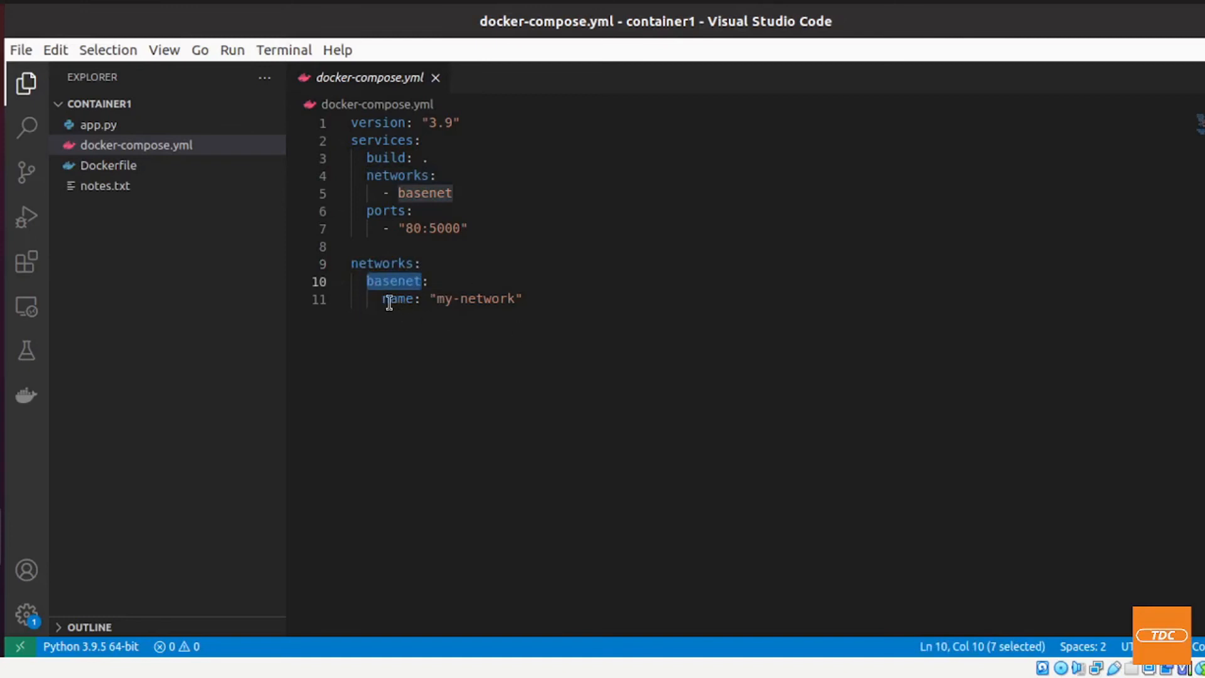
double_click(486, 299)
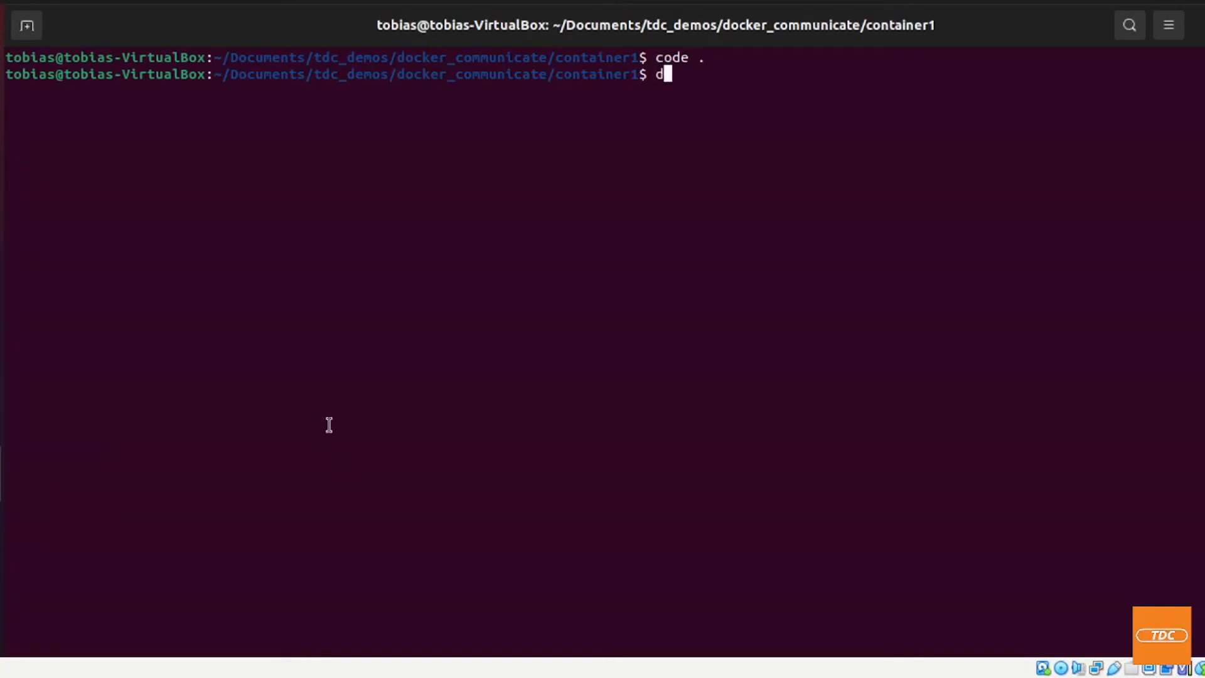
List Docker networks with docker network ls and highlight my-network in the output
text(ocker networks ls)
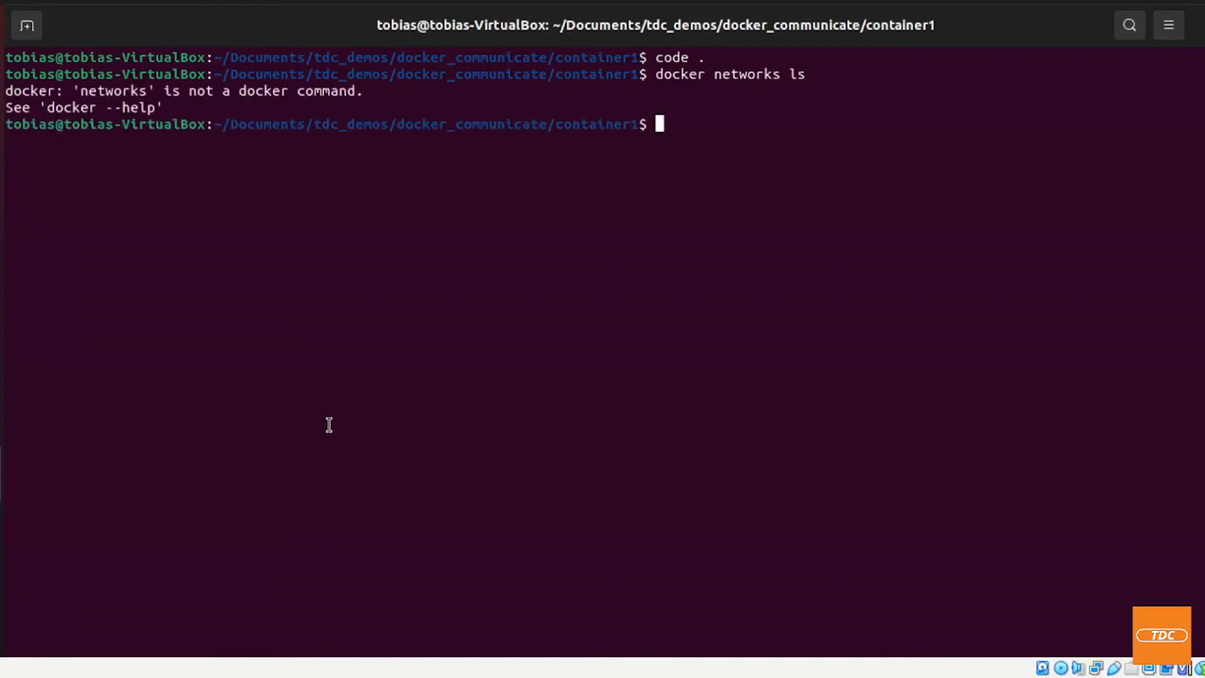
text(docker networks ls)
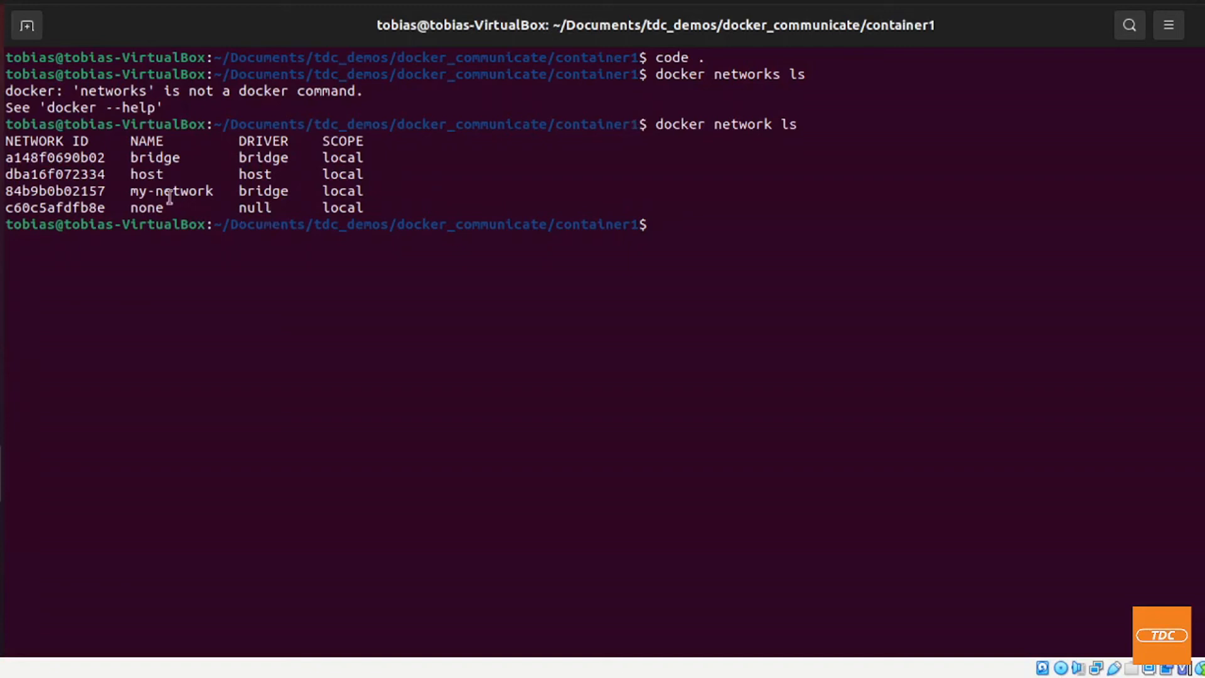
double_click(171, 190)
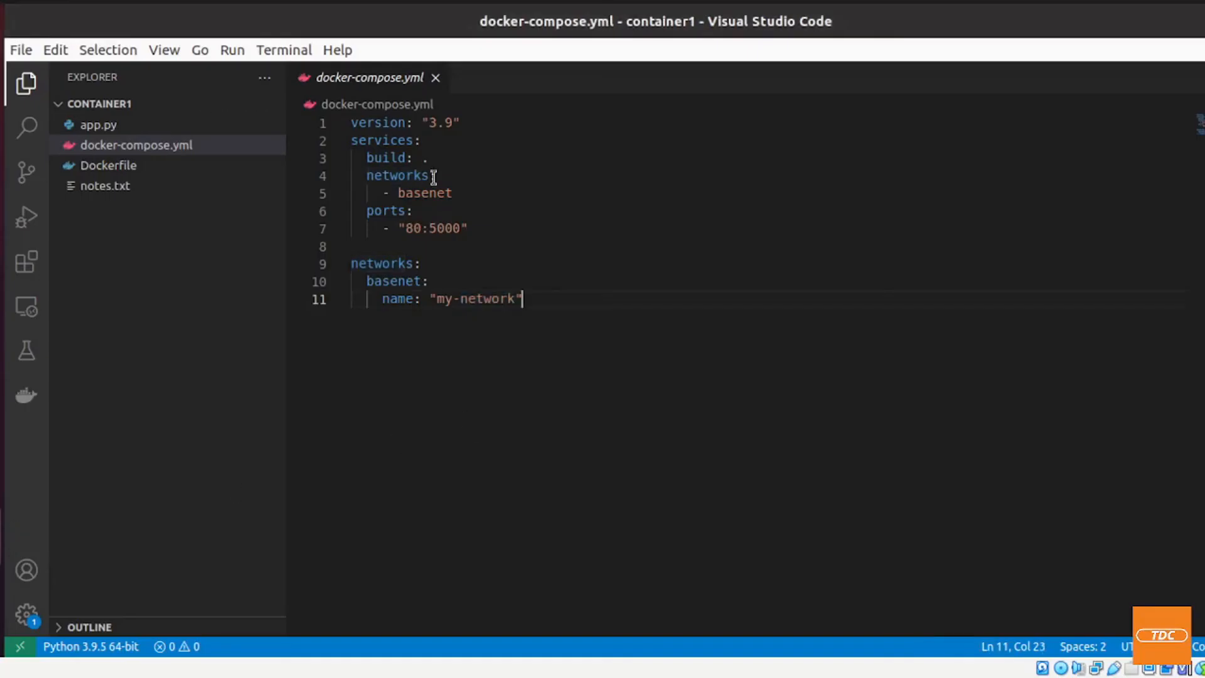
mouse_move(403, 158)
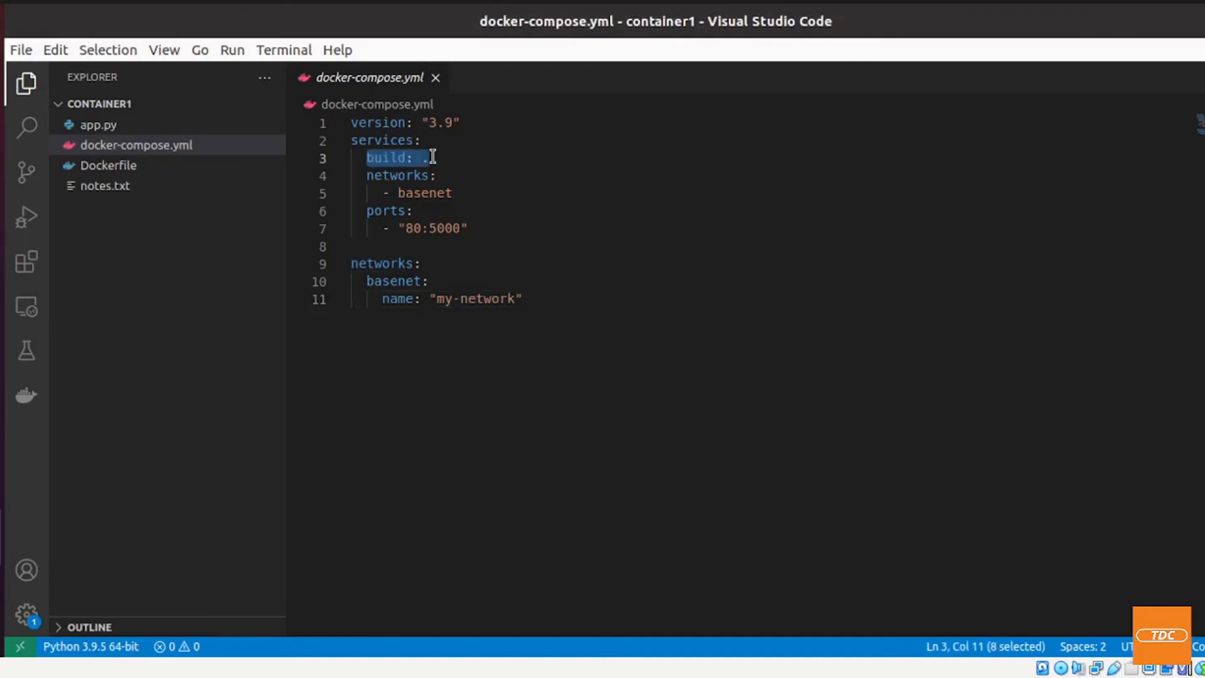
mouse_move(188, 143)
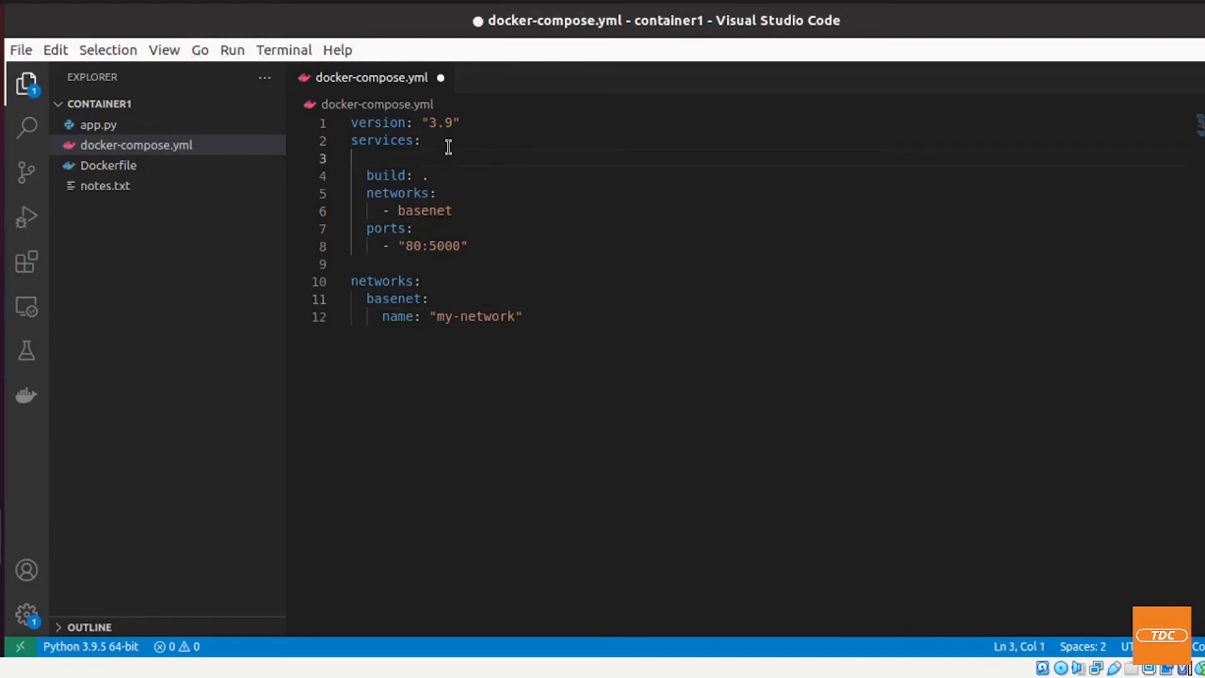
Add a service1: entry, indent build, networks and ports beneath it, and save
text(ser)
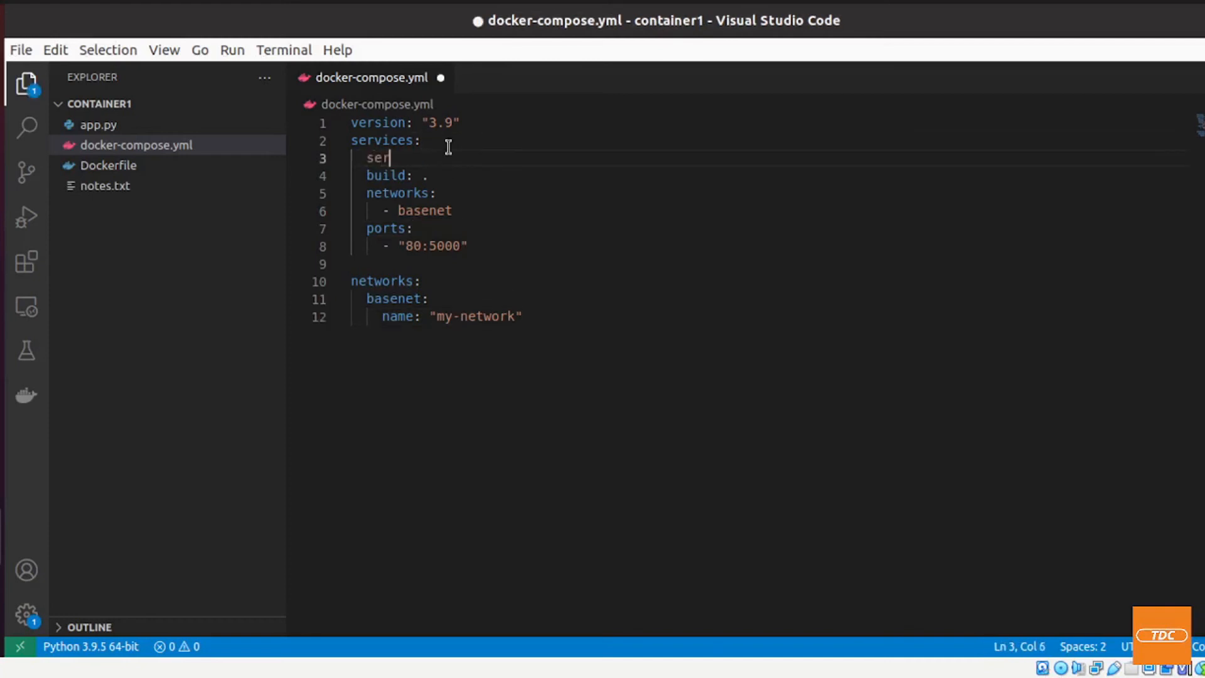
text(vice1:)
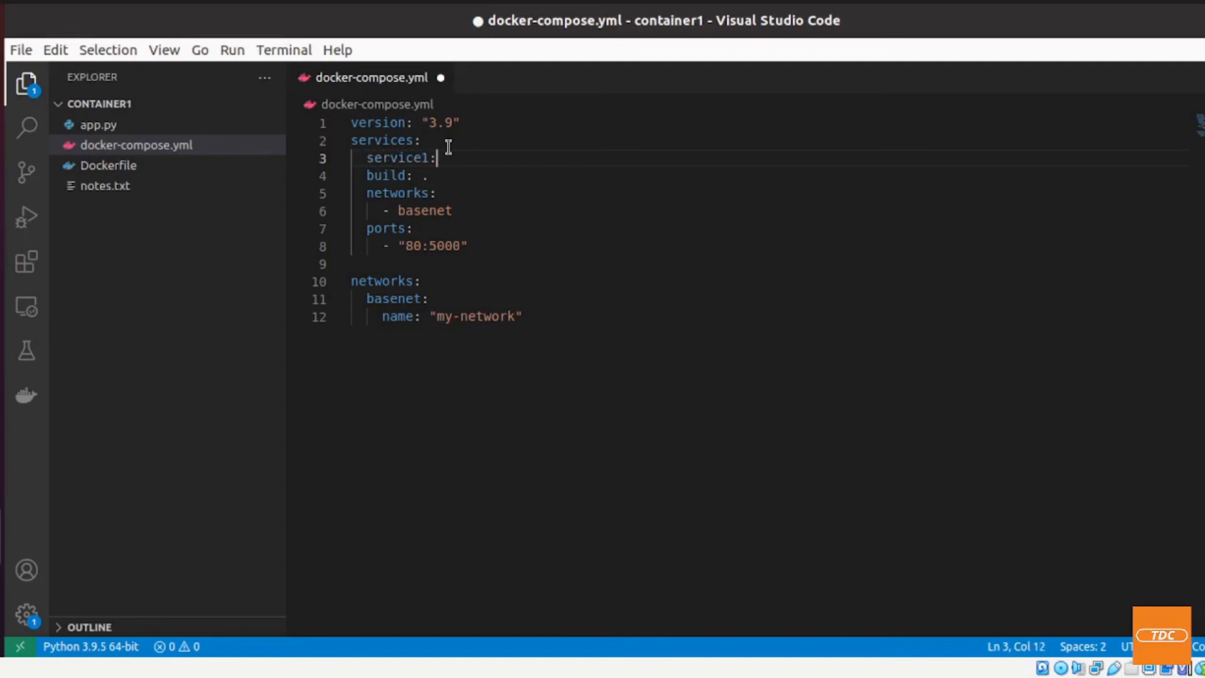
click(388, 175)
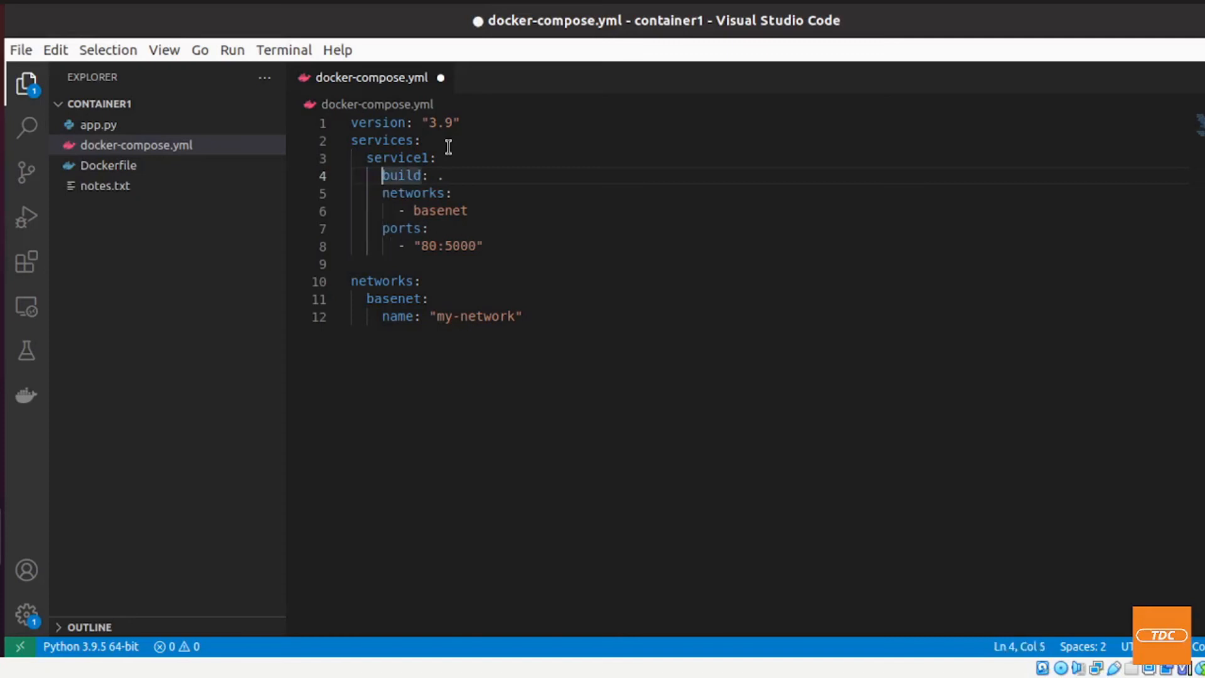
key(ctrl+s)
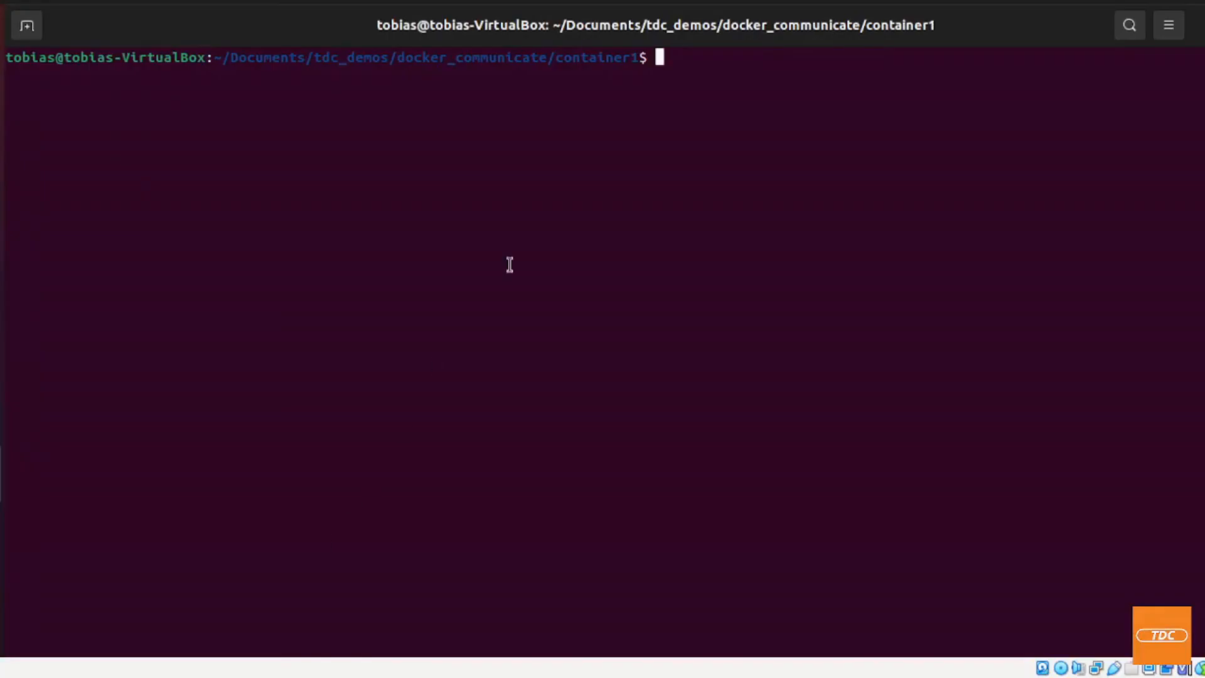
Run docker-compose up -d to build service1 and create container1_service1_1
text(docker)
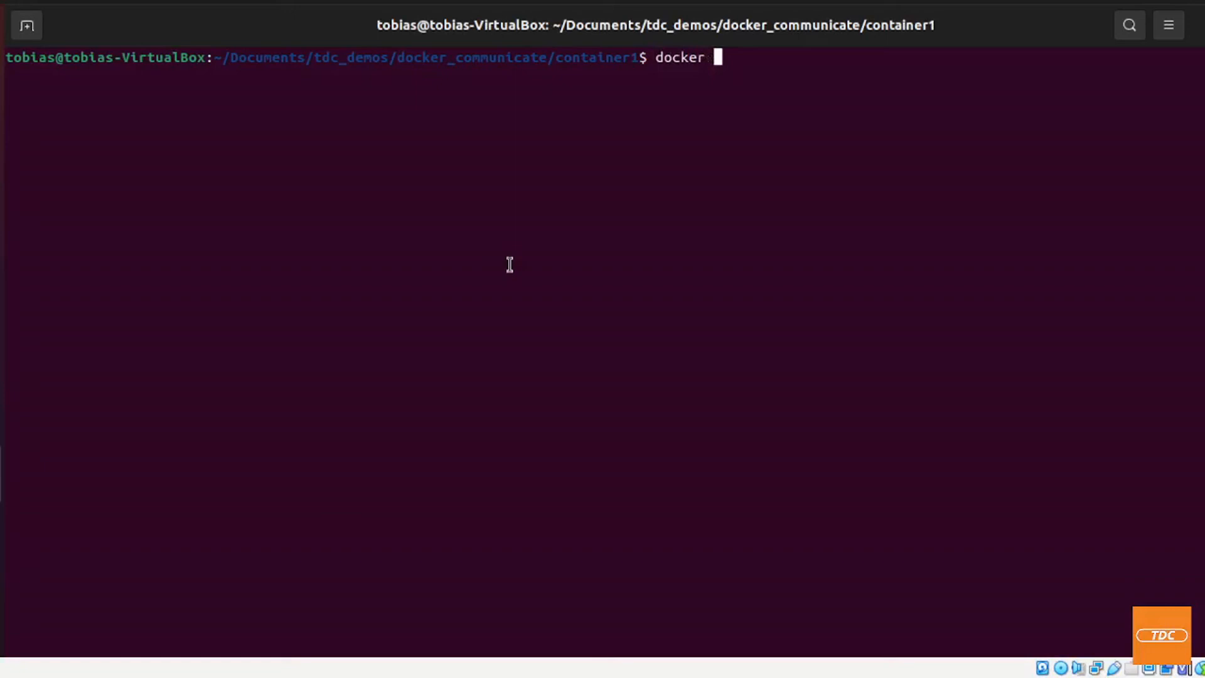
text(-compose up -d)
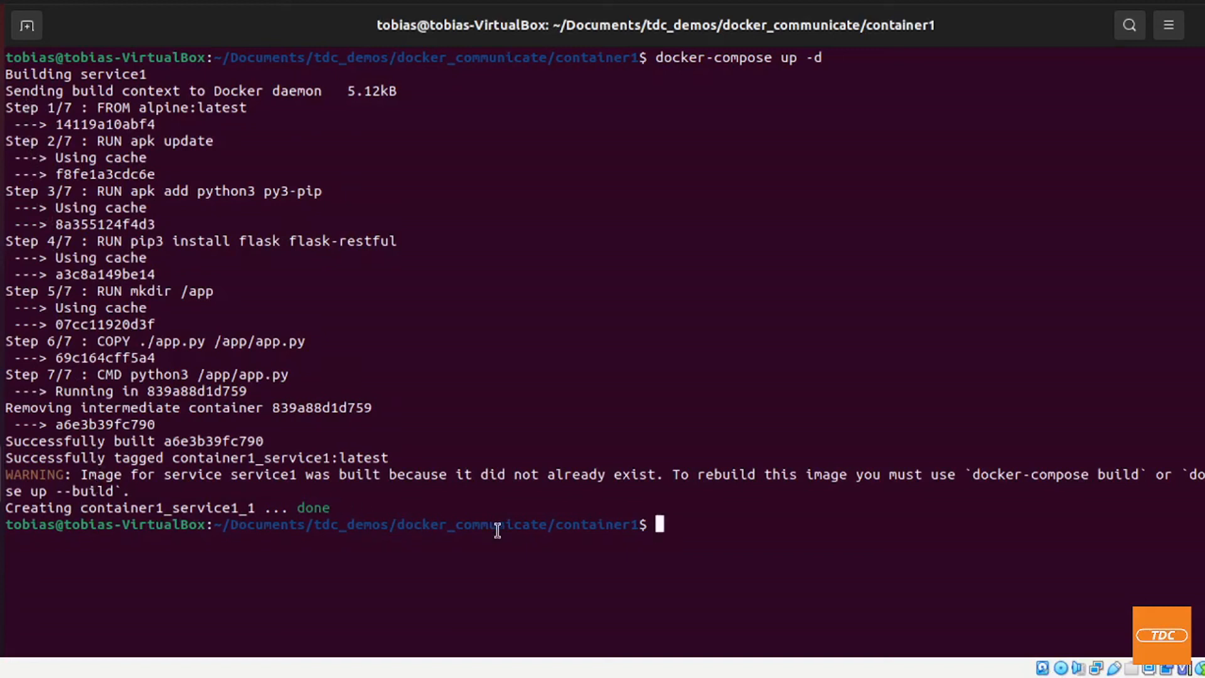
mouse_move(707, 523)
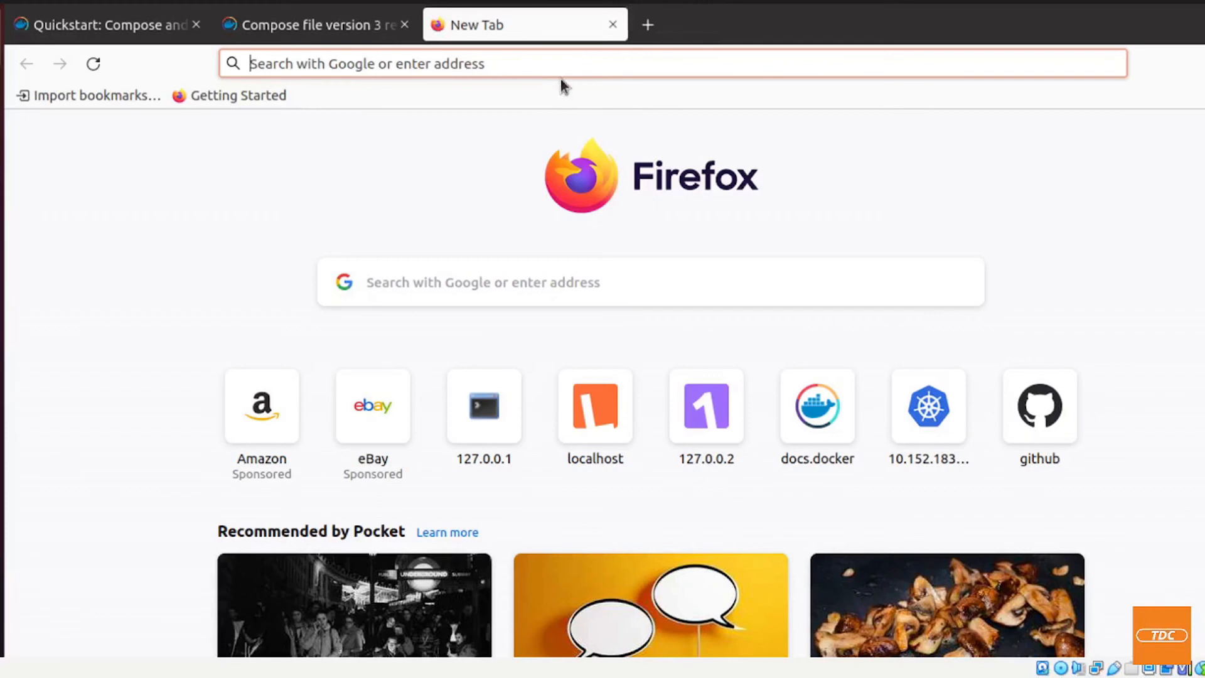
Browse to 127.0.0.1:5001/ in a new Firefox tab
text(127.0.0.1:5001/)
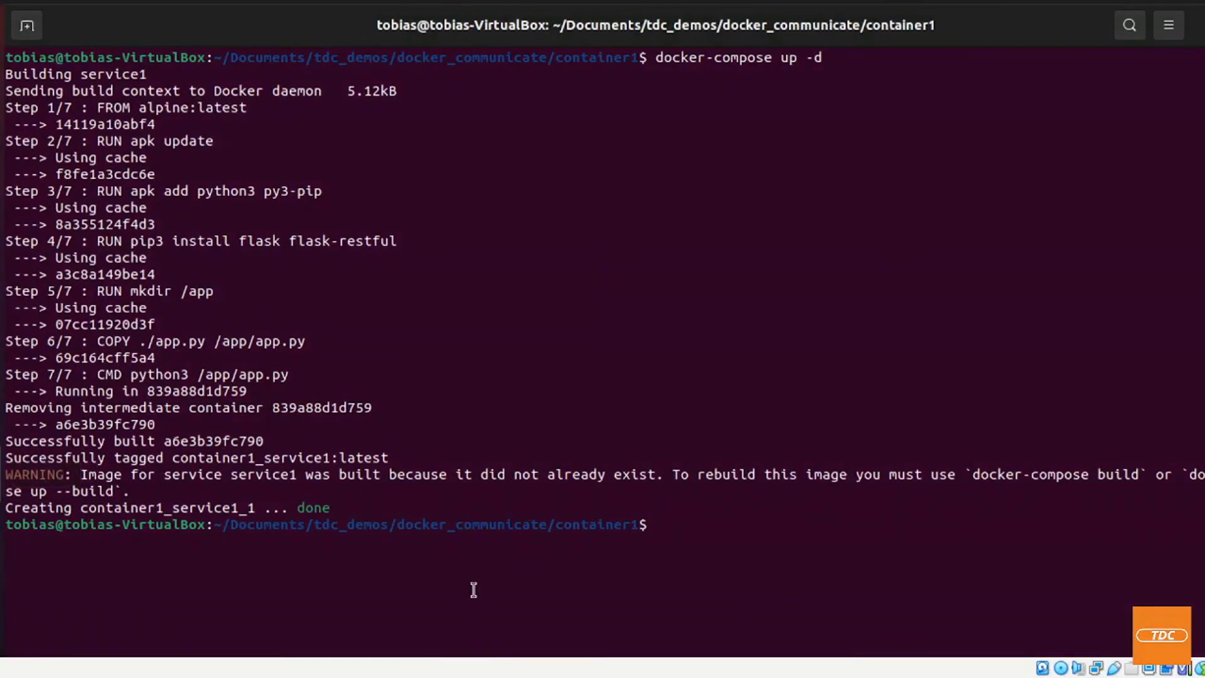
Run docker-compose down and highlight the my-network removal message
text(do)
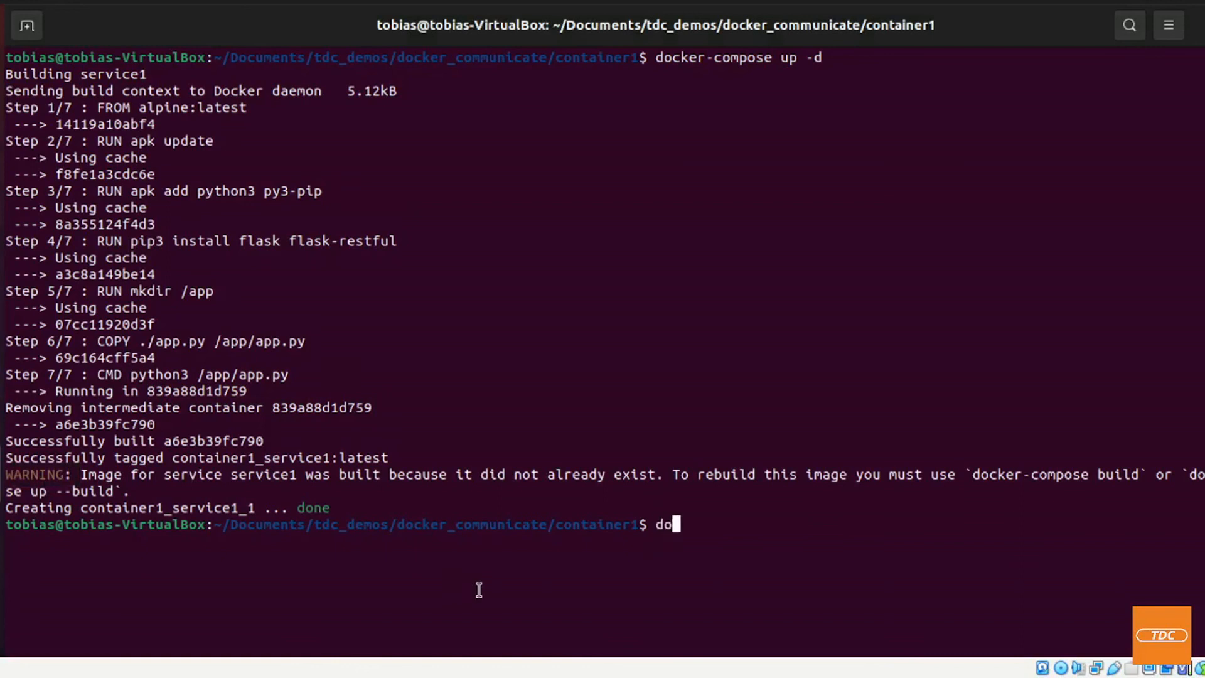
text(cker-compose down)
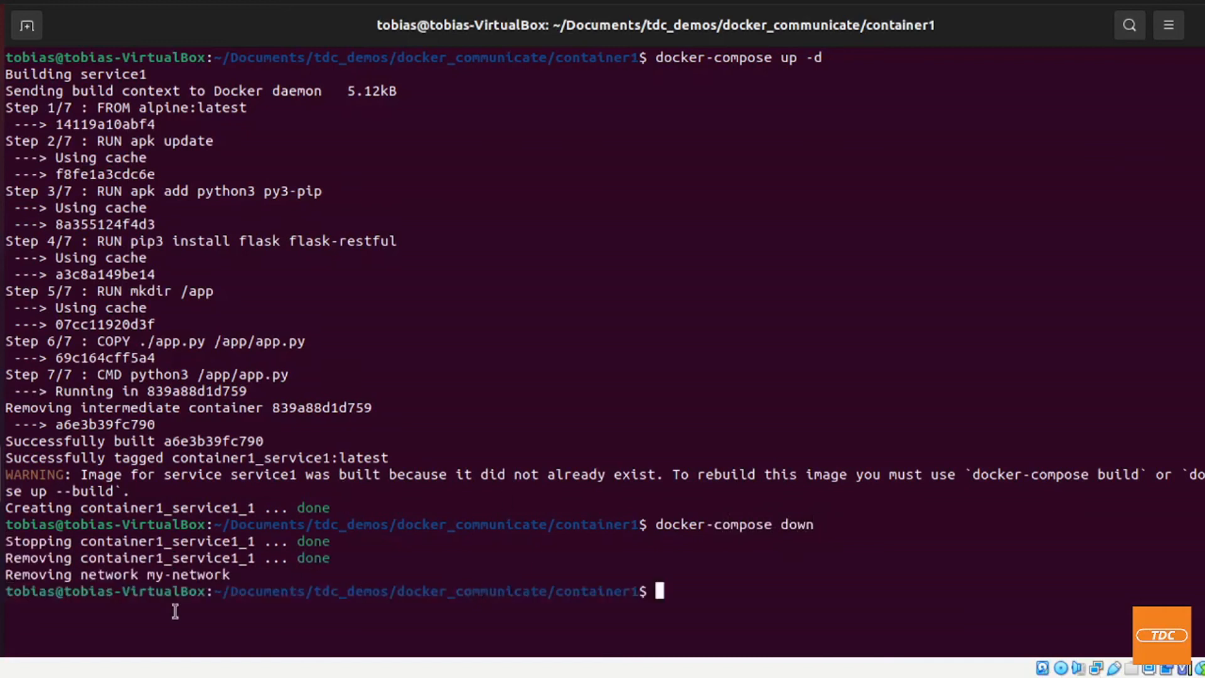
mouse_move(425, 456)
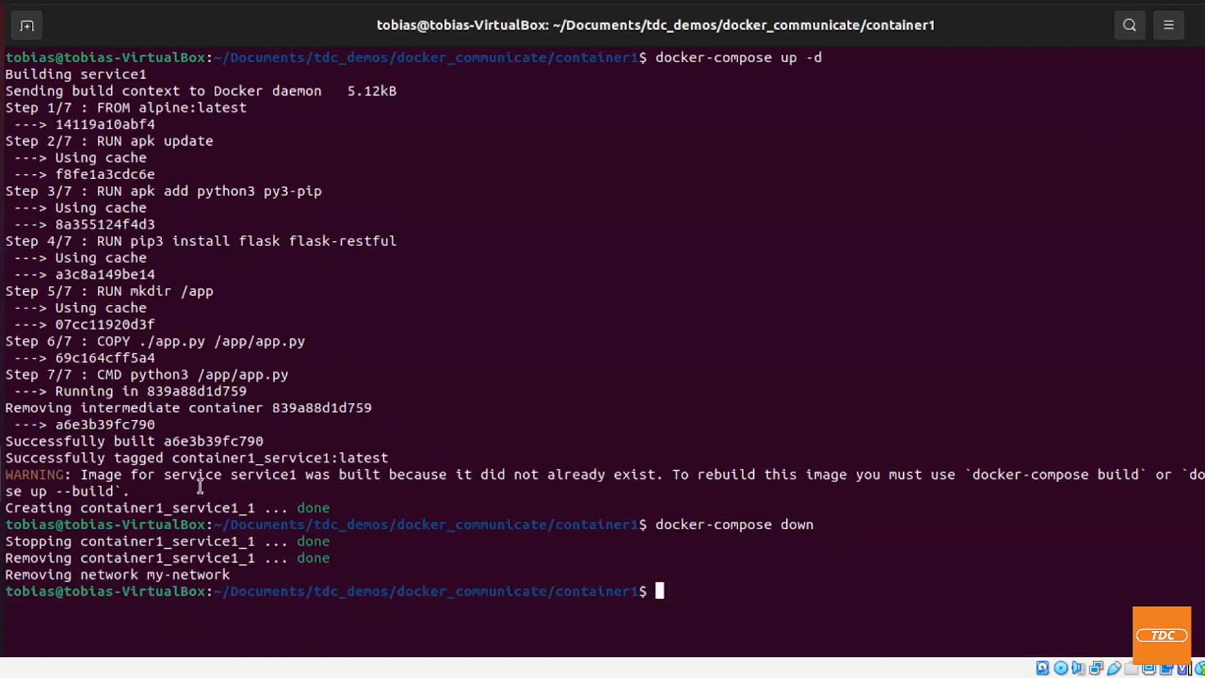
mouse_move(687, 524)
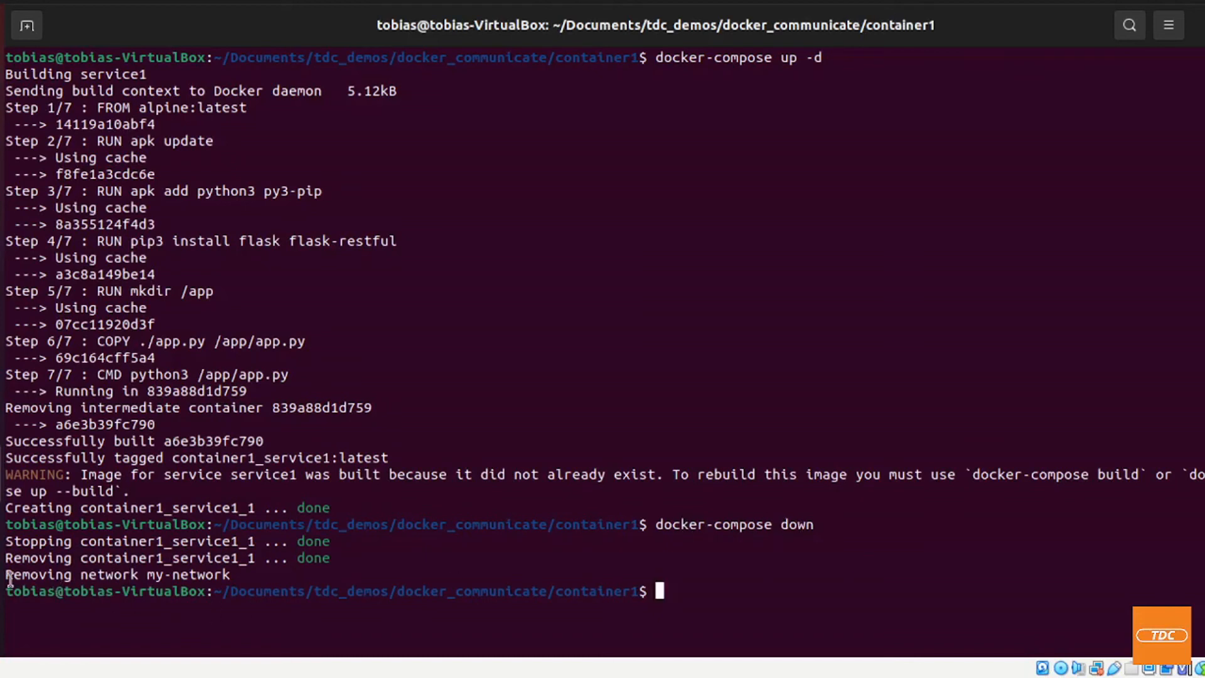
double_click(116, 574)
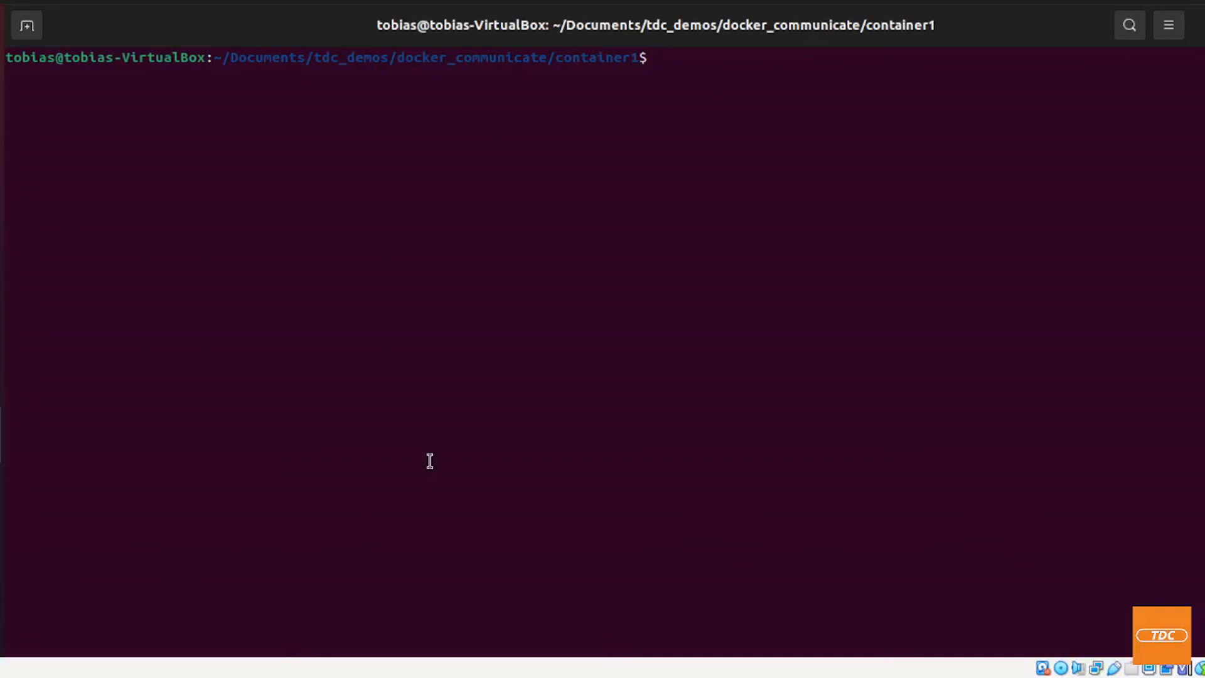
Run docker-compose up -d to recreate my-network and container1_service1_1
text(docker-compose up -d)
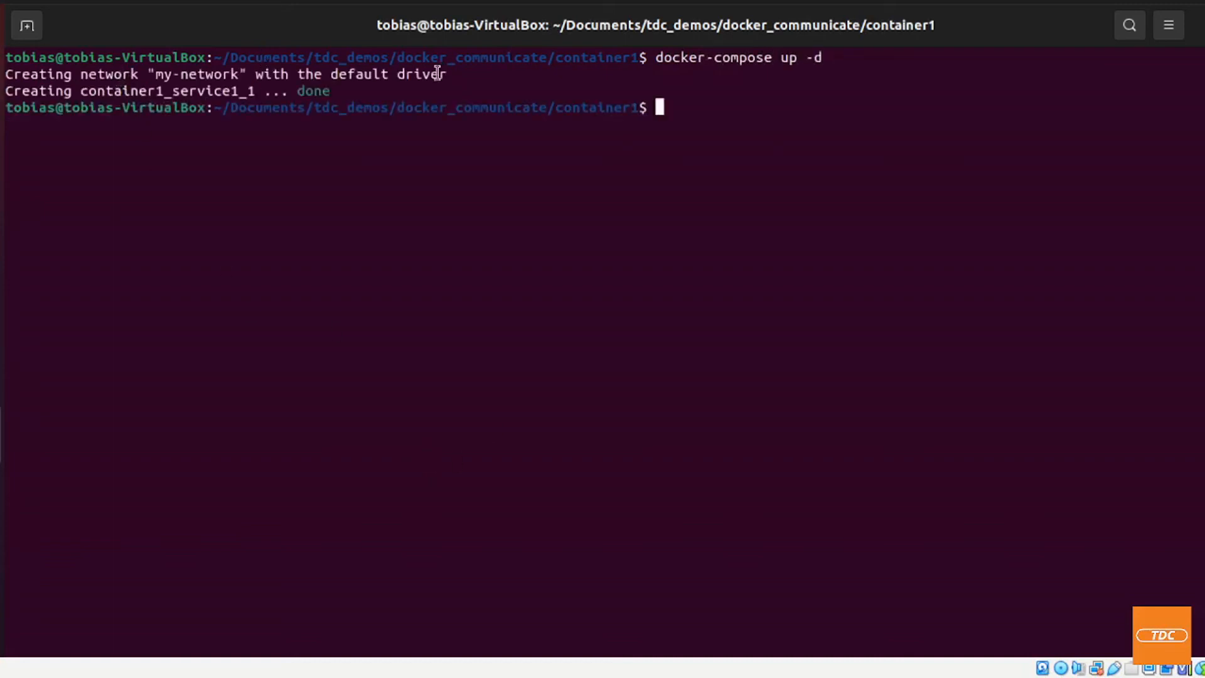
mouse_move(387, 74)
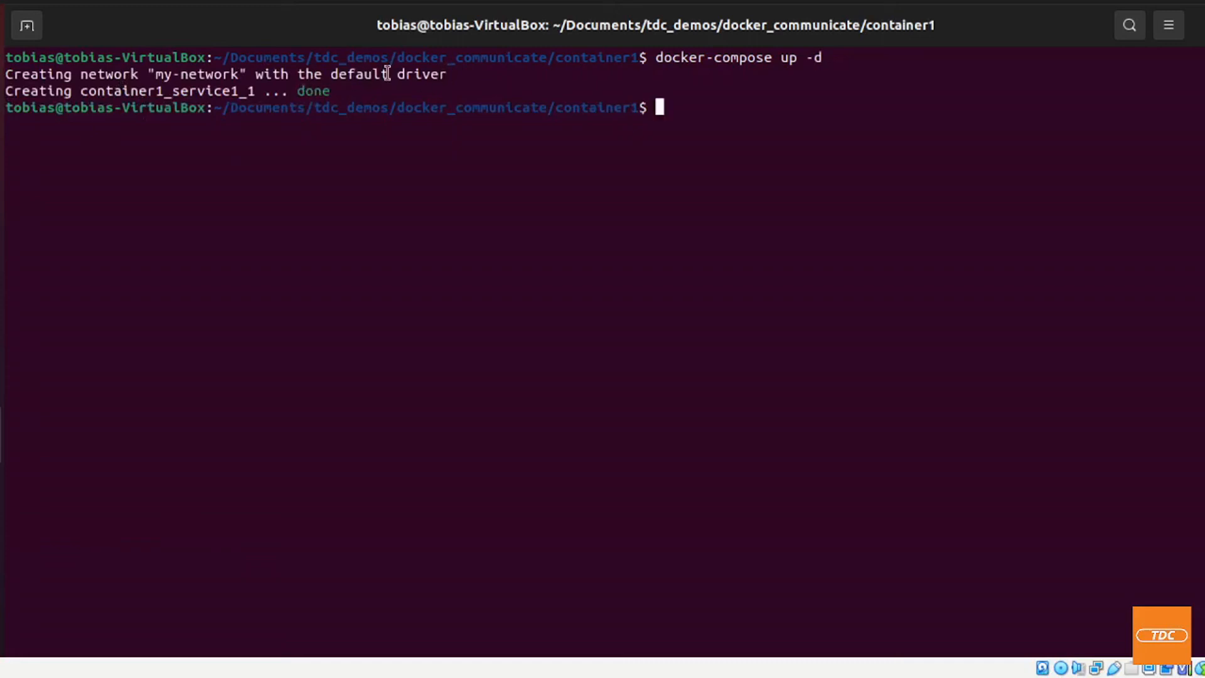
mouse_move(318, 159)
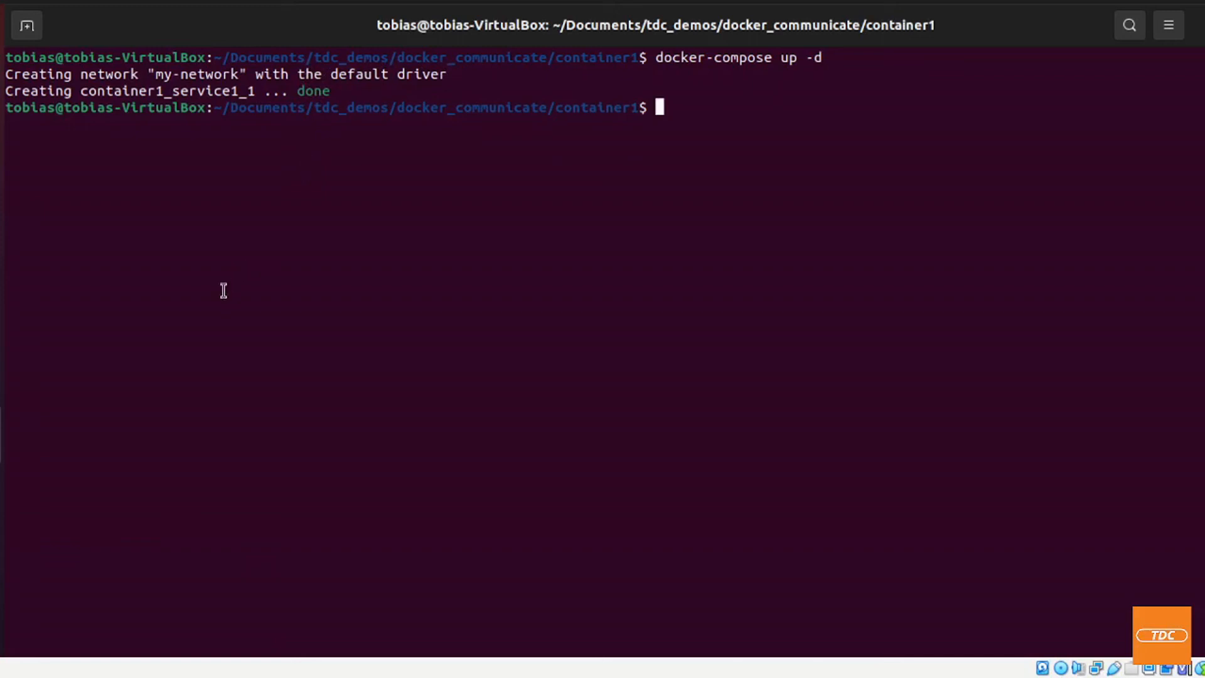
mouse_move(230, 411)
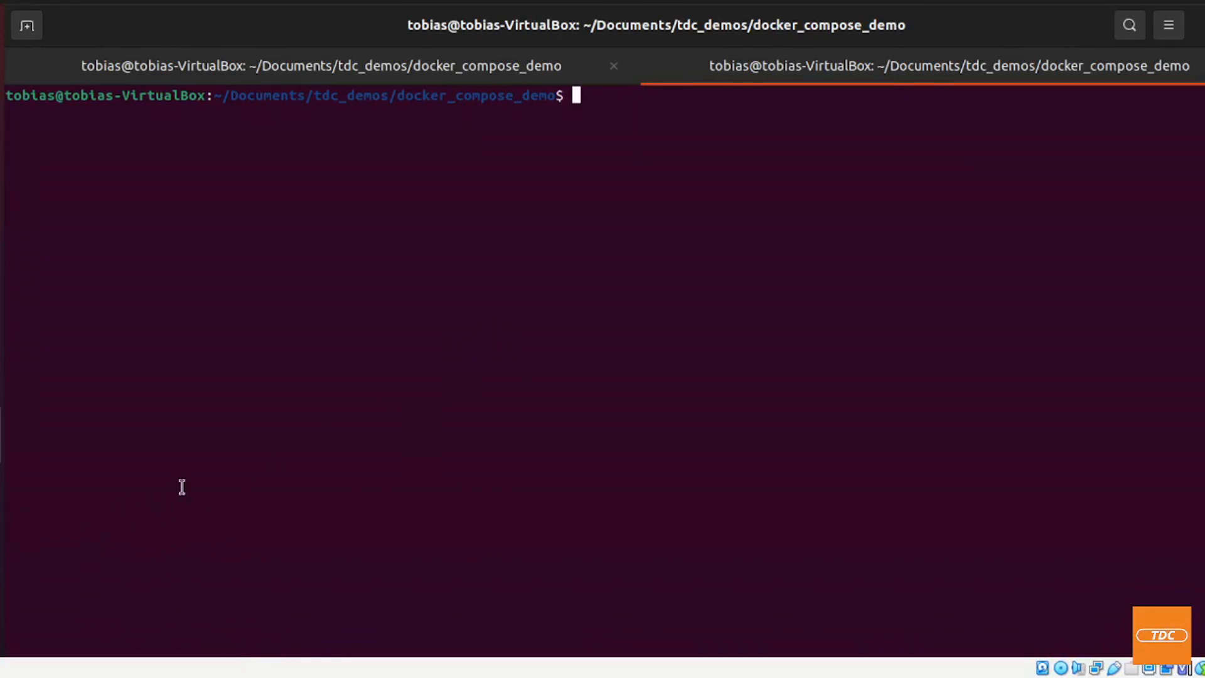
mouse_move(201, 451)
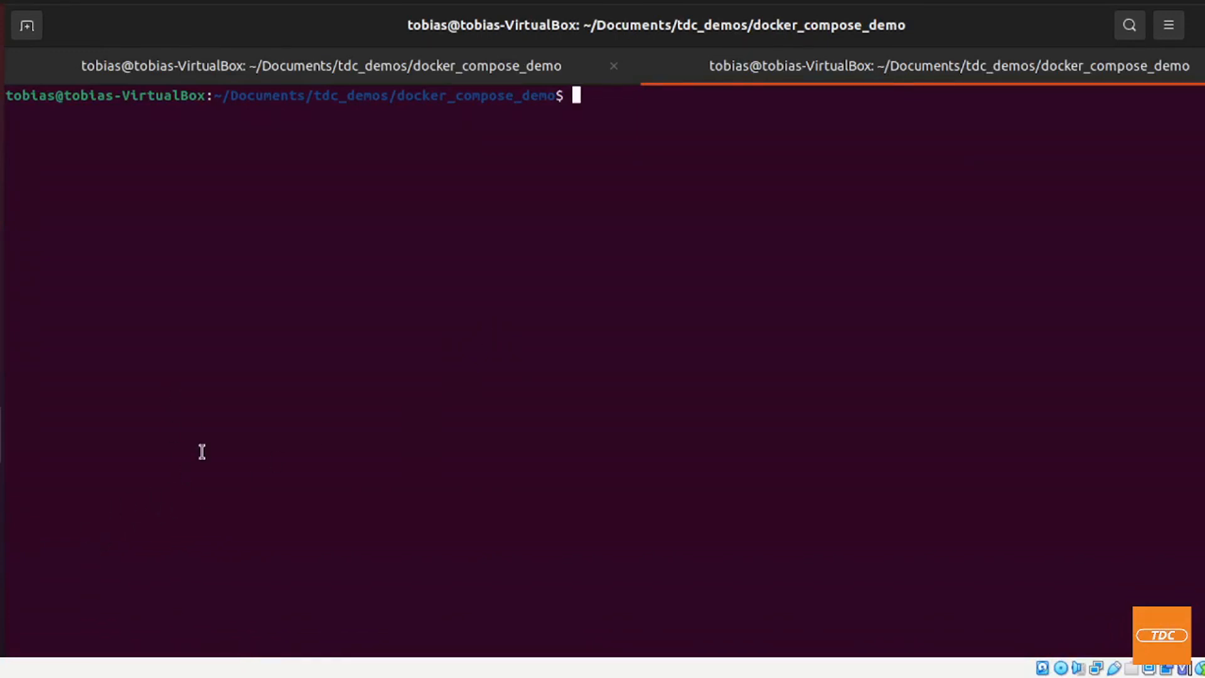
mouse_move(73, 552)
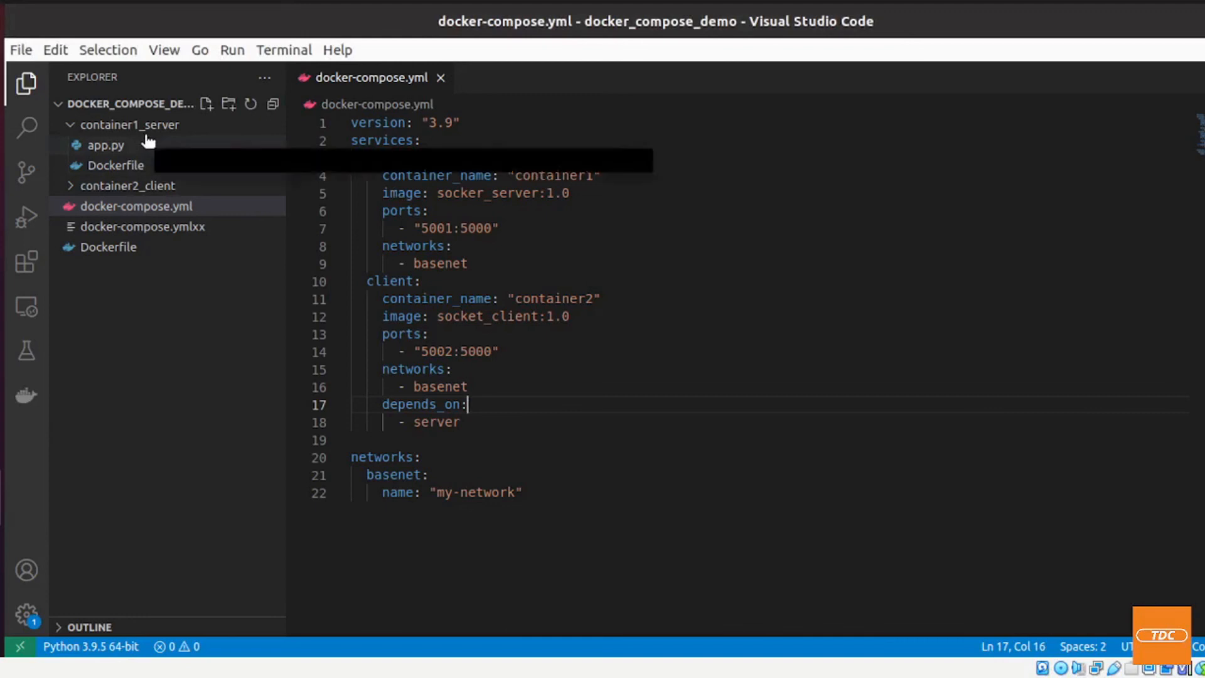
mouse_move(105, 144)
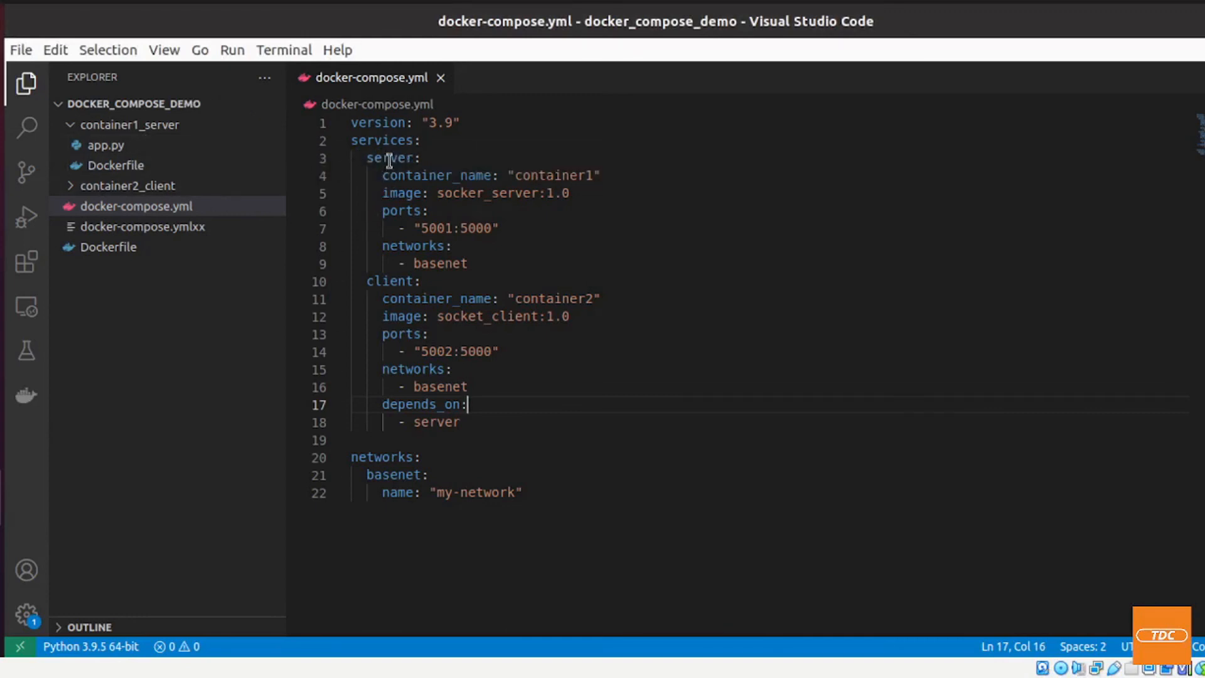
mouse_move(350, 306)
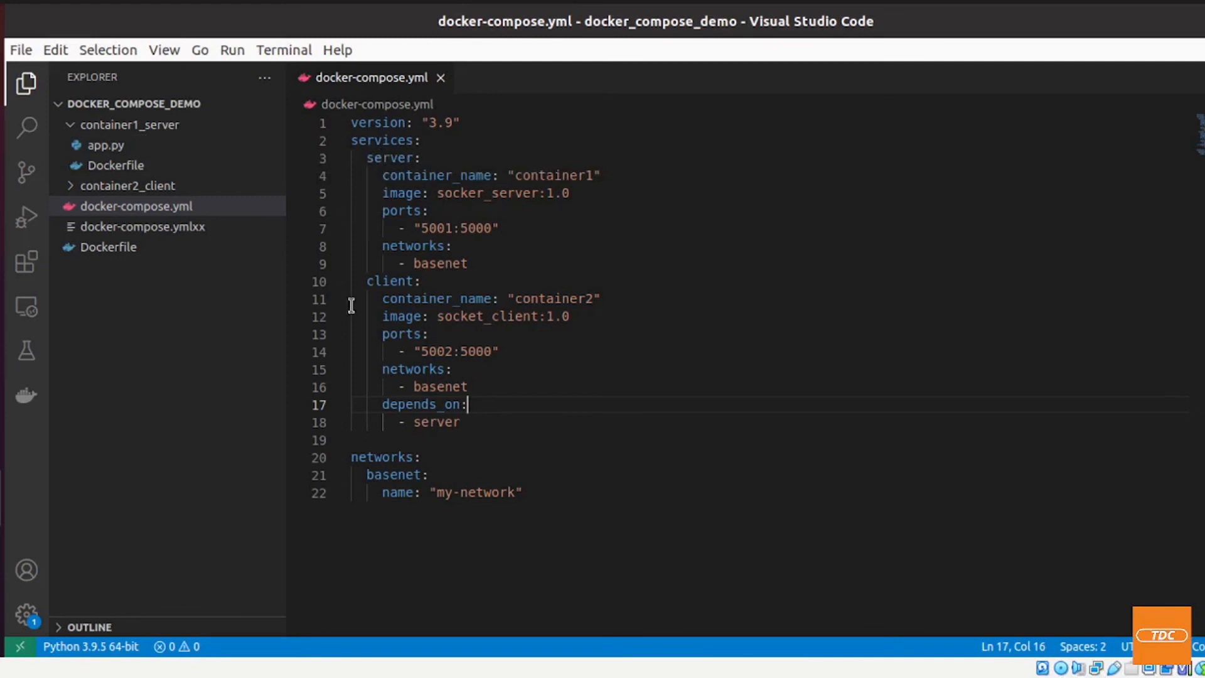
mouse_move(384, 175)
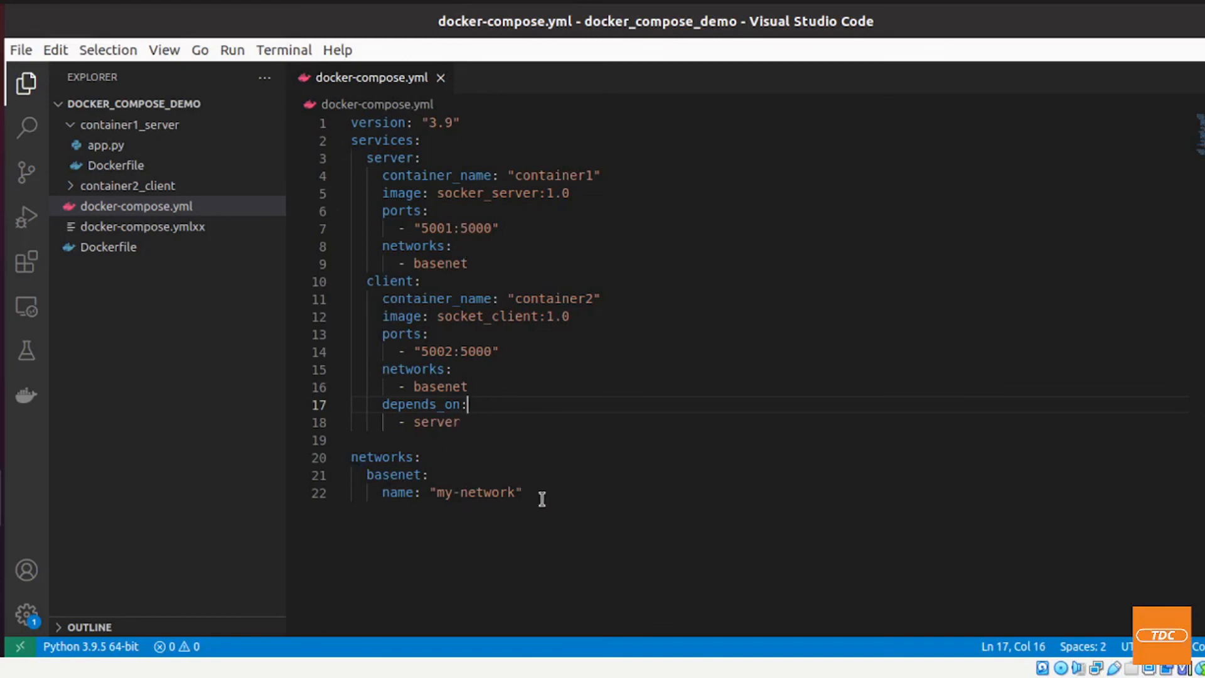
mouse_move(504, 229)
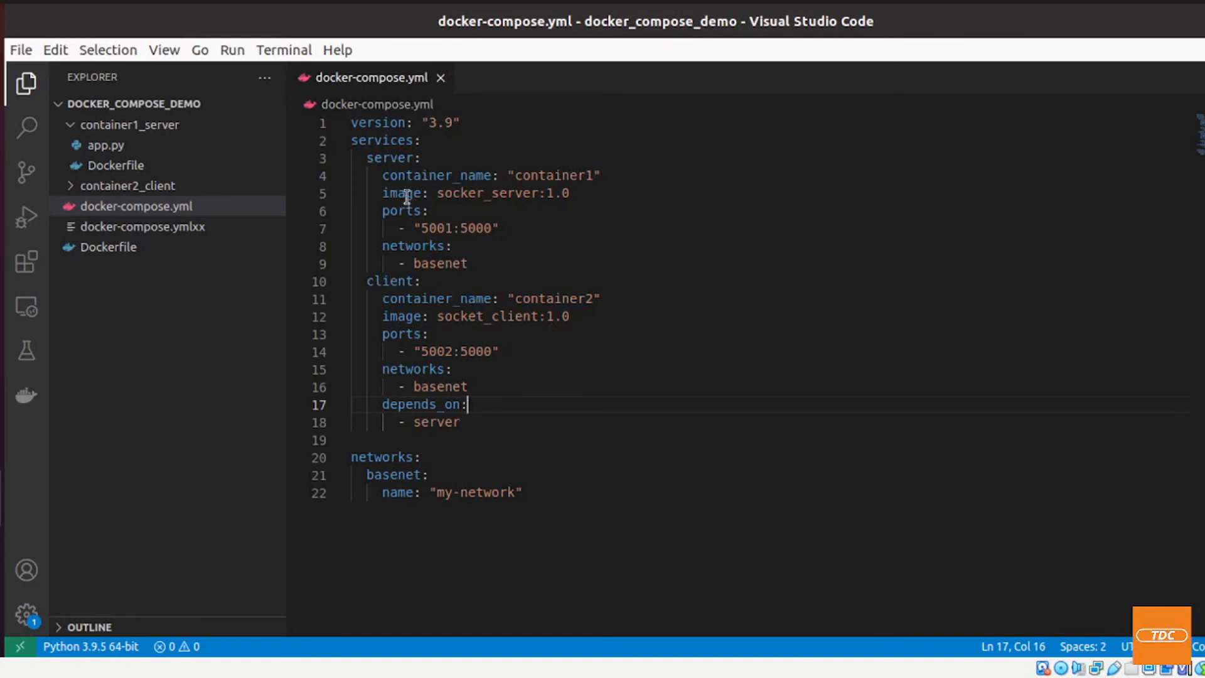
mouse_move(434, 369)
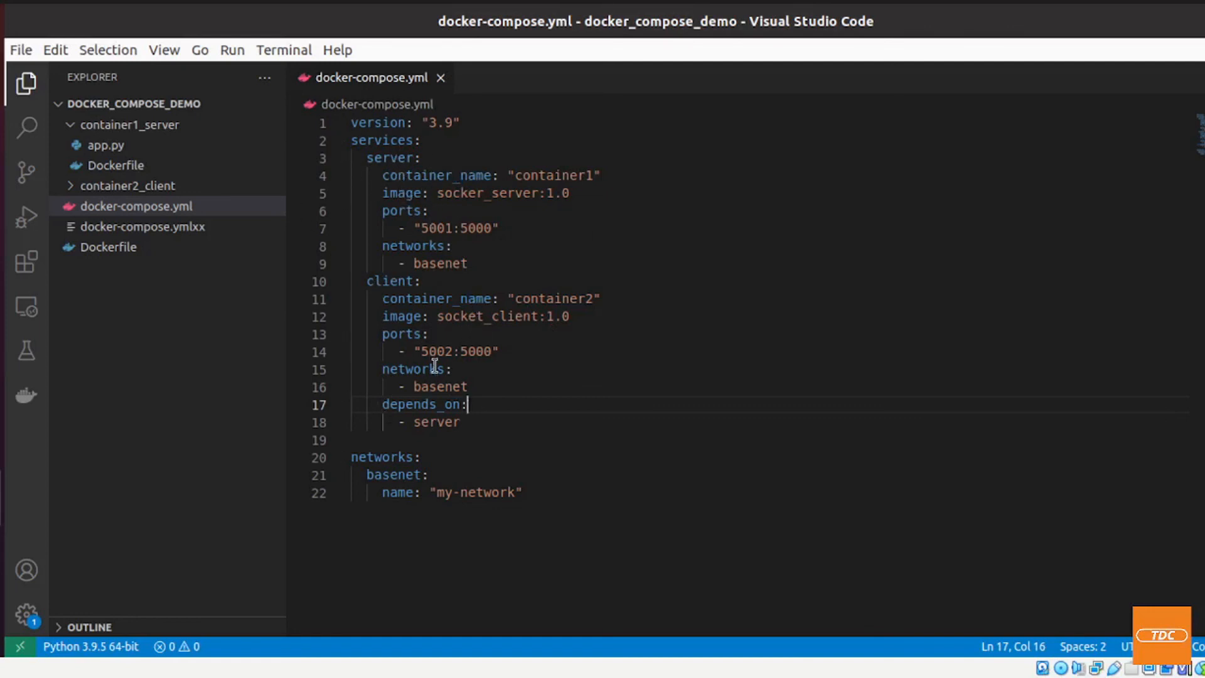
mouse_move(531, 381)
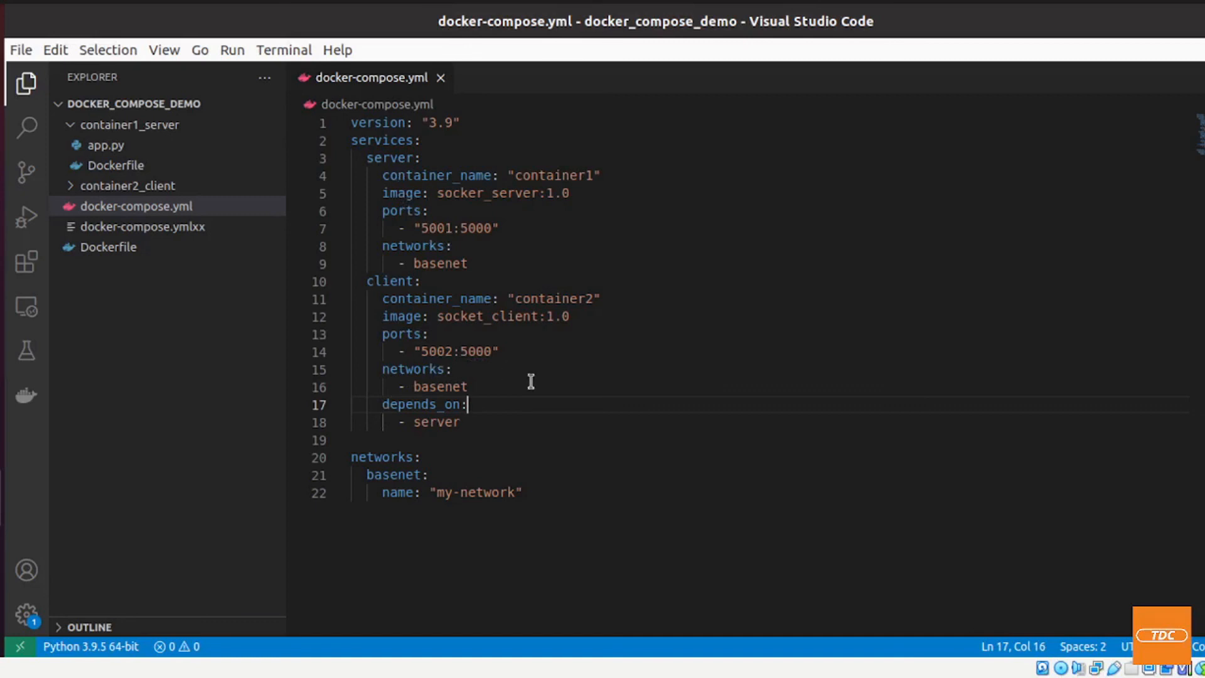
mouse_move(421, 340)
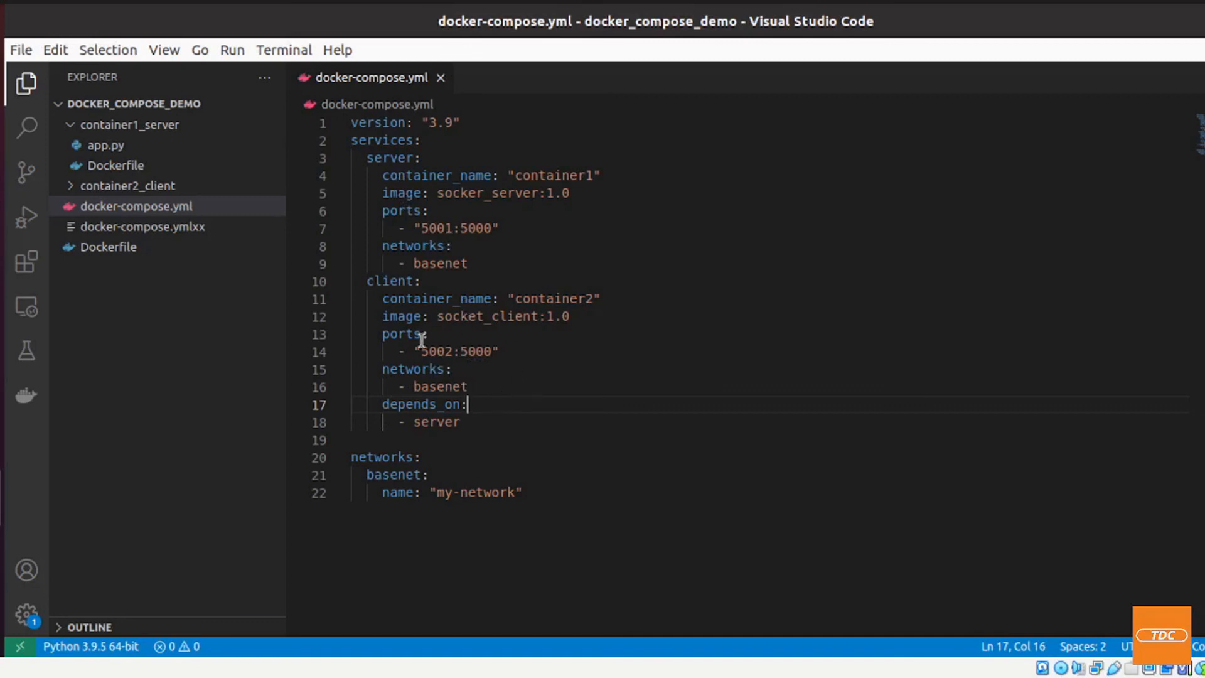
mouse_move(490, 407)
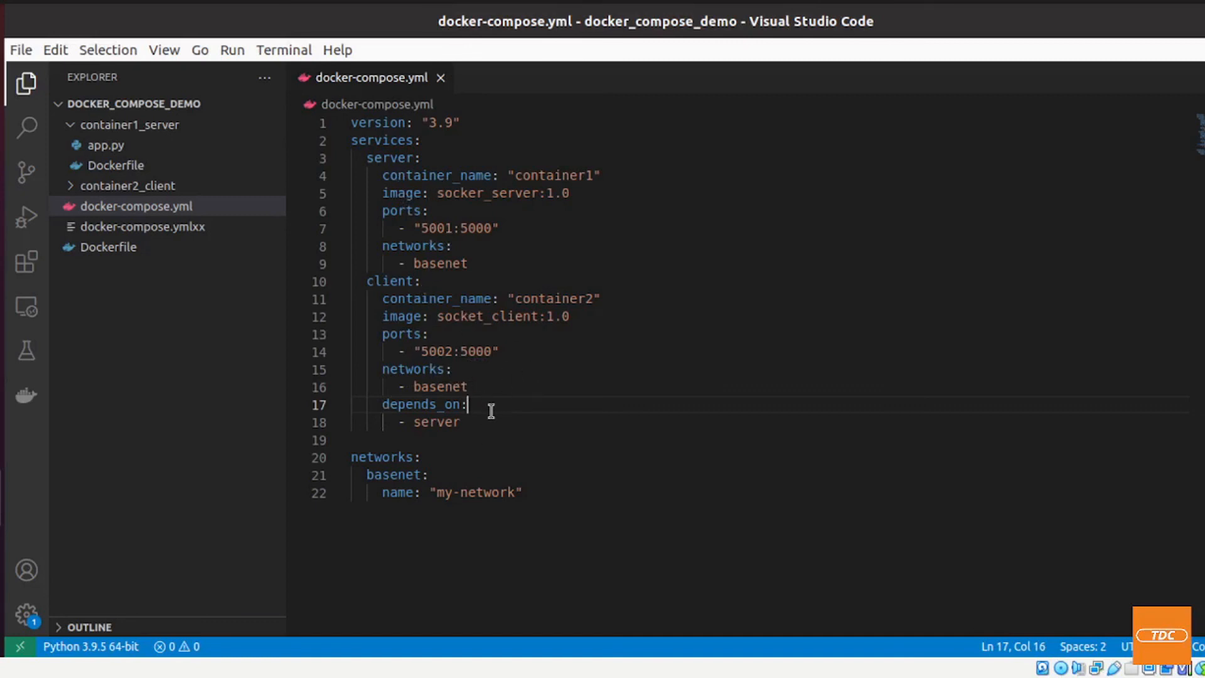
mouse_move(517, 444)
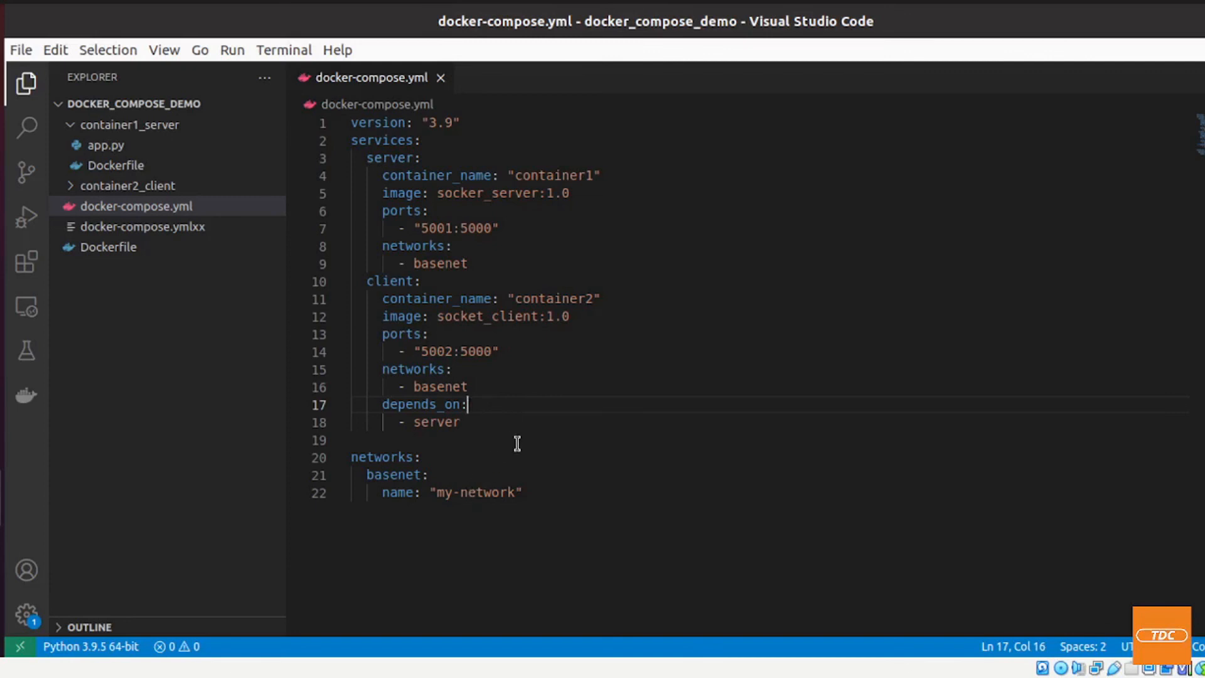
mouse_move(544, 415)
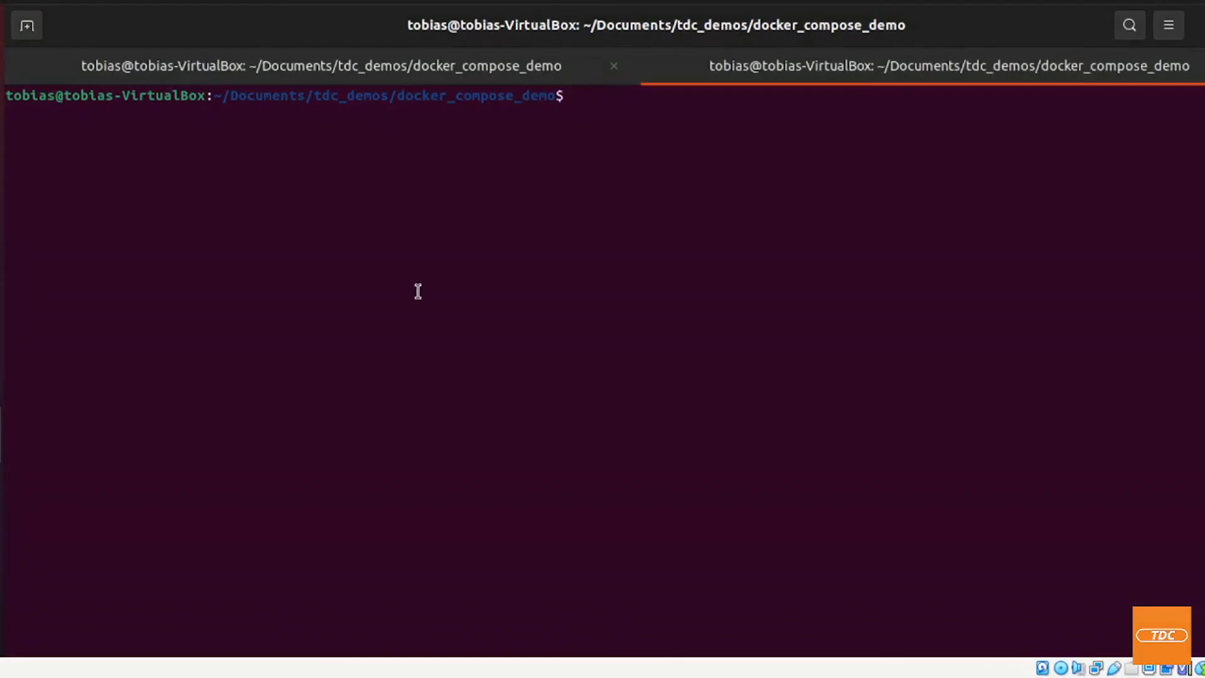
Launch container1 and container2 detached, then list all containers with docker ps -a
text(docker-compose up)
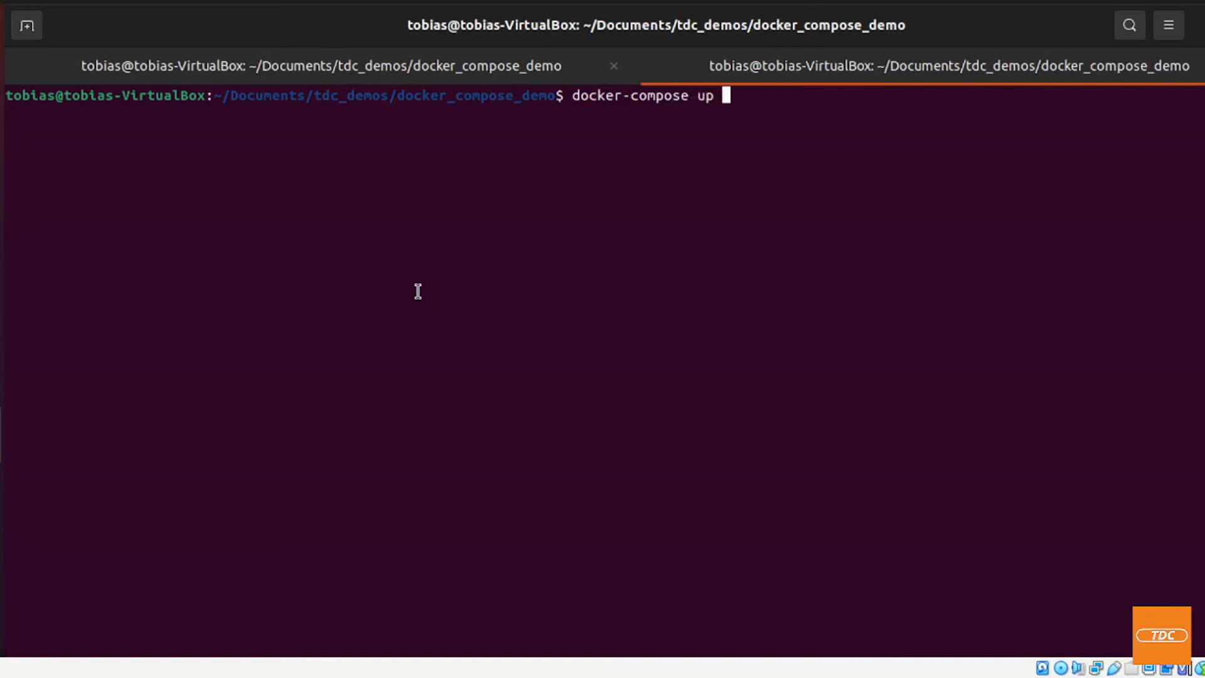
key(Return)
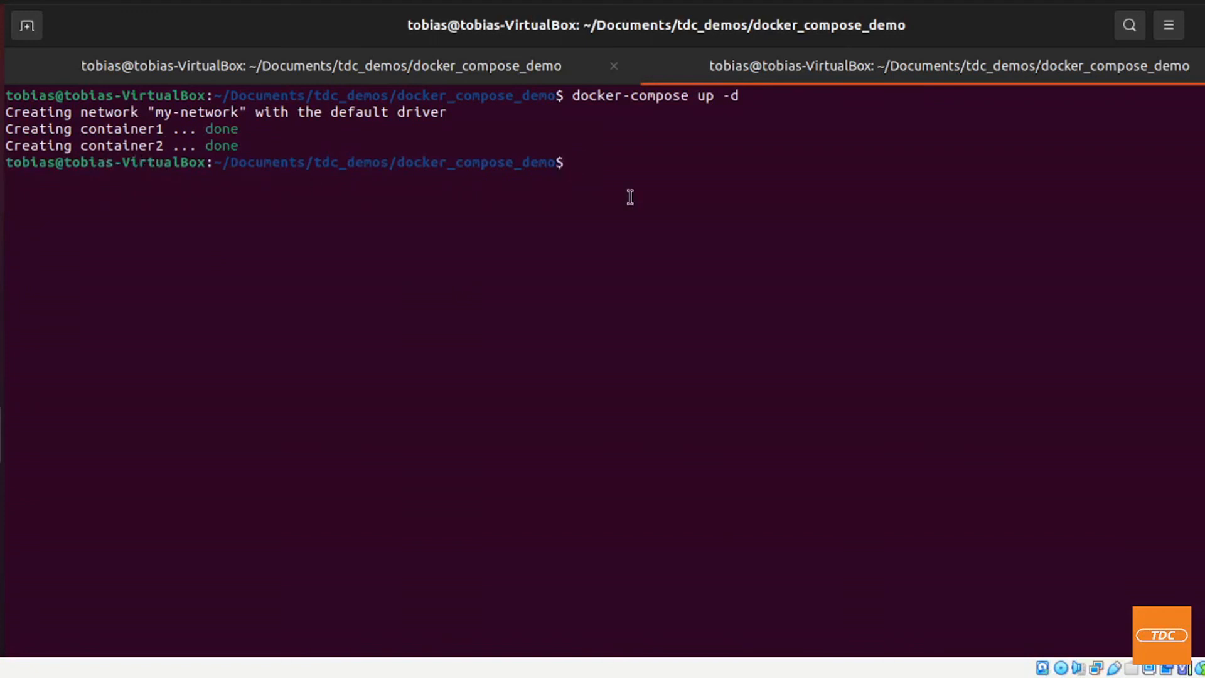
text(docker ps)
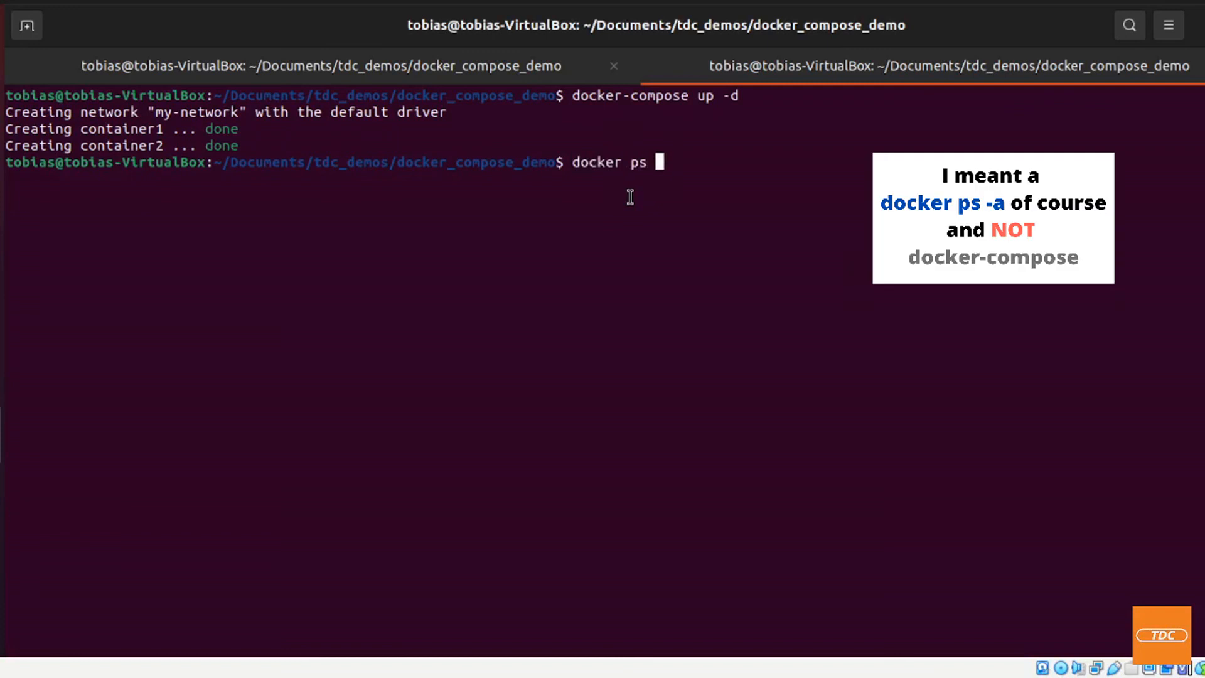
text(-a)
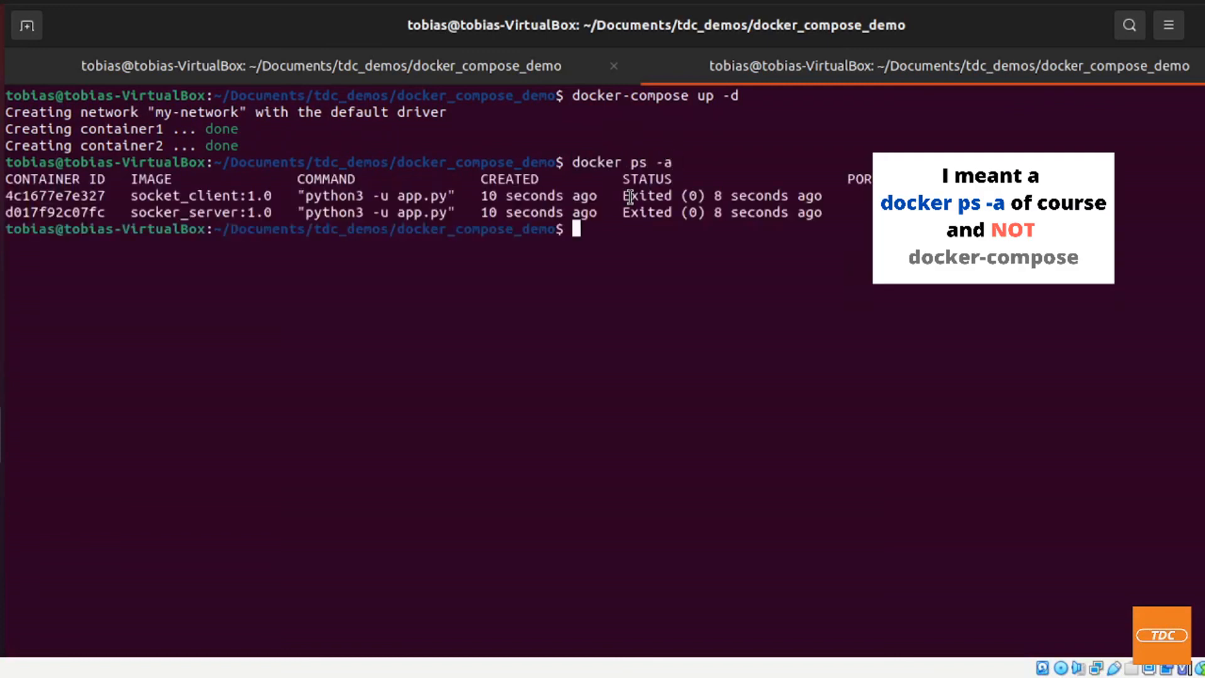
text(d)
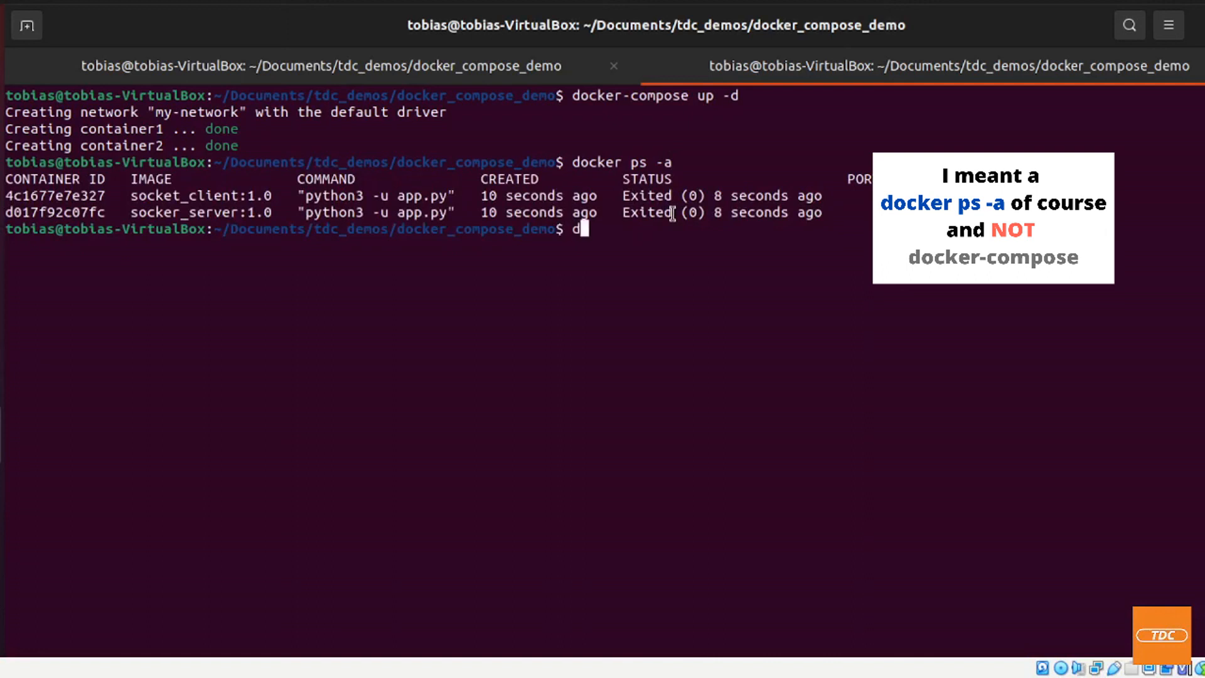
text(ocker logs)
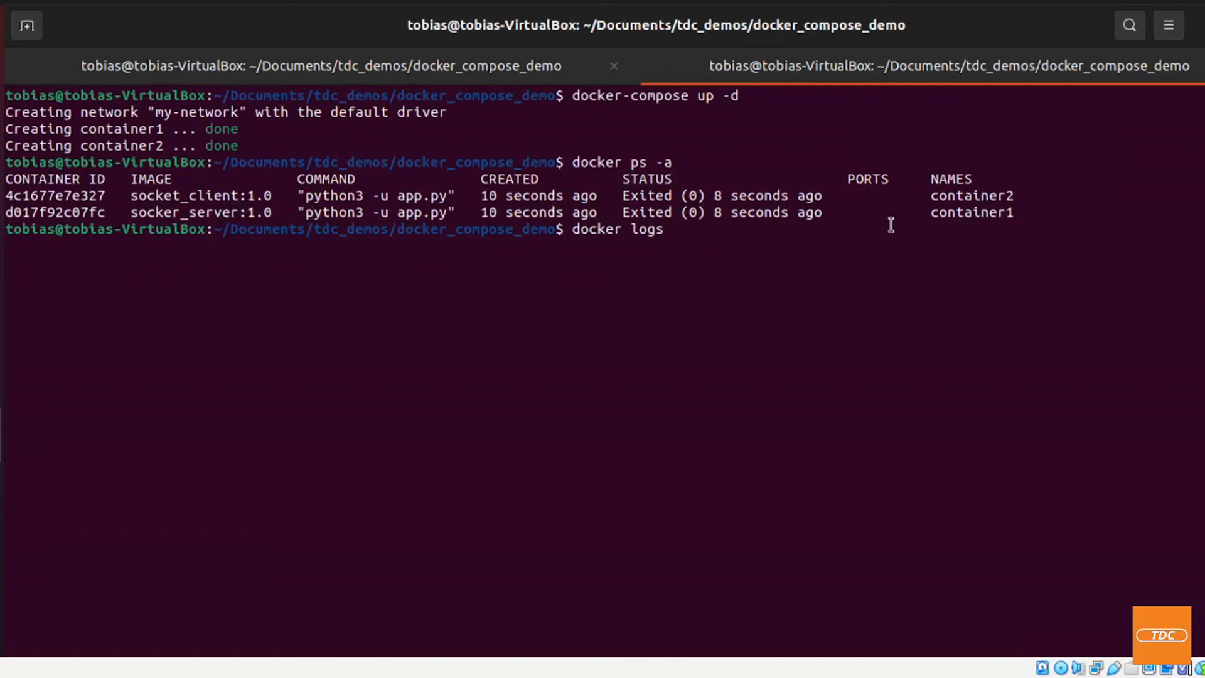
View docker logs for container2 and container1, showing b'Hallo' received and the 192.168.64.3 connection
text(container2)
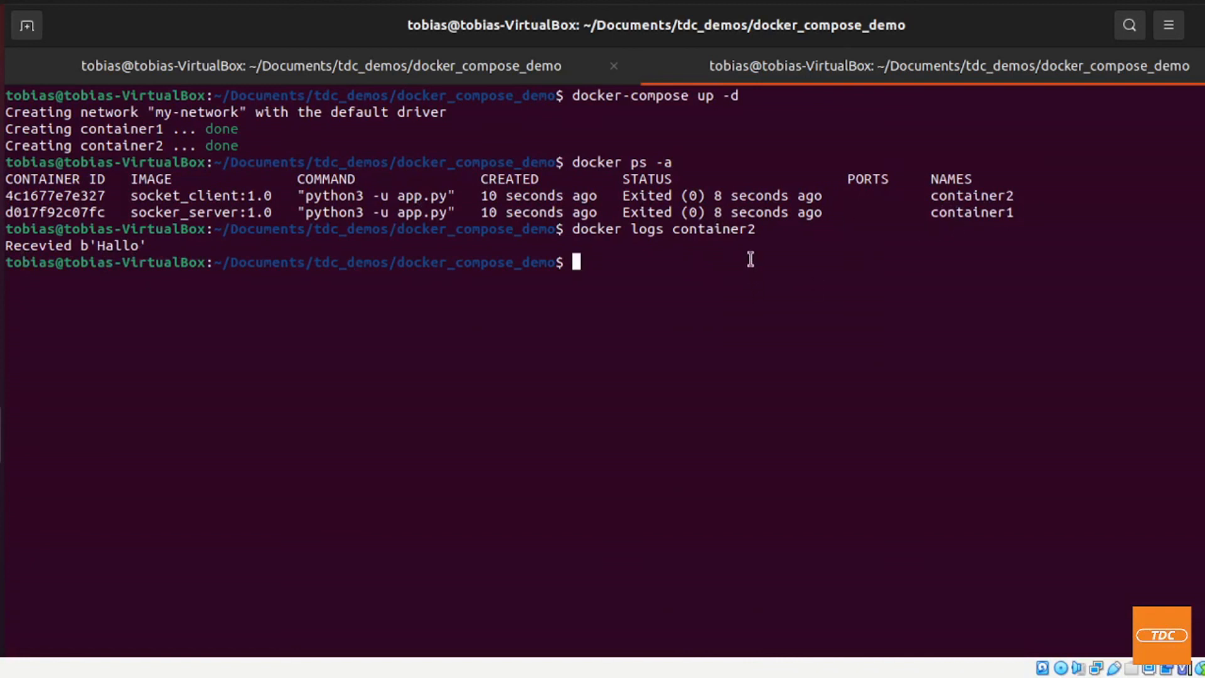
text(docker logs)
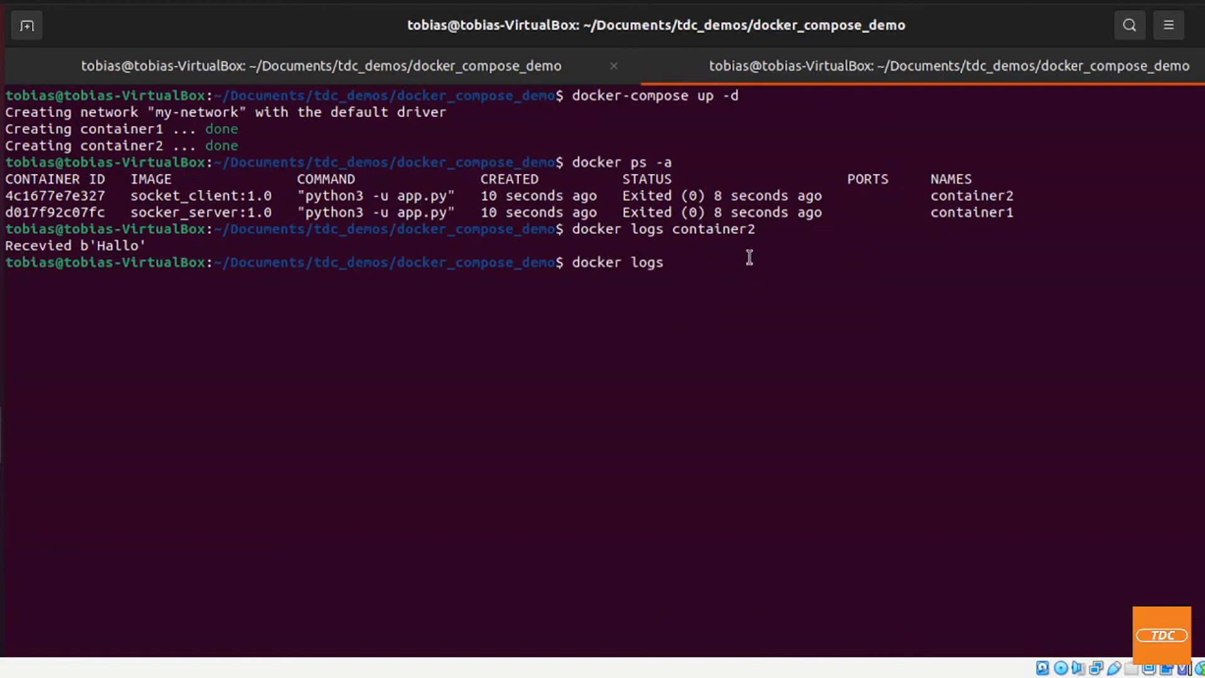
text(container1)
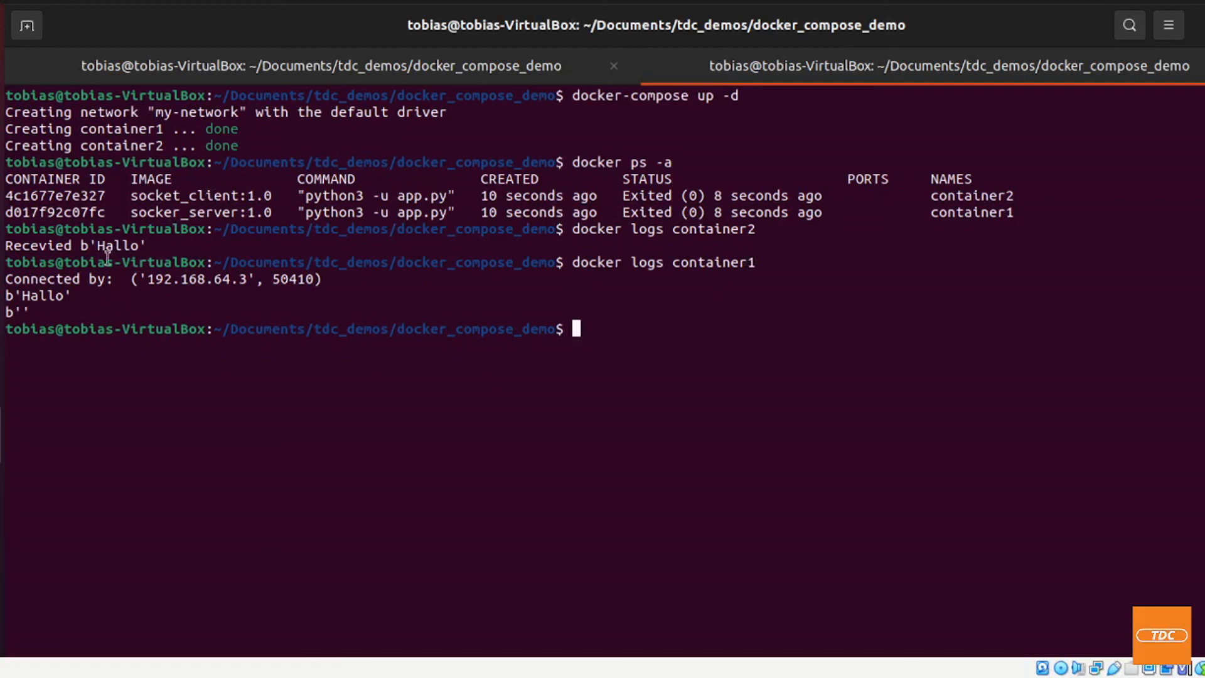
mouse_move(150, 308)
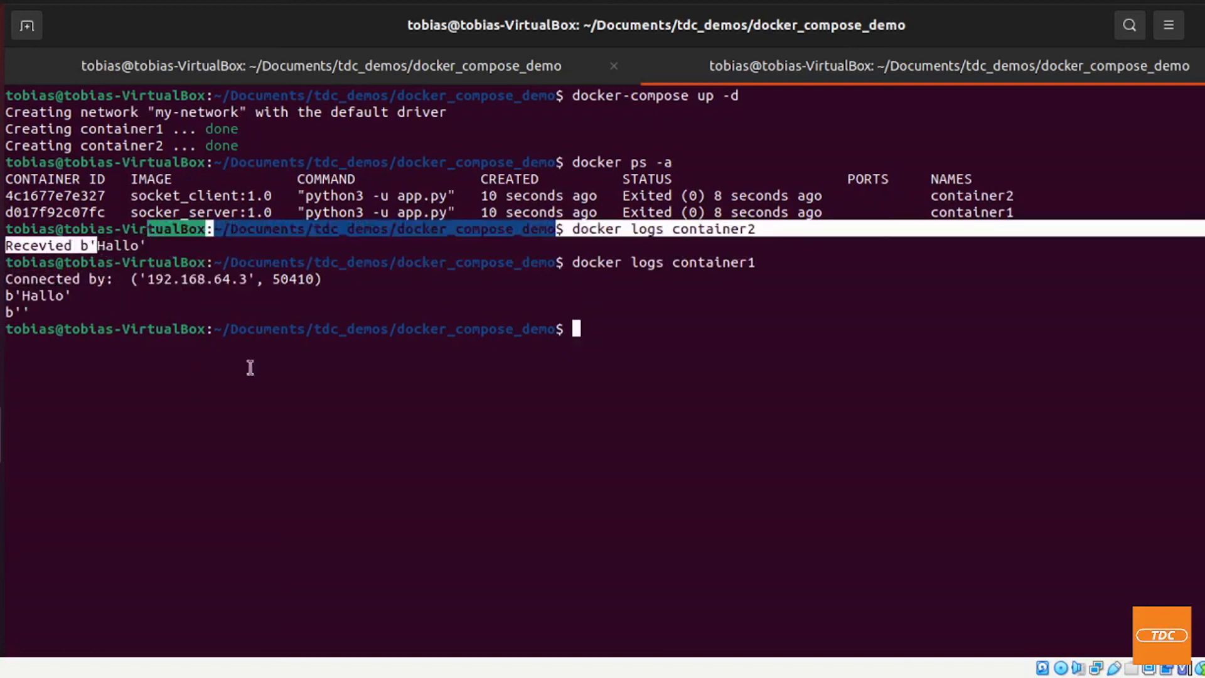
Run docker-compose down to remove container2, container1 and my-network
text(do)
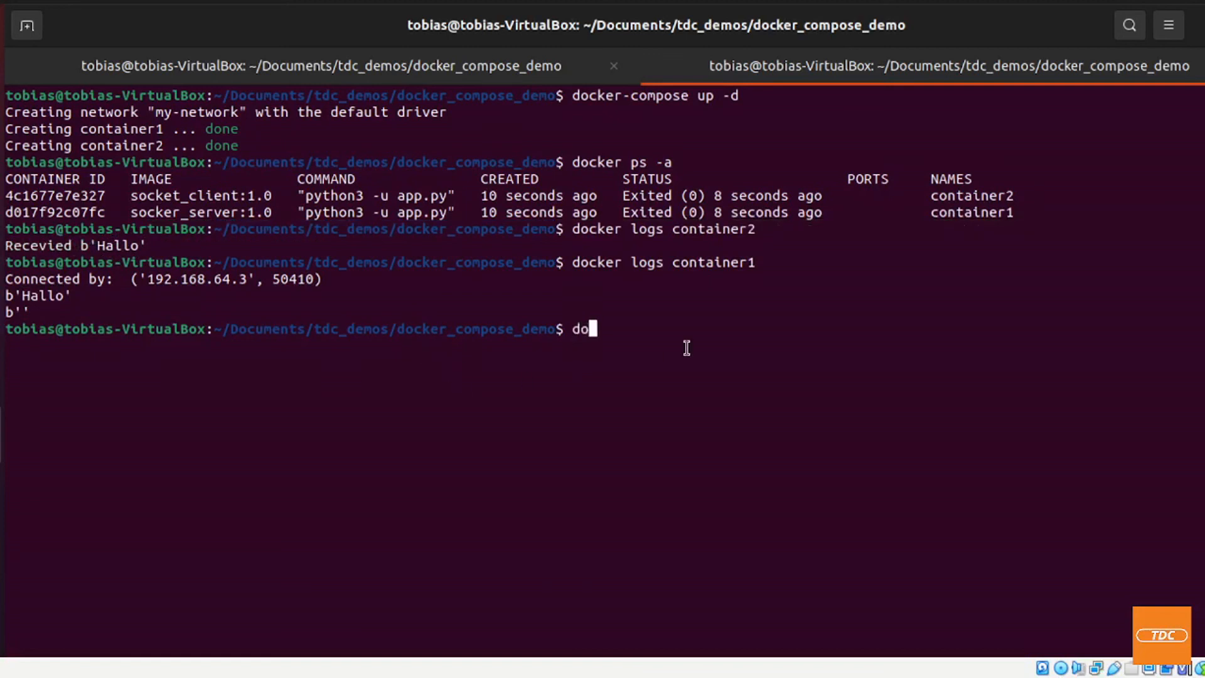
text(cker-)
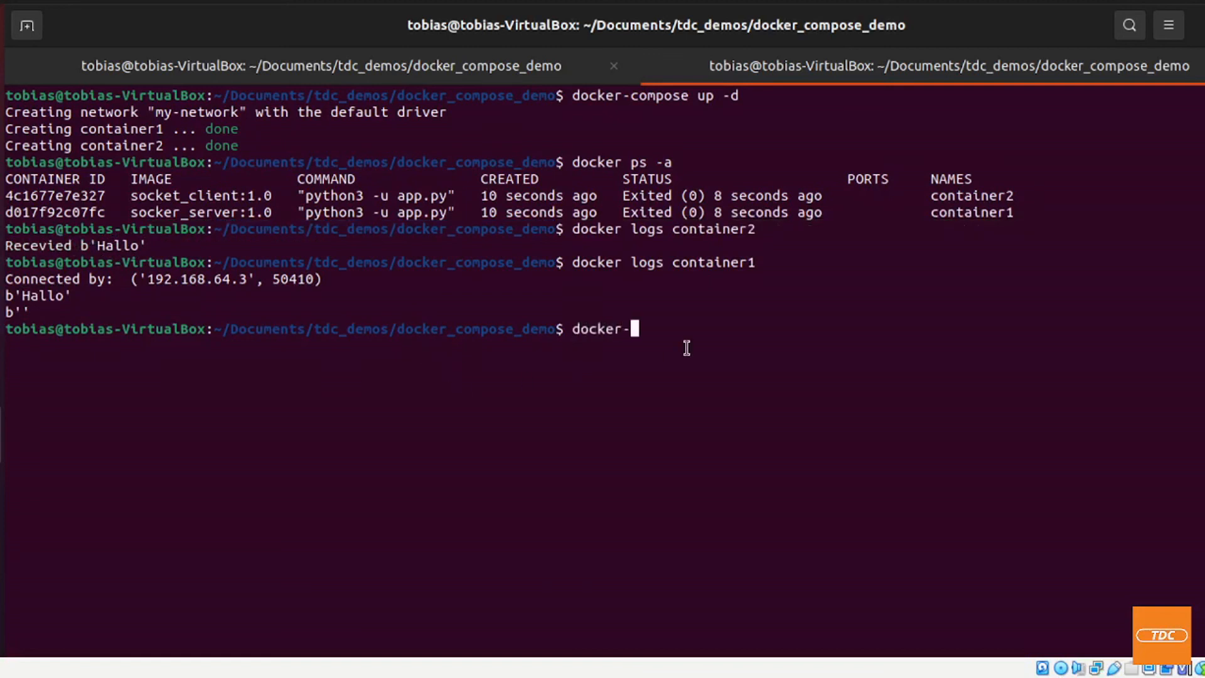
text(compose)
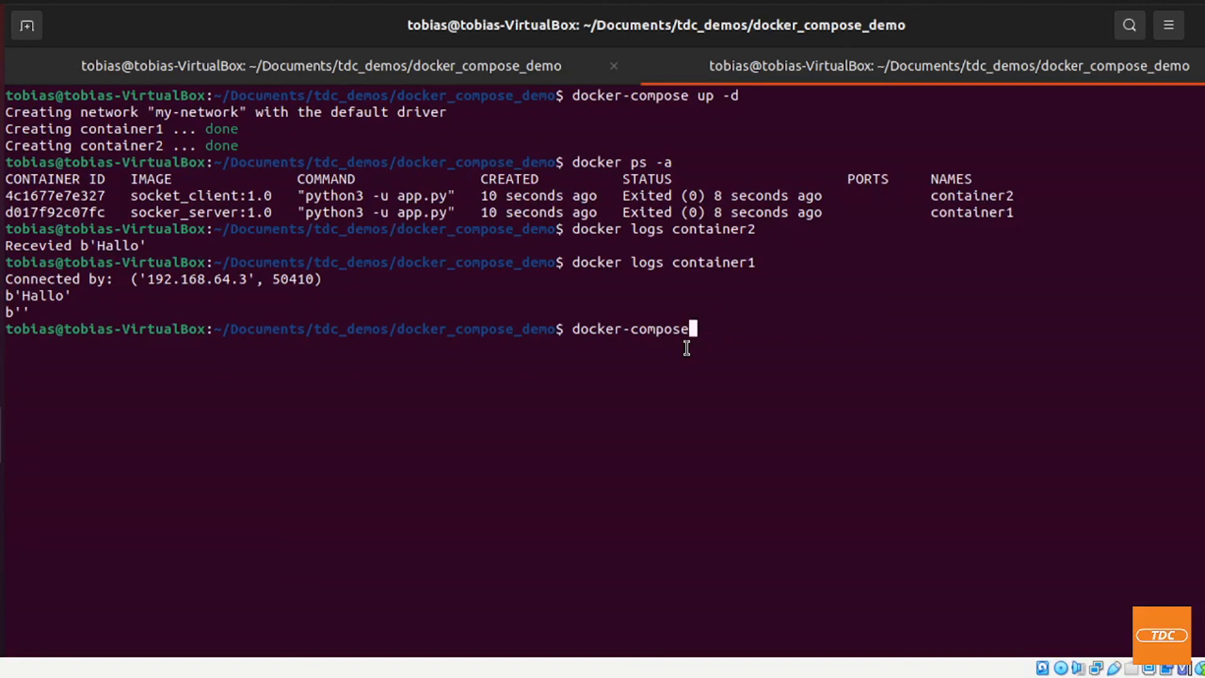
text(" ")
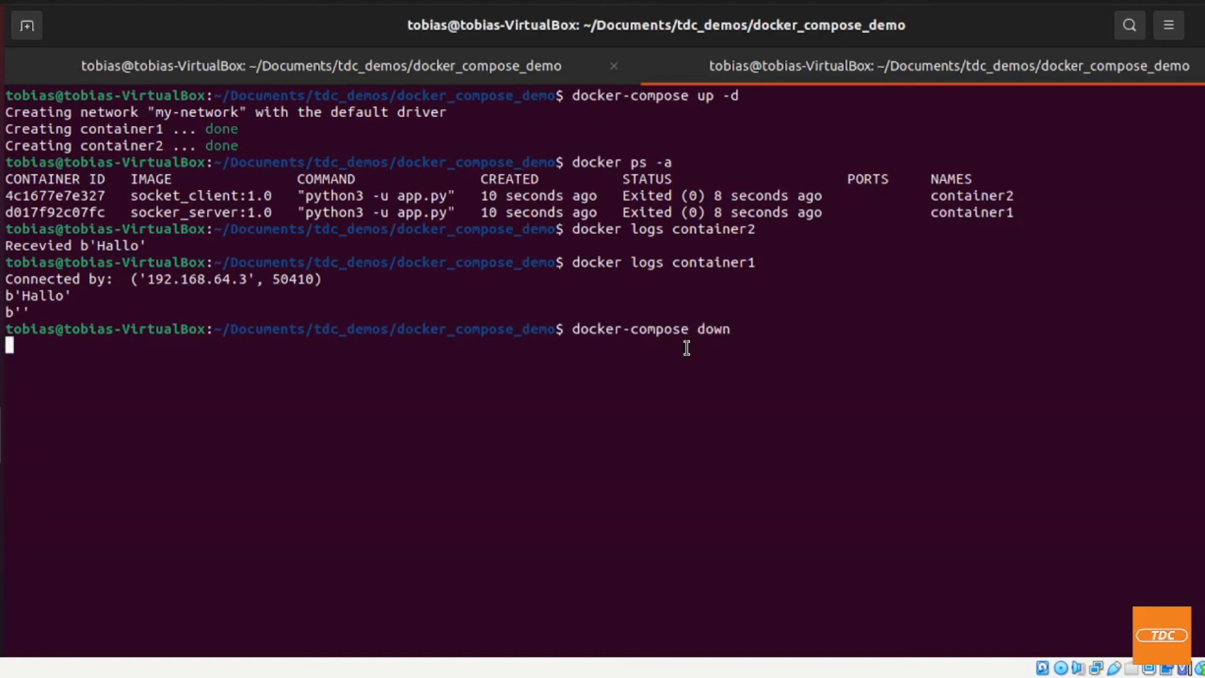
key(Return)
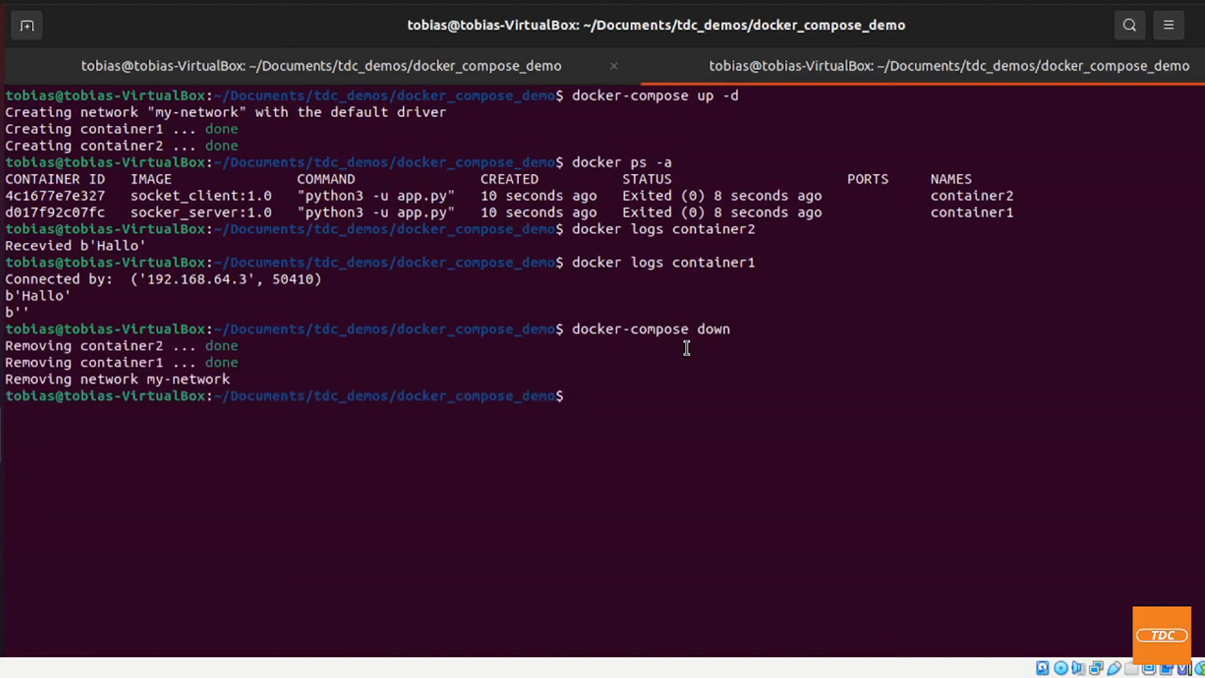